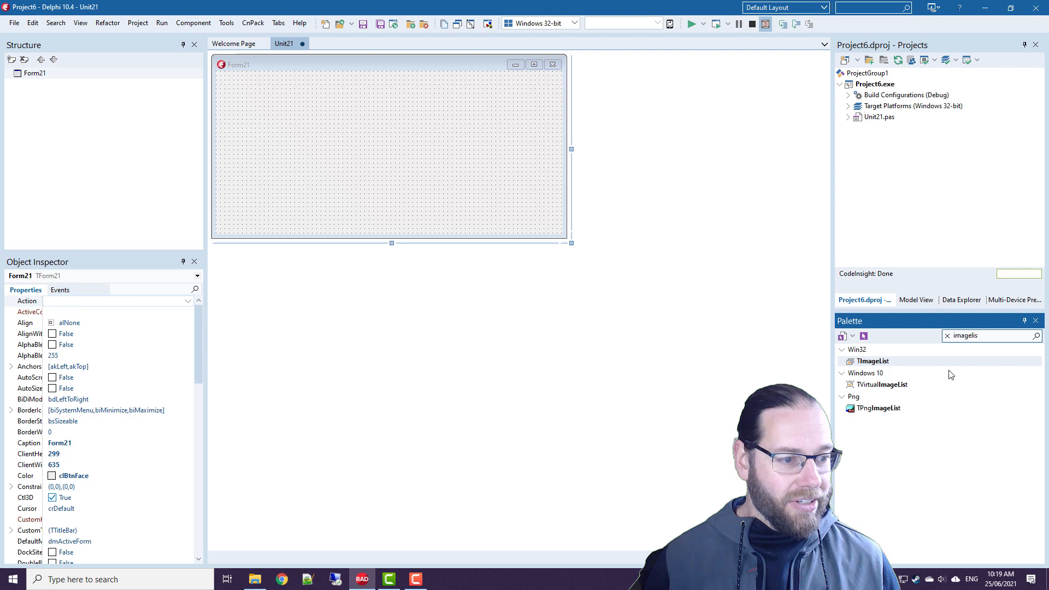
pyautogui.moveTo(860, 369)
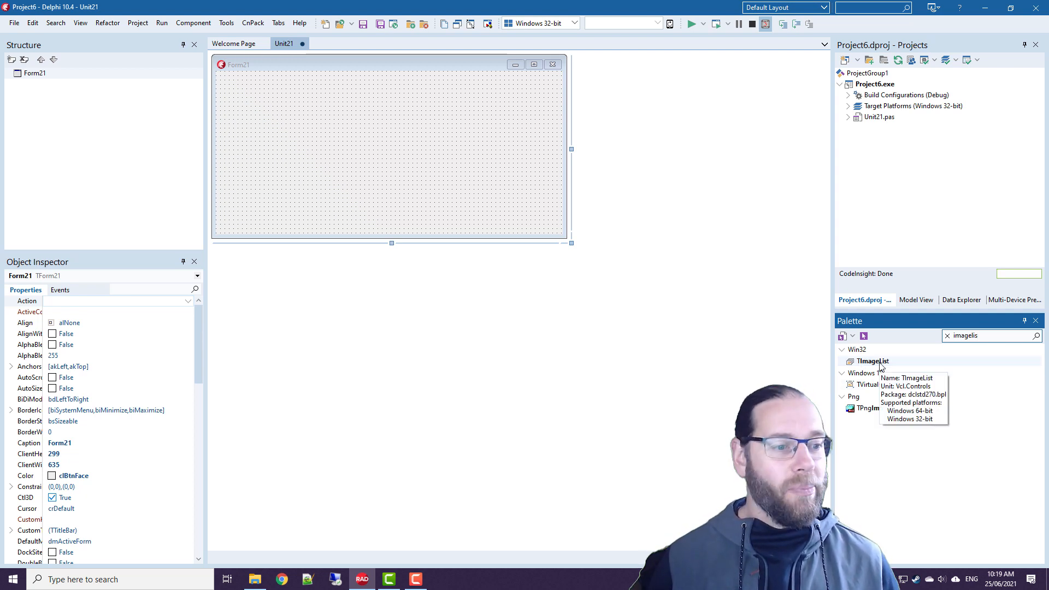
pyautogui.moveTo(879, 384)
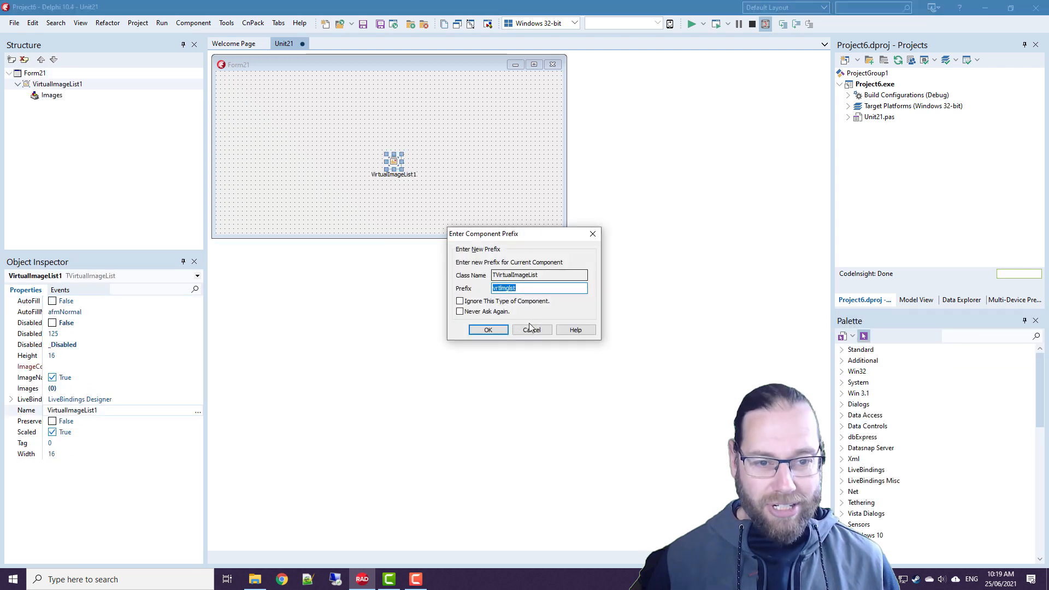
# - Add VirtualImageList1 to Form21, ignore prefix prompts for its type, and move it upper left
pyautogui.click(459, 301)
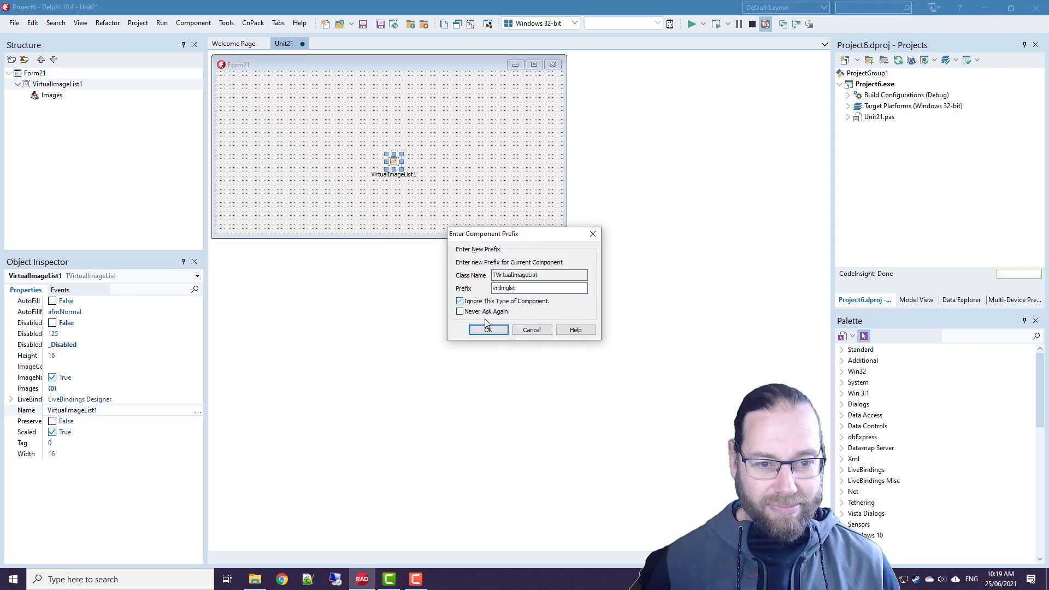
pyautogui.click(487, 329)
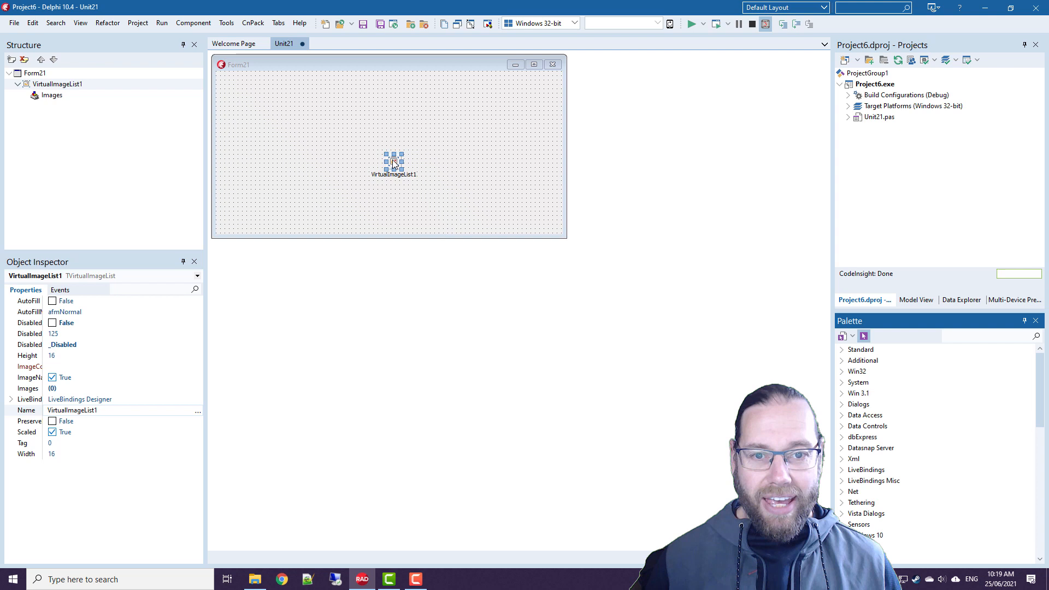
pyautogui.moveTo(393, 160); pyautogui.dragTo(293, 109)
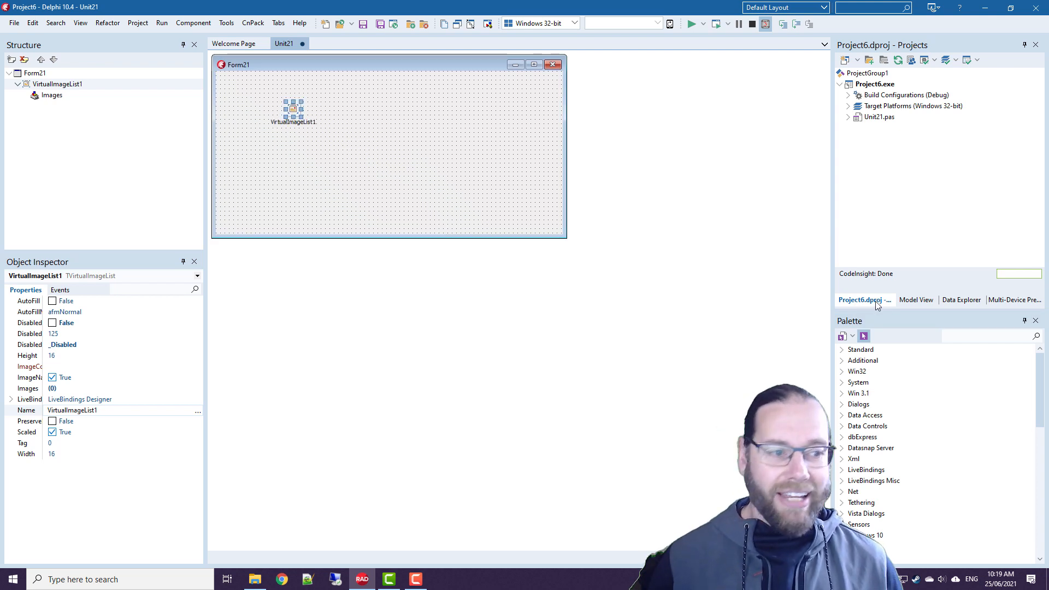
# - Drop SpeedButton1 with Images set to VirtualImageList1, and move the image list beside it
pyautogui.click(983, 335)
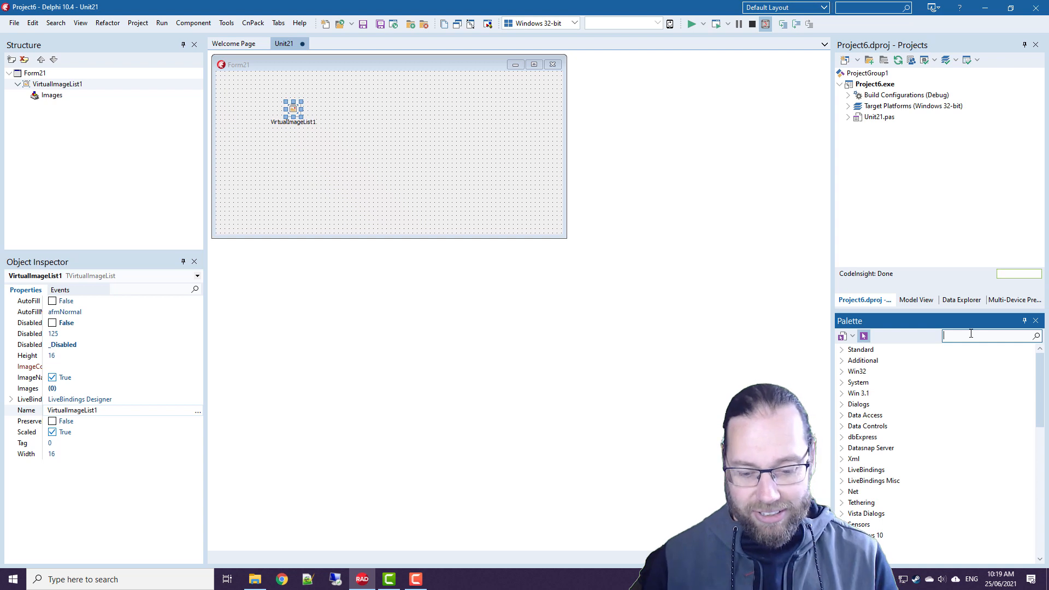
pyautogui.write('s')
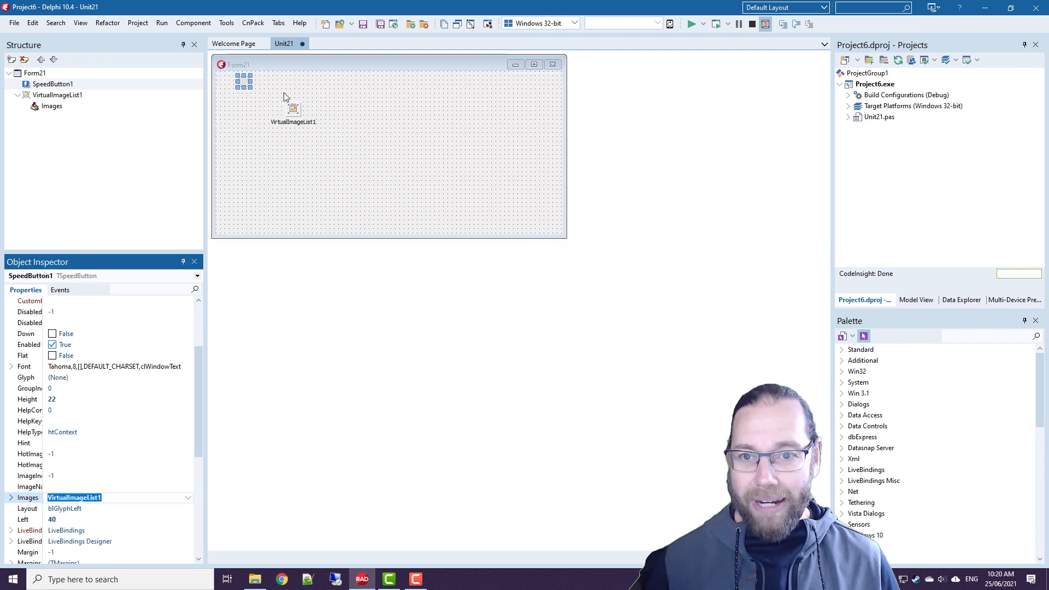
pyautogui.moveTo(251, 83); pyautogui.dragTo(261, 97)
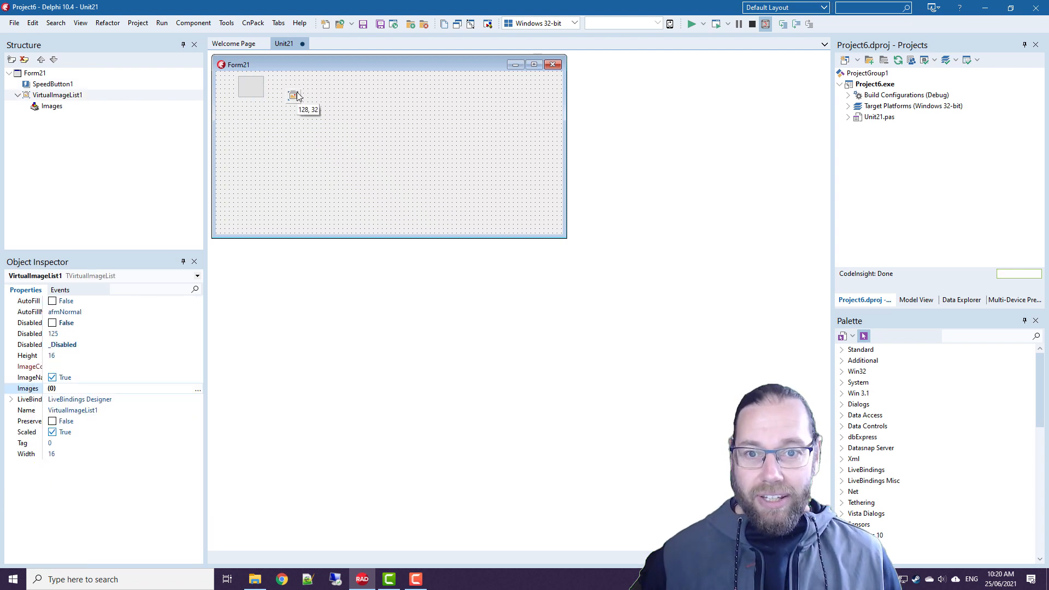
# - Create new data module DataModule22 containing an ImageCollection1 component
pyautogui.click(292, 92)
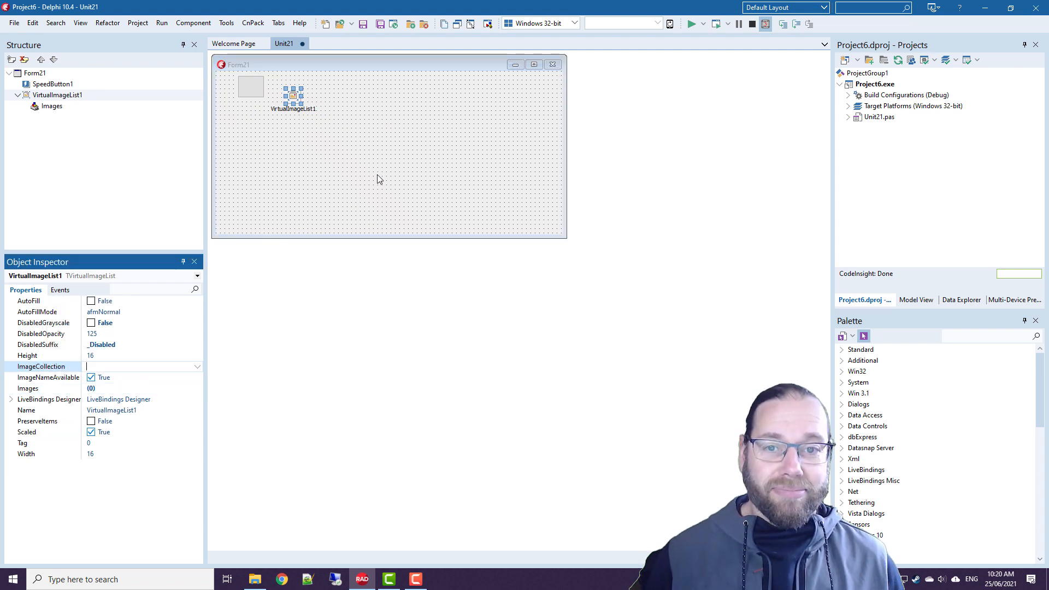
pyautogui.moveTo(596, 269)
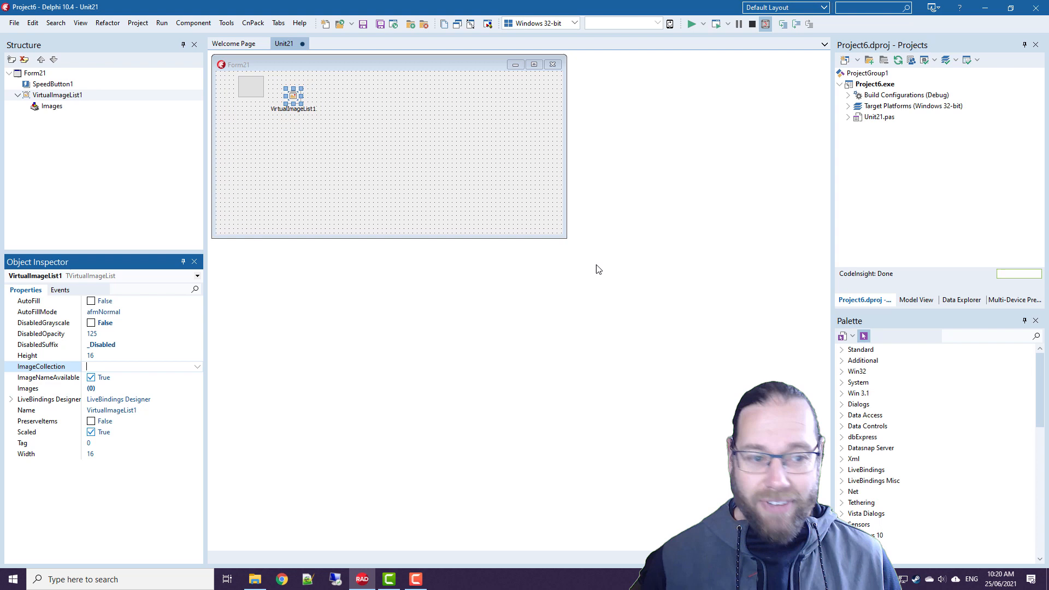
pyautogui.write('imagecol')
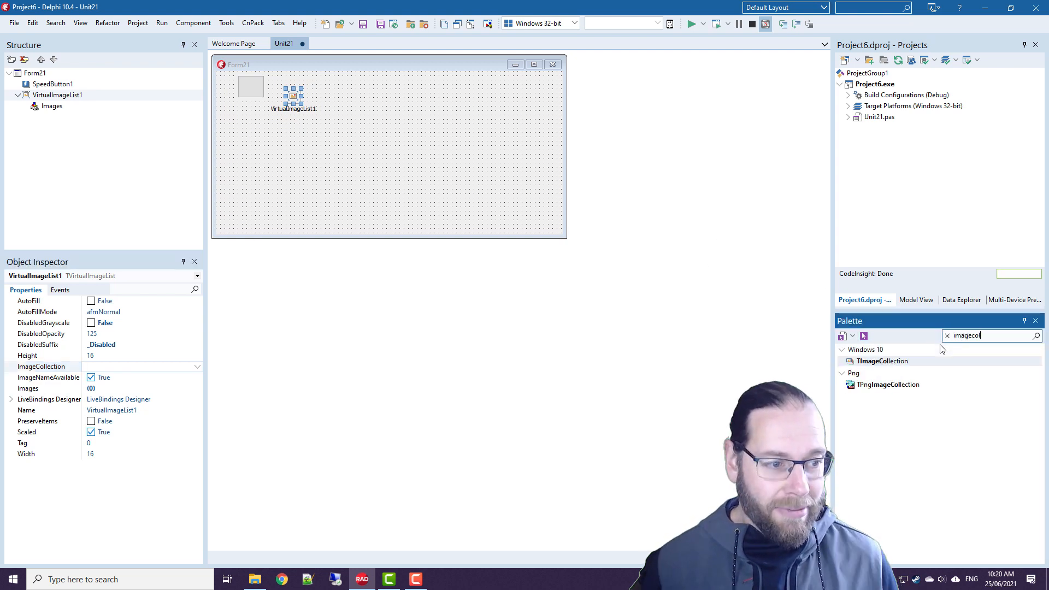
pyautogui.click(947, 334)
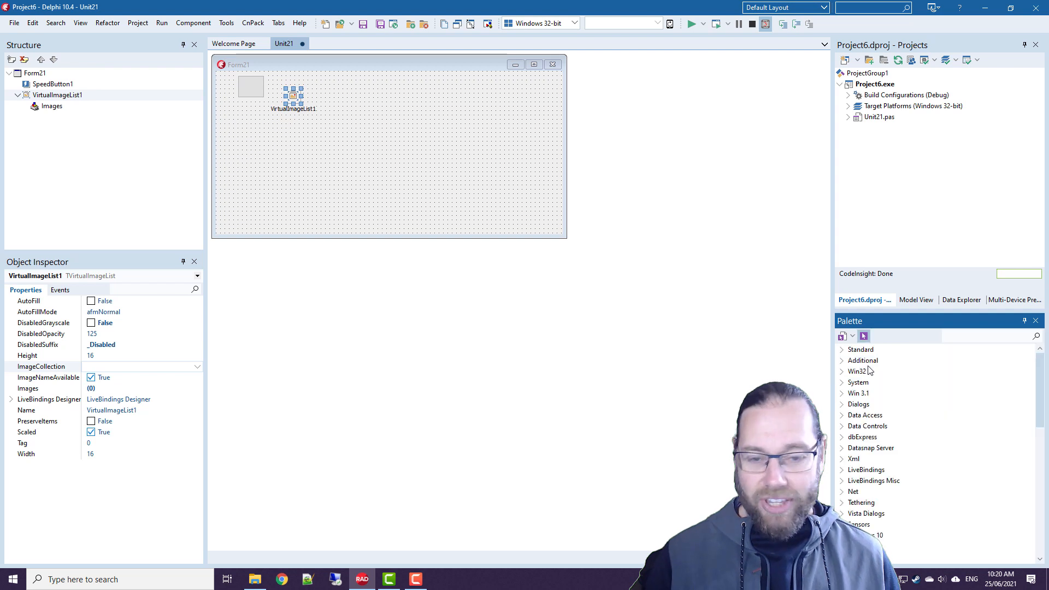
pyautogui.click(13, 22)
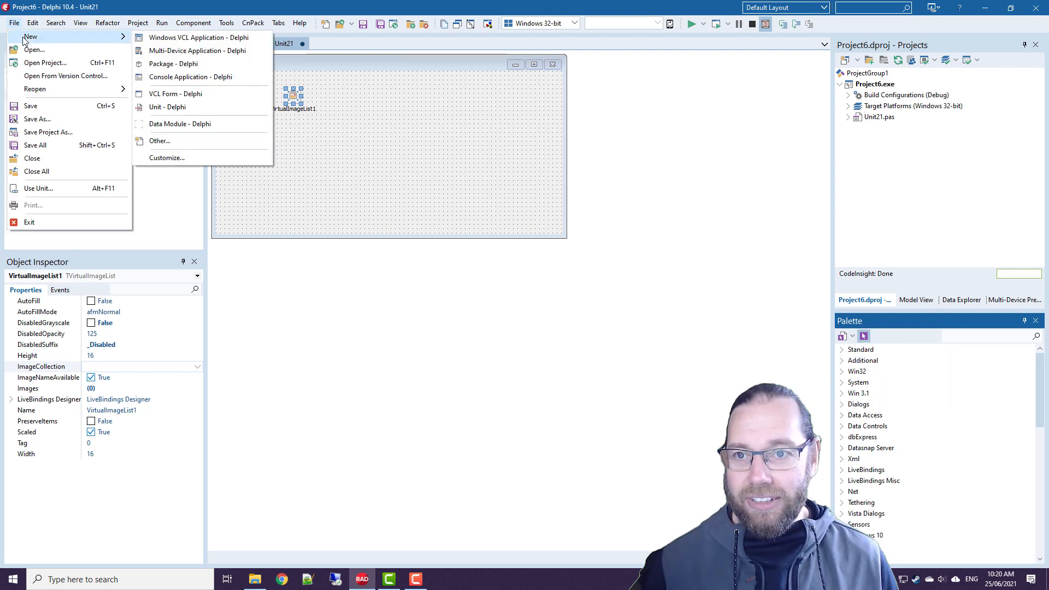
pyautogui.moveTo(186, 124)
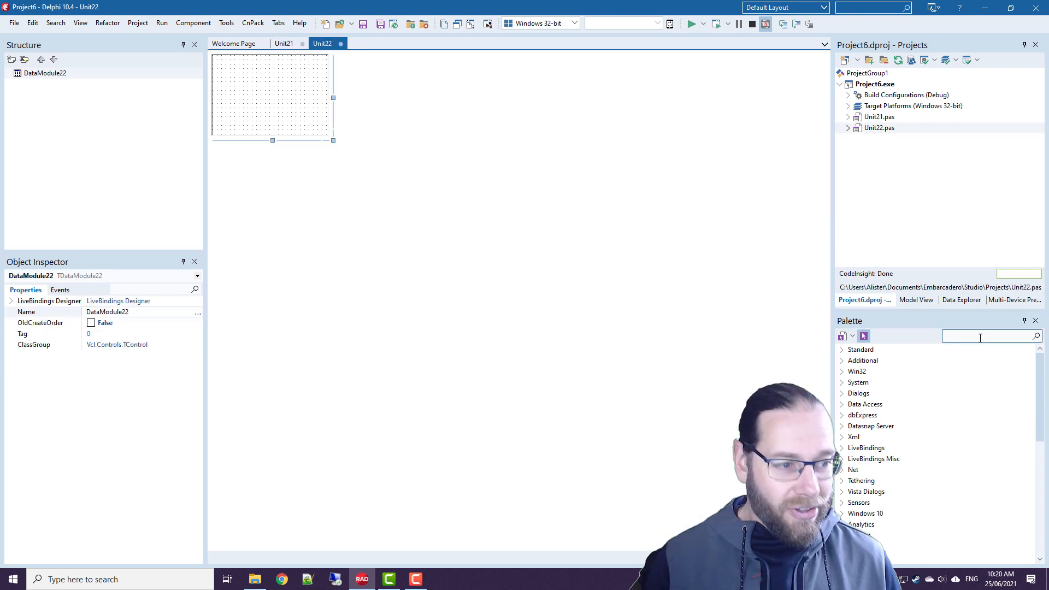
pyautogui.write('imageco')
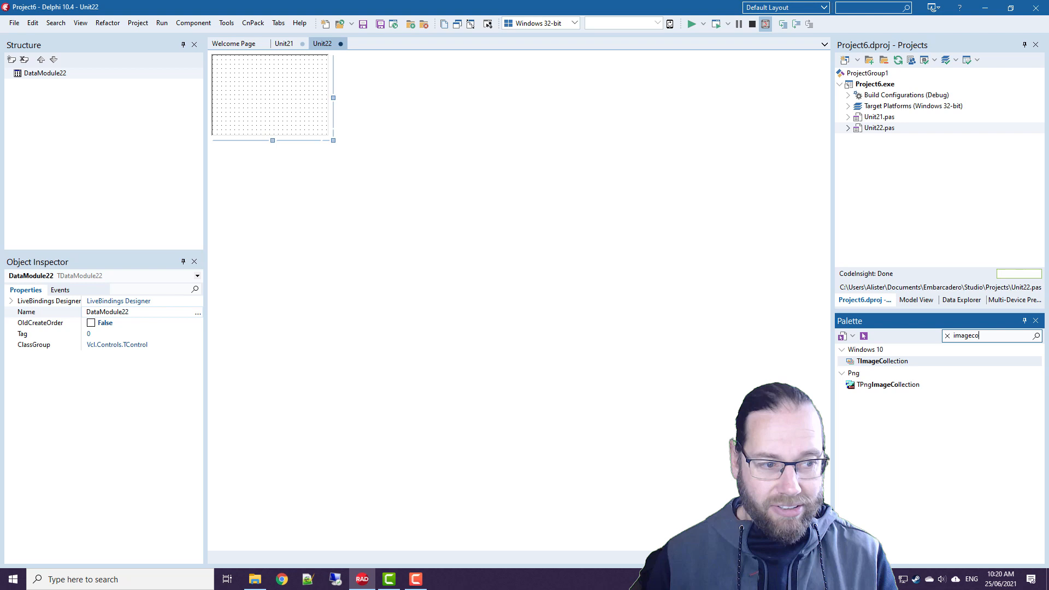
pyautogui.doubleClick(880, 360)
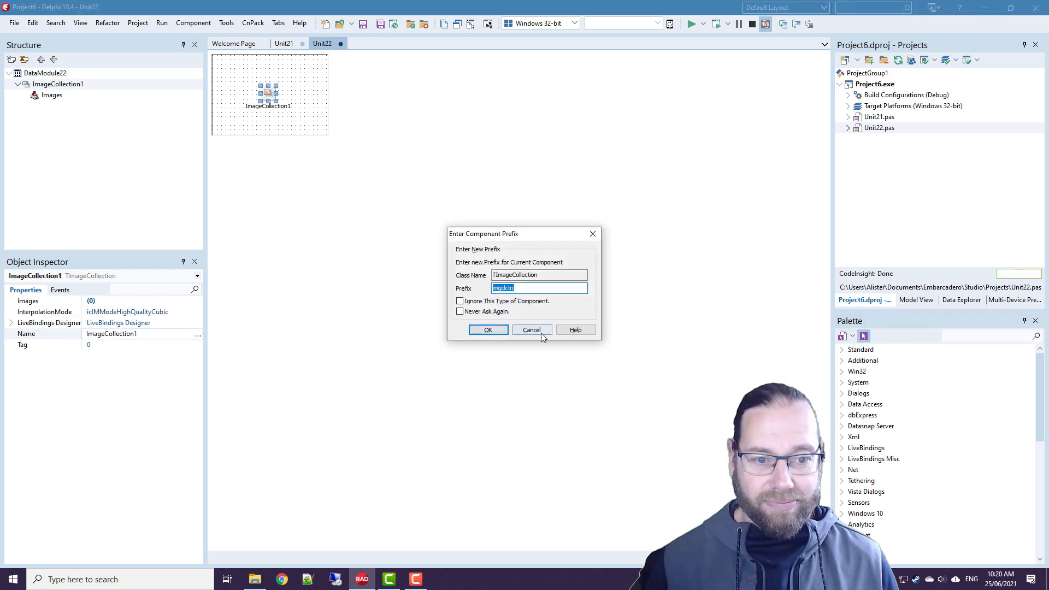
pyautogui.click(530, 330)
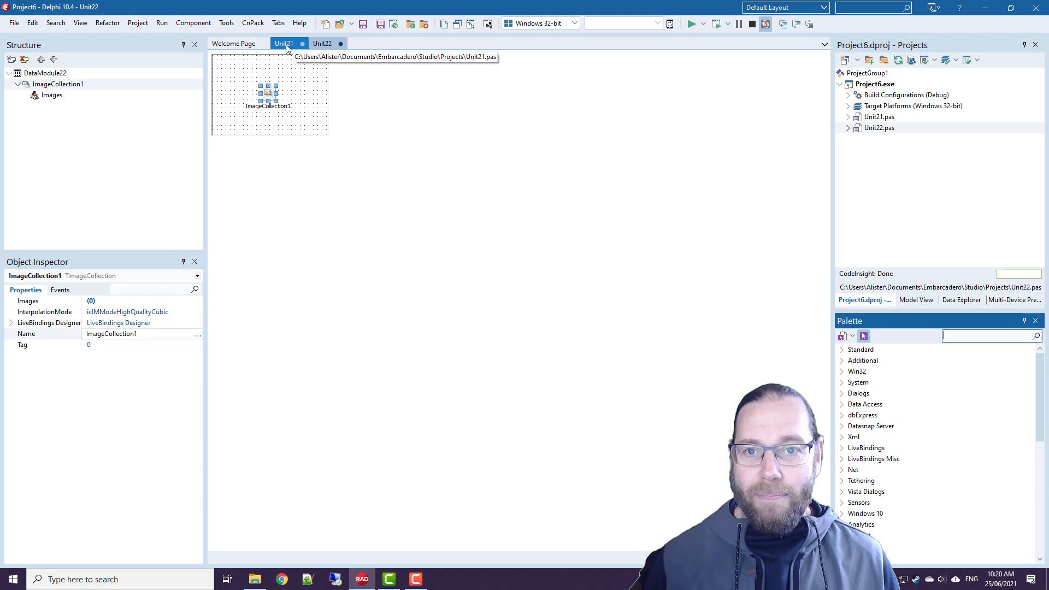
# - Make Unit21 use the data module and set ImageCollection to DataModule22.ImageCollection1
pyautogui.click(12, 21)
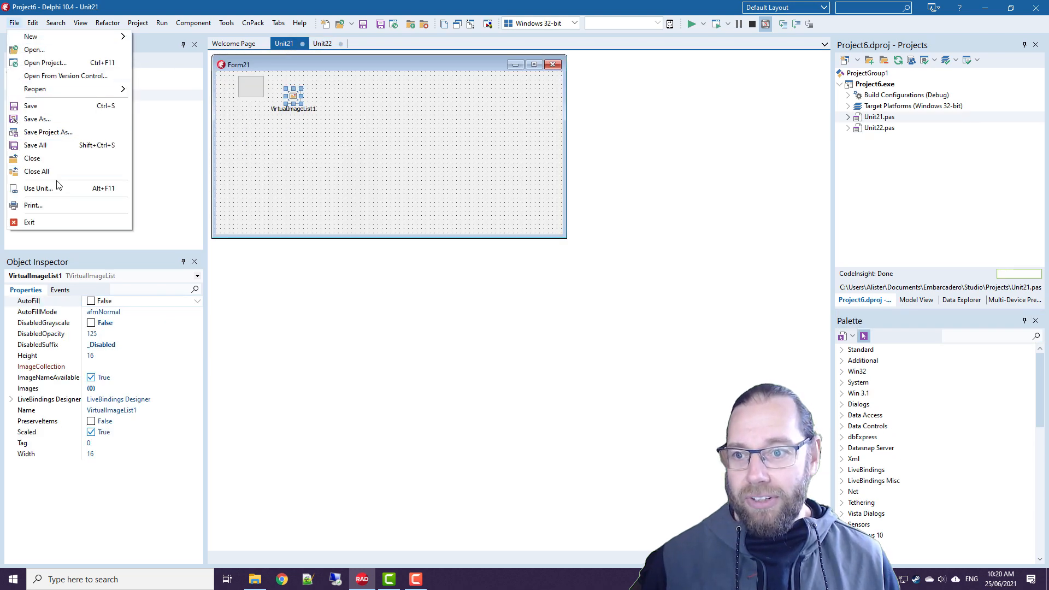
pyautogui.click(38, 188)
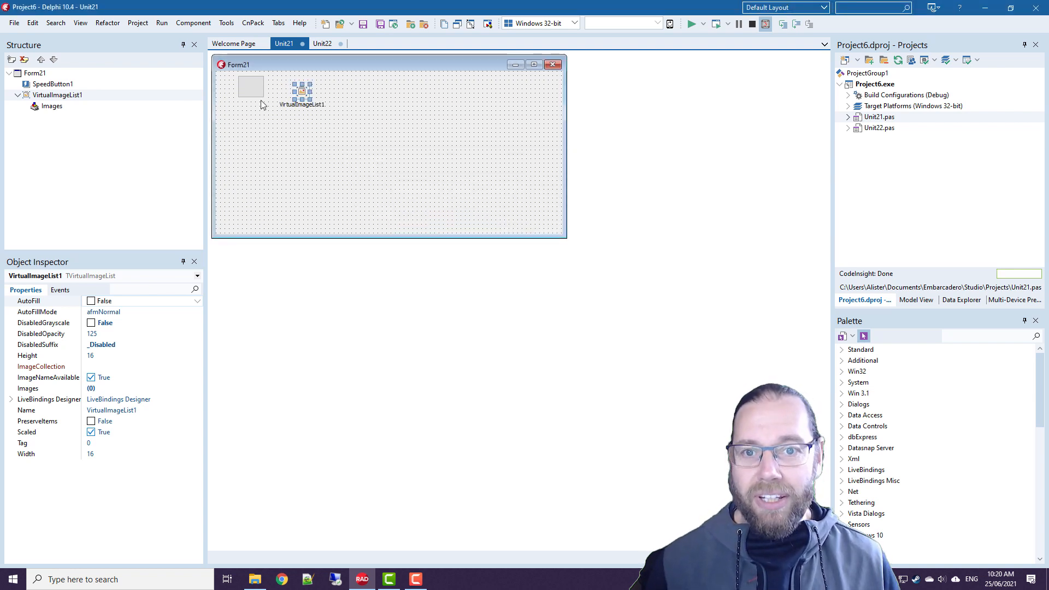
pyautogui.moveTo(196, 167)
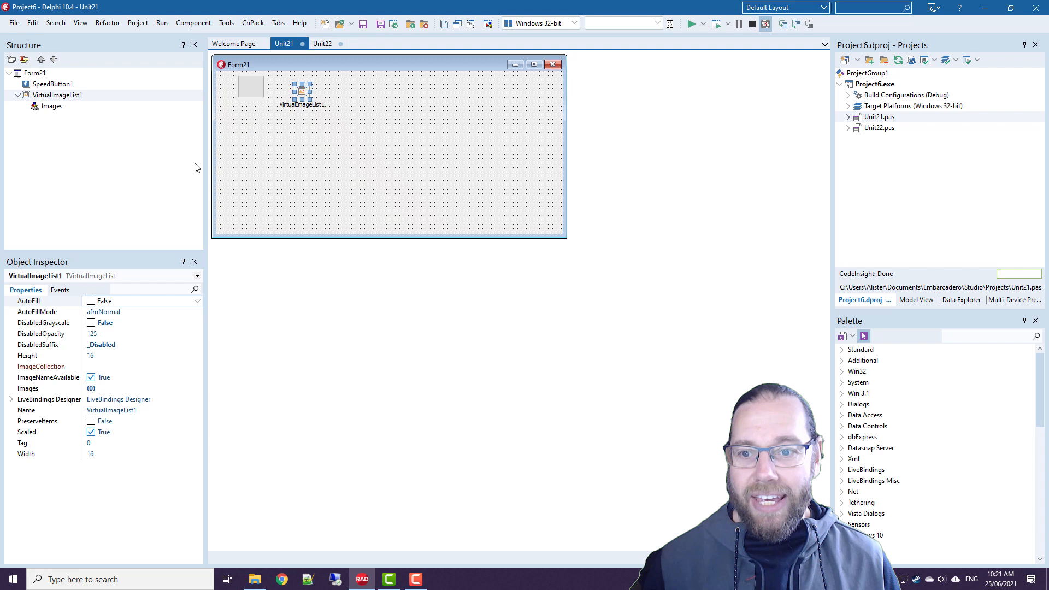
pyautogui.click(197, 365)
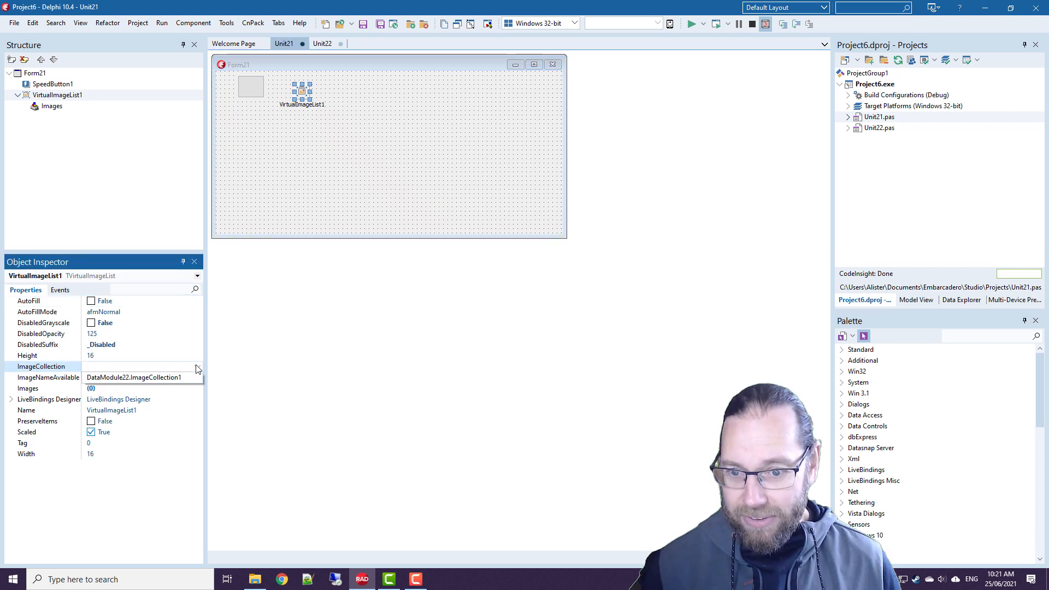
pyautogui.click(133, 367)
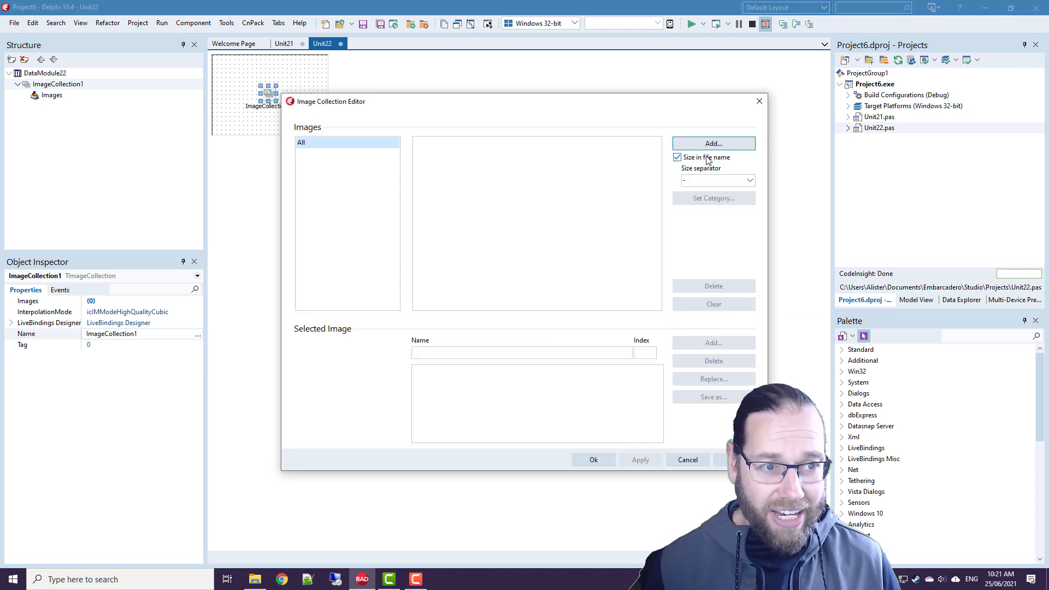
# - Load all the *_48.png icons into ImageCollection1
pyautogui.click(713, 143)
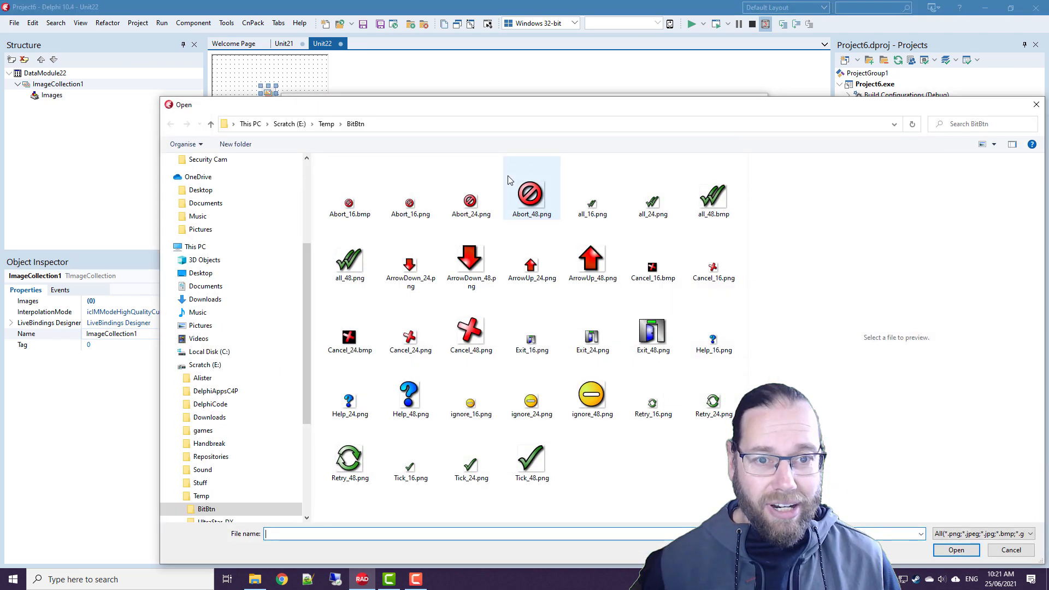
pyautogui.click(531, 194)
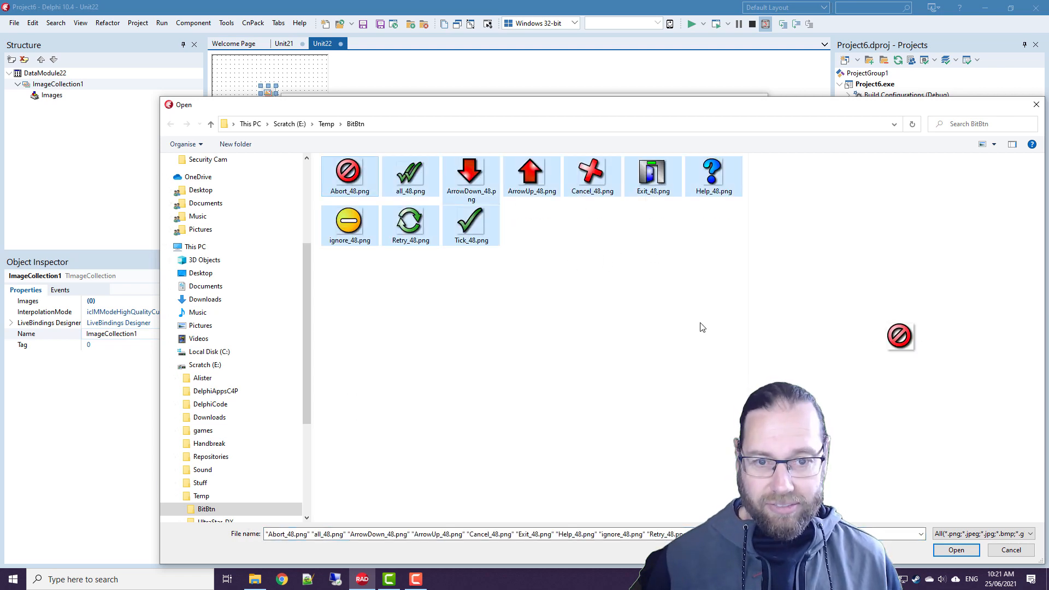
pyautogui.click(954, 549)
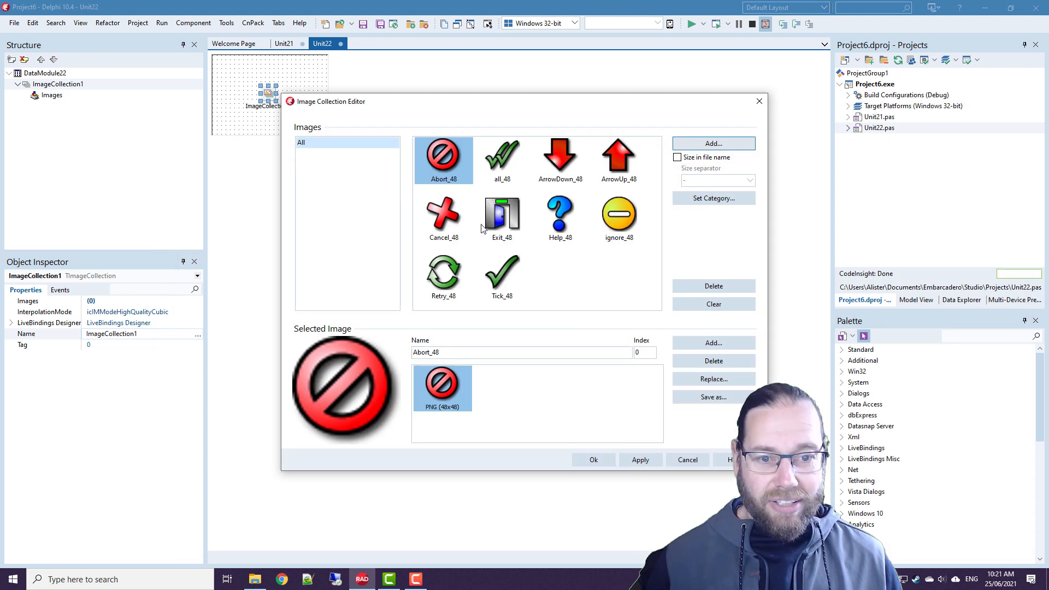
# - Group ArrowDown_48 and ArrowUp_48 under an Arrows category, then show all images
pyautogui.click(502, 160)
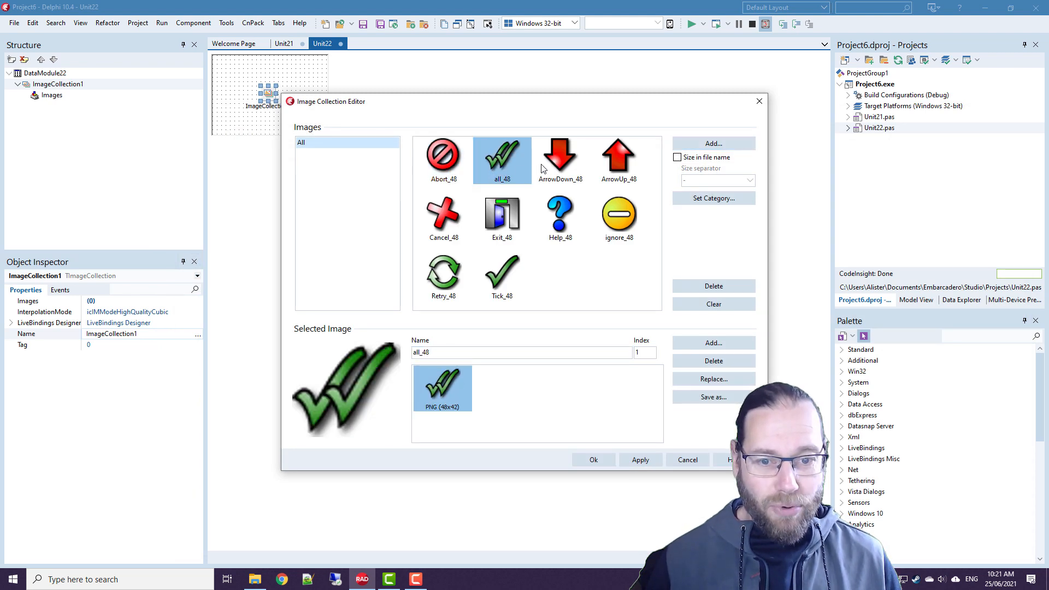
pyautogui.click(560, 160)
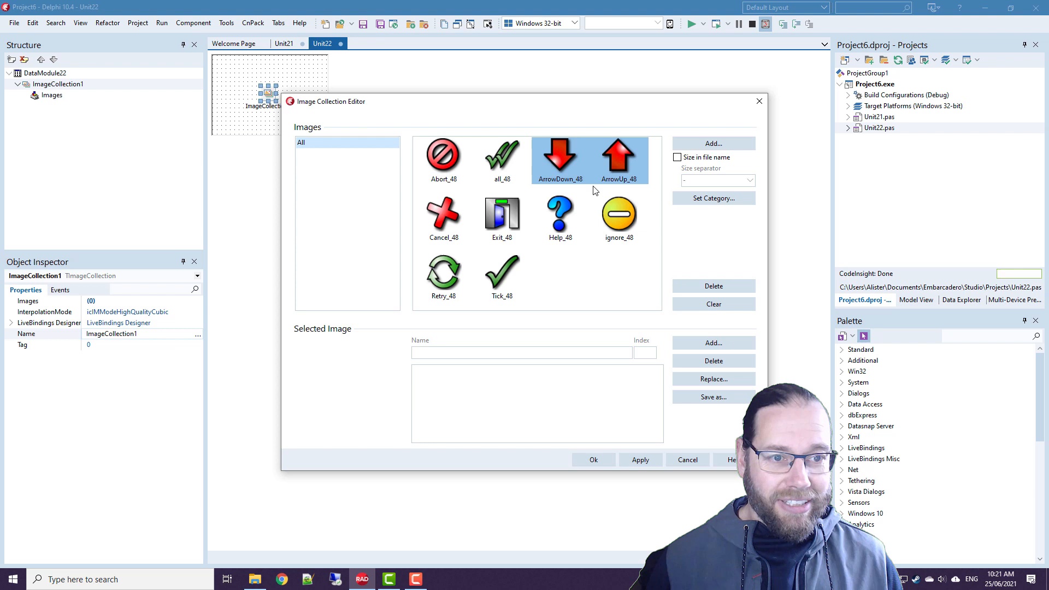
pyautogui.click(713, 197)
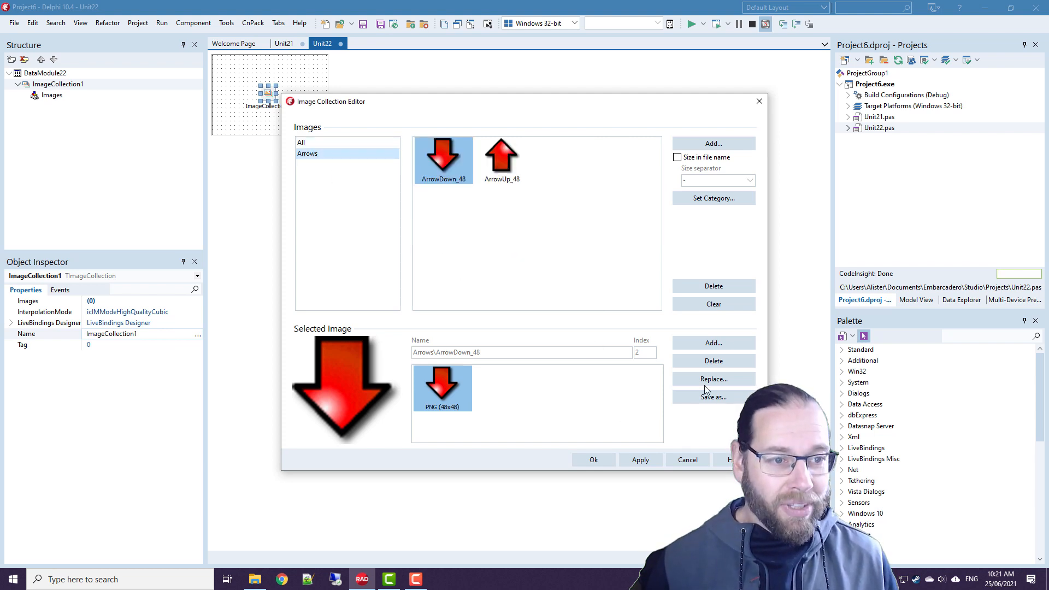
pyautogui.click(301, 142)
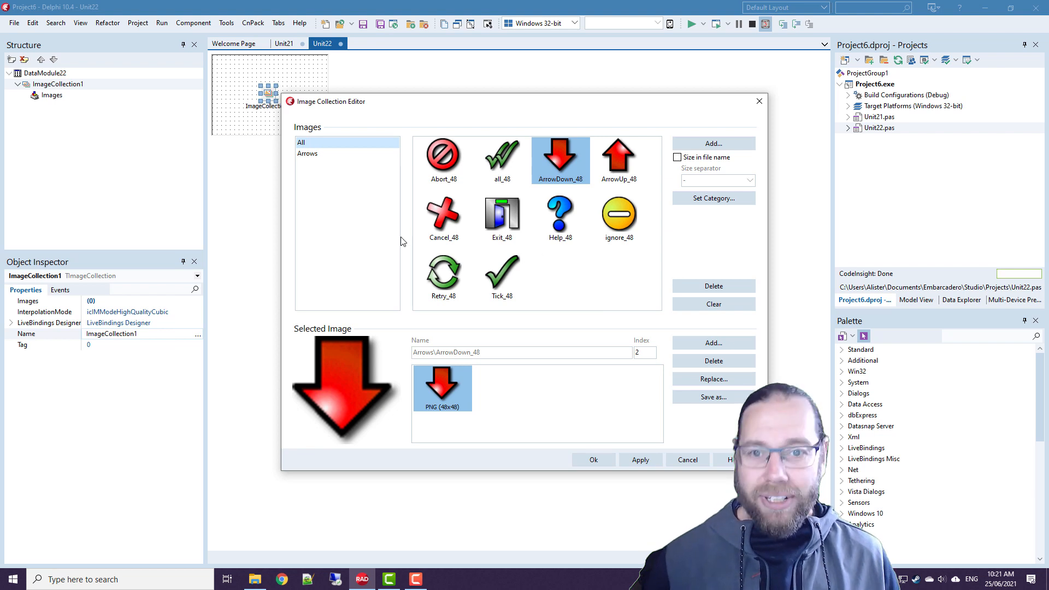
pyautogui.moveTo(417, 173)
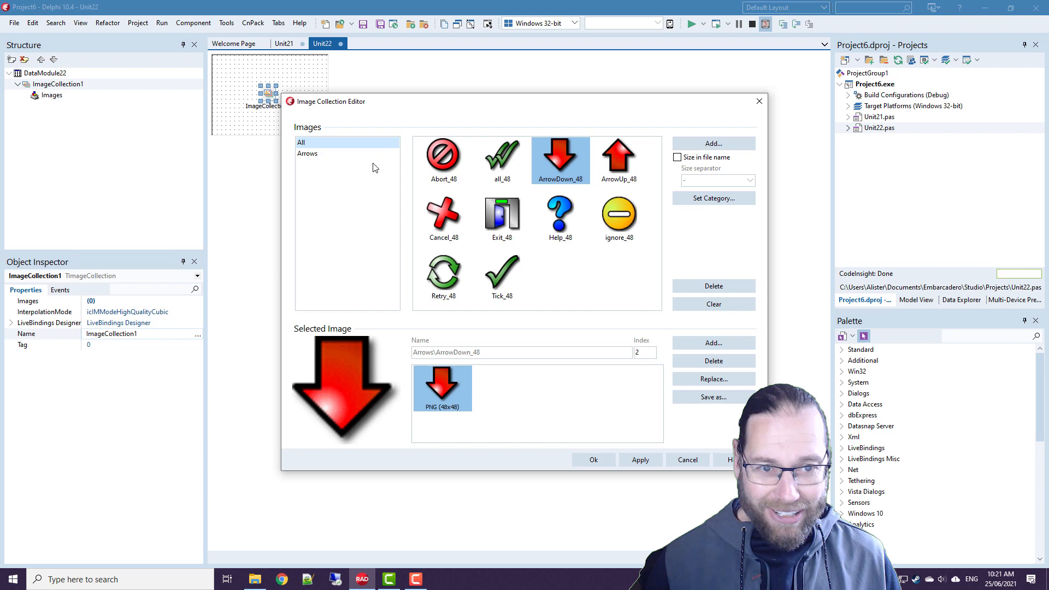
pyautogui.moveTo(608, 415)
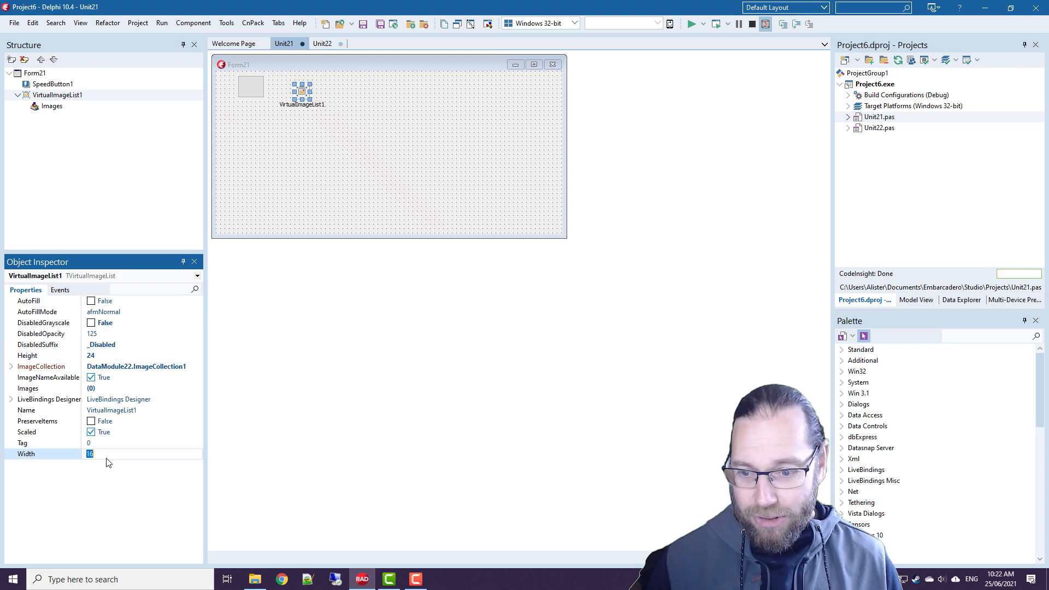
# - Set VirtualImageList1 to 24 px and add the Arrows images ArrowDown_48 and ArrowUp_48
pyautogui.write('24')
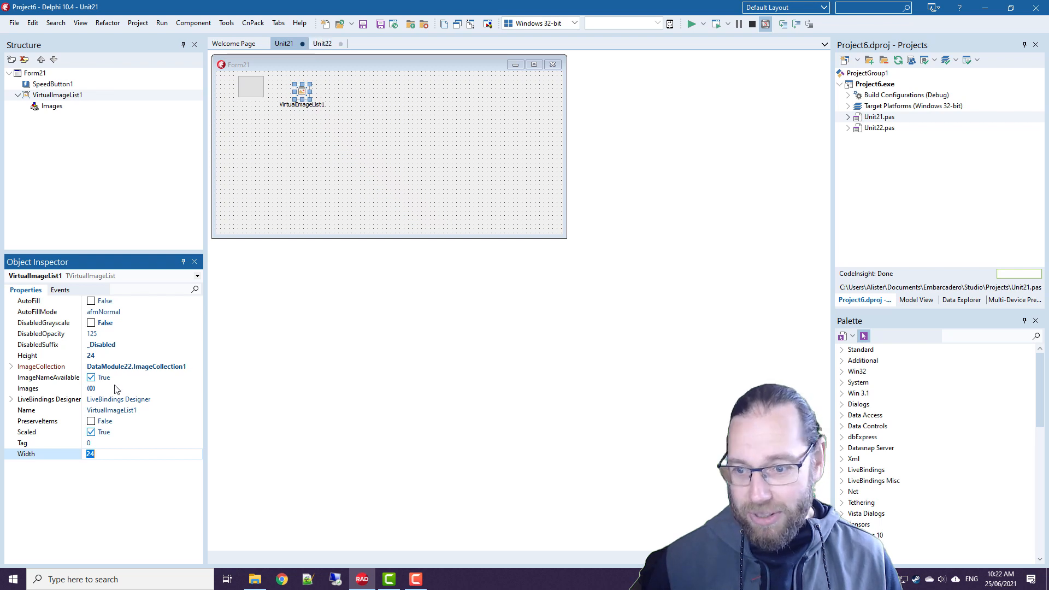
pyautogui.click(197, 388)
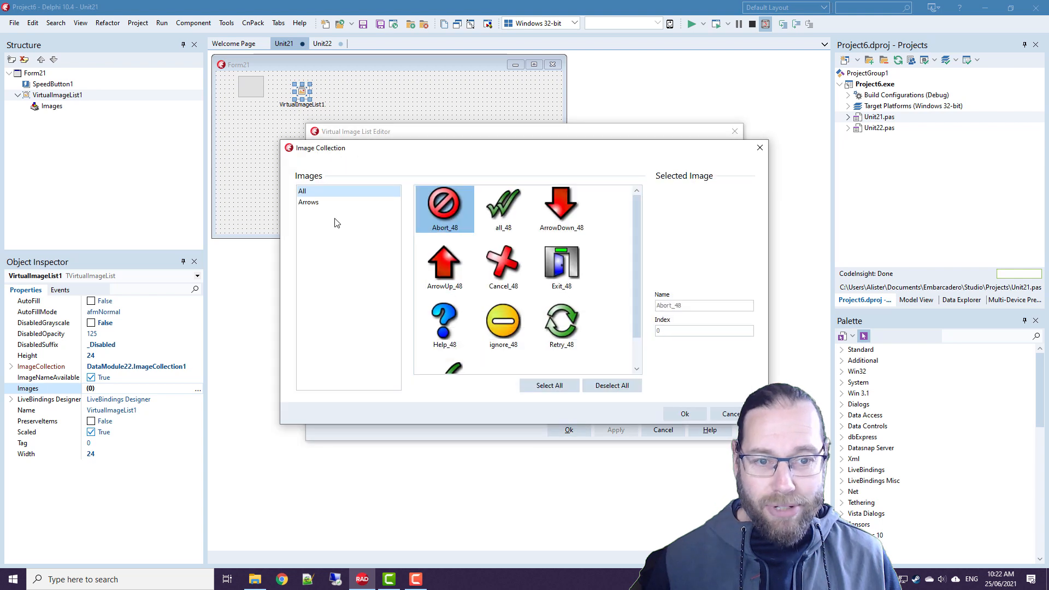
pyautogui.moveTo(526, 254)
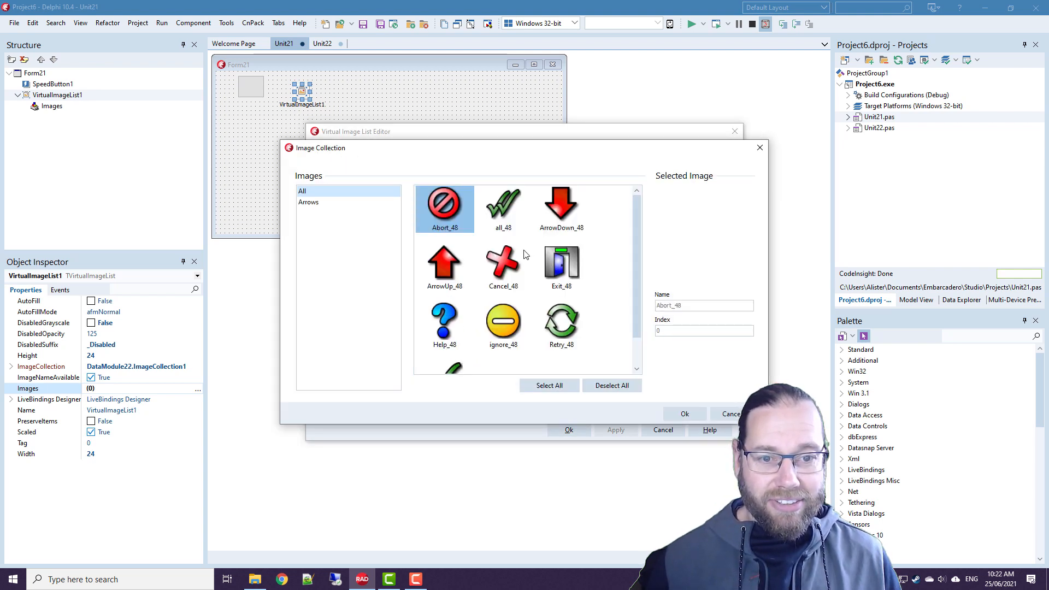
pyautogui.click(308, 202)
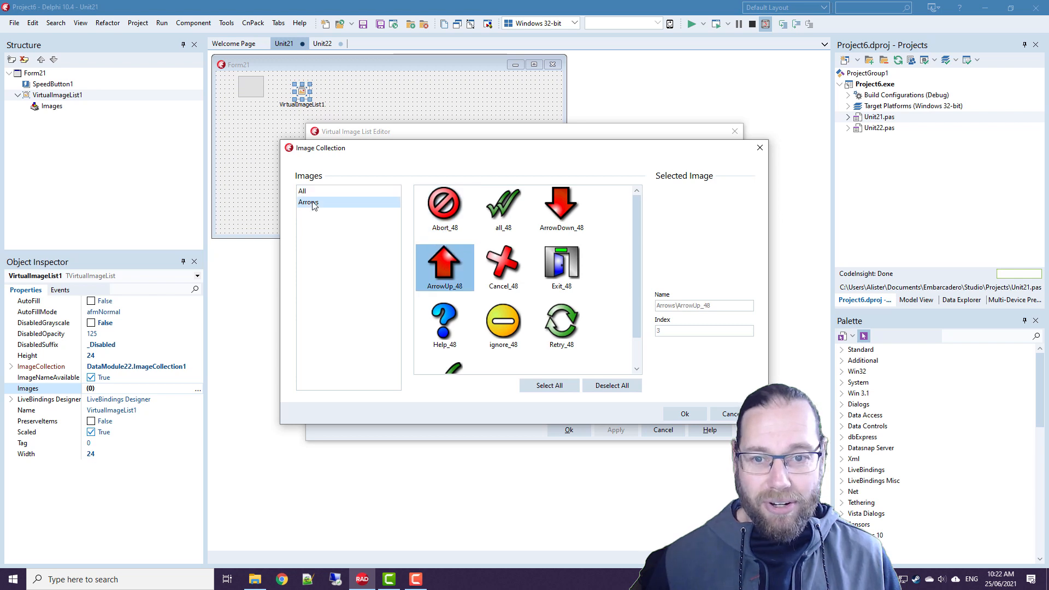
pyautogui.click(308, 202)
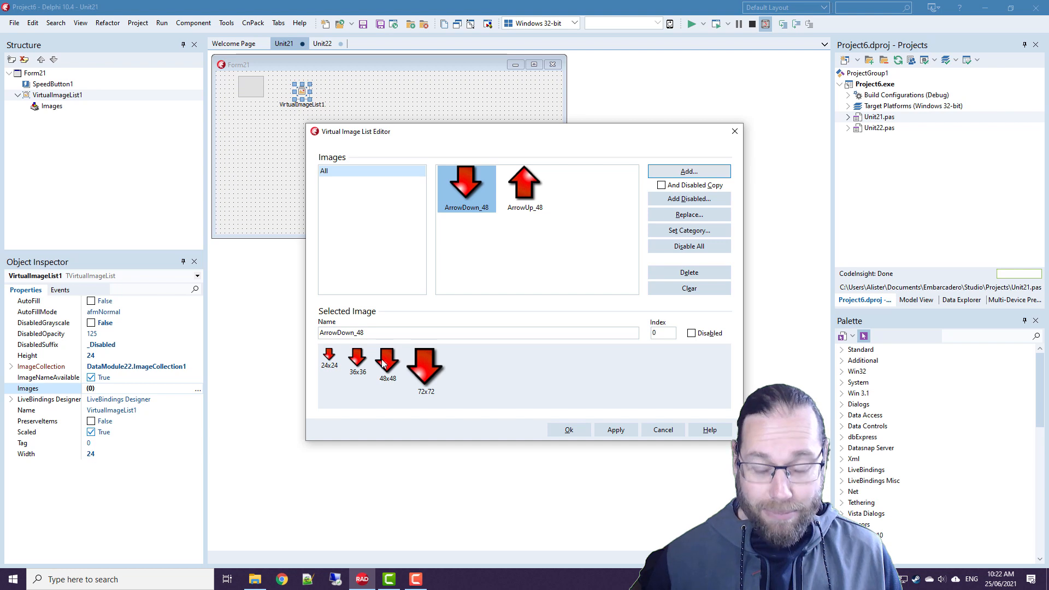
pyautogui.moveTo(428, 363)
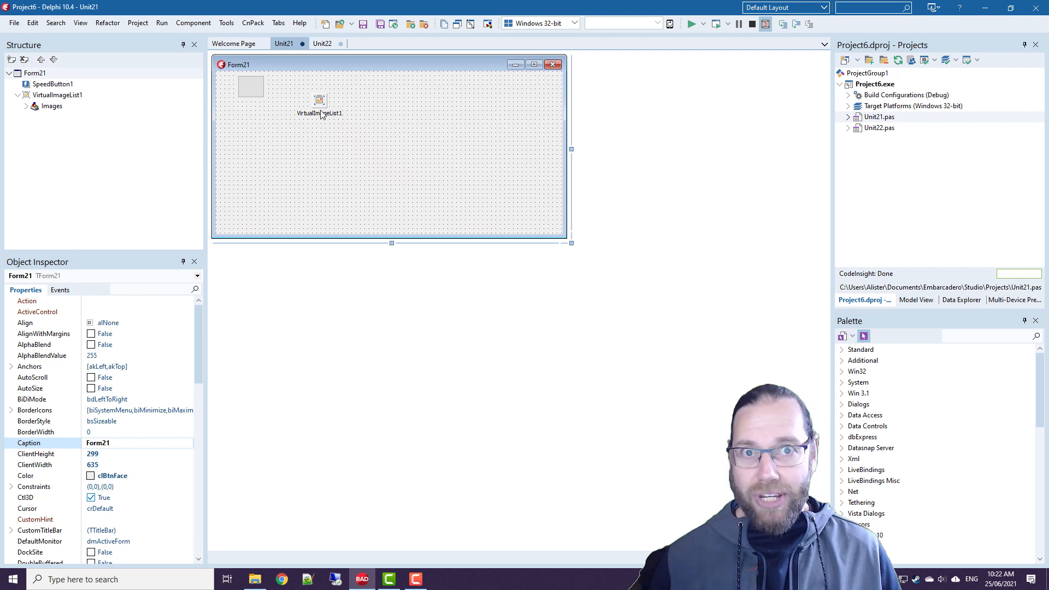
# - Set SpeedButton1's ImageName property to ArrowDown_48
pyautogui.click(249, 86)
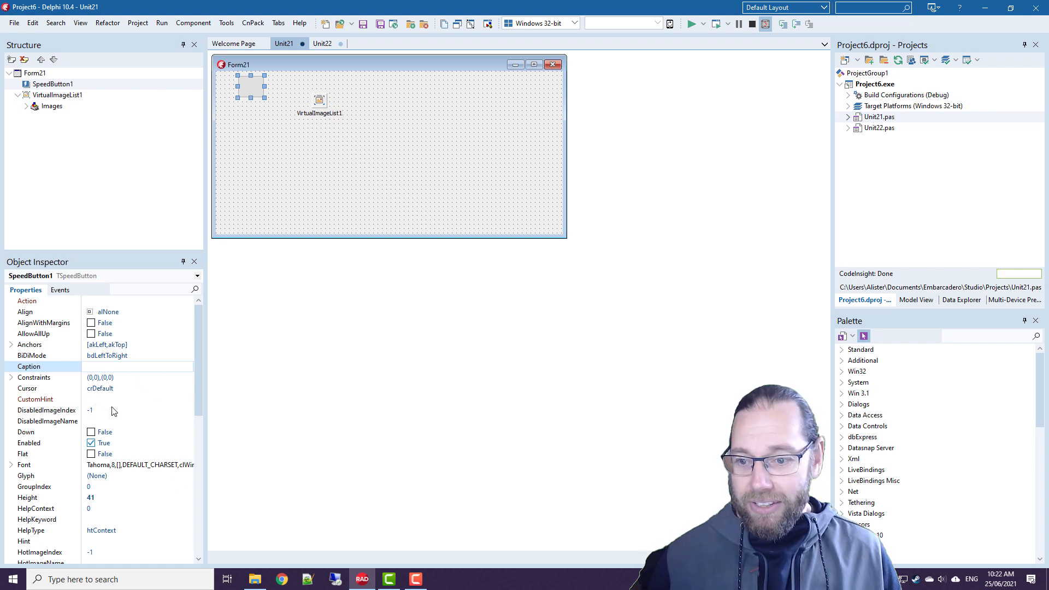
pyautogui.scroll(-3)
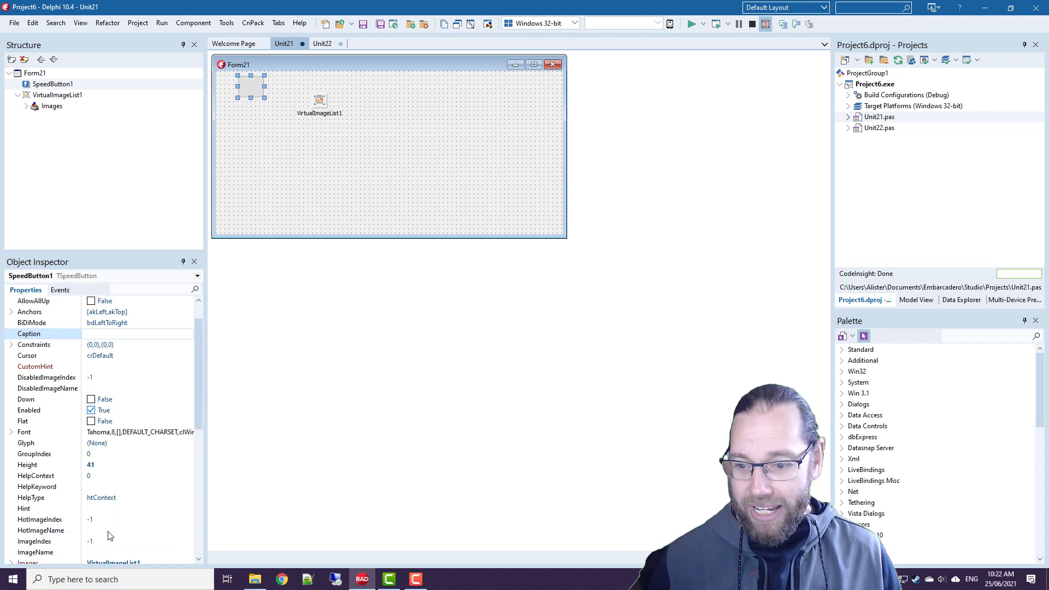
pyautogui.click(190, 520)
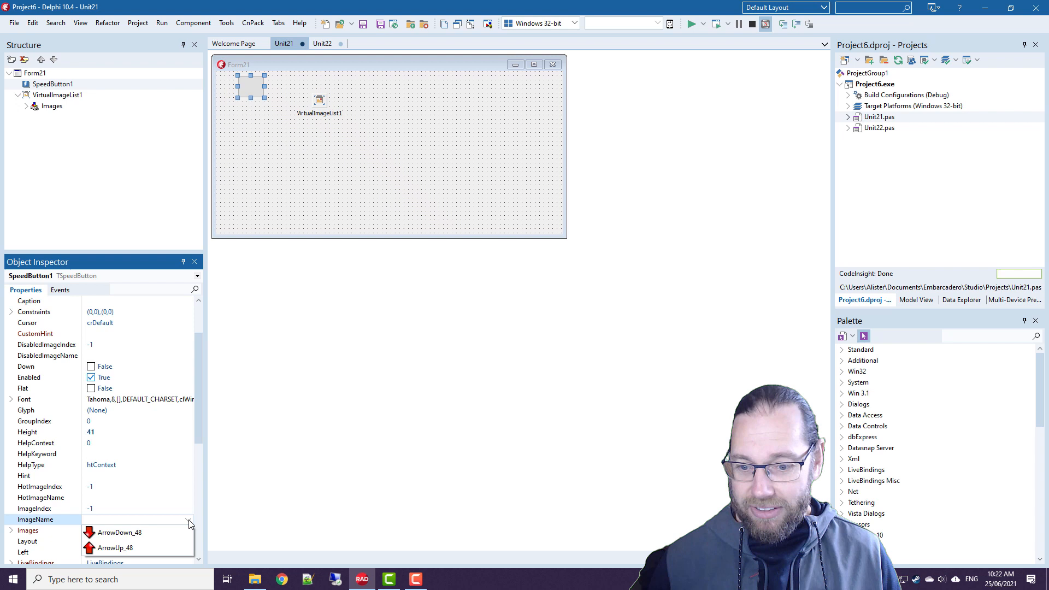
pyautogui.click(119, 532)
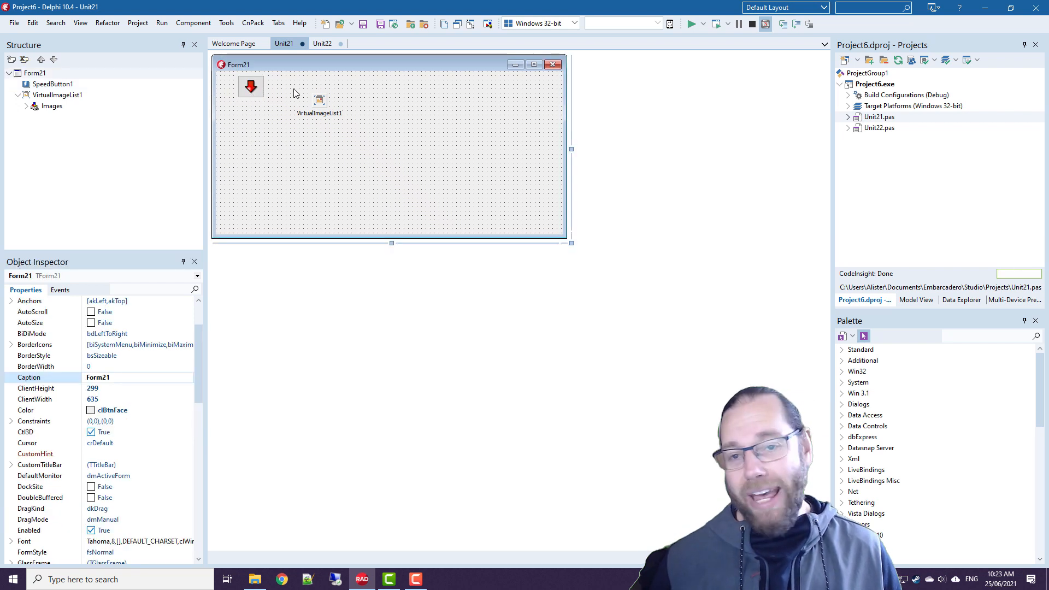
pyautogui.click(250, 87)
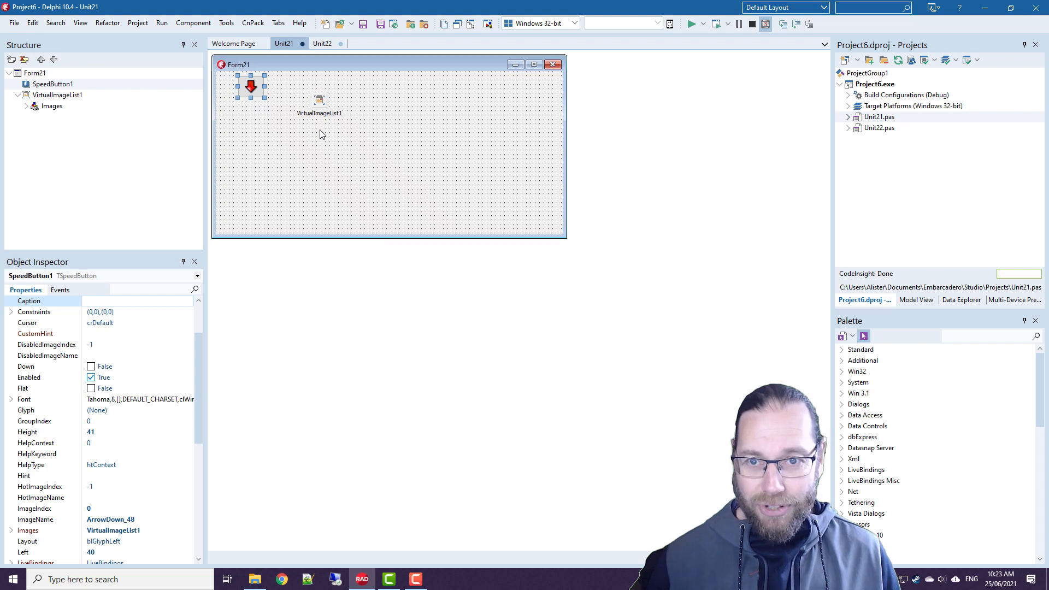
pyautogui.click(189, 410)
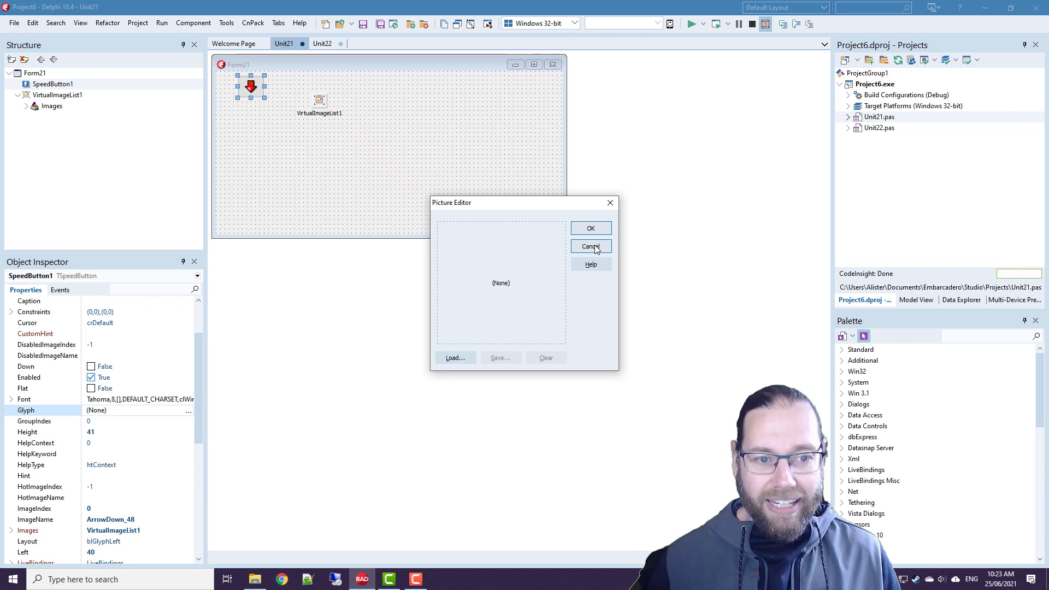
pyautogui.click(590, 246)
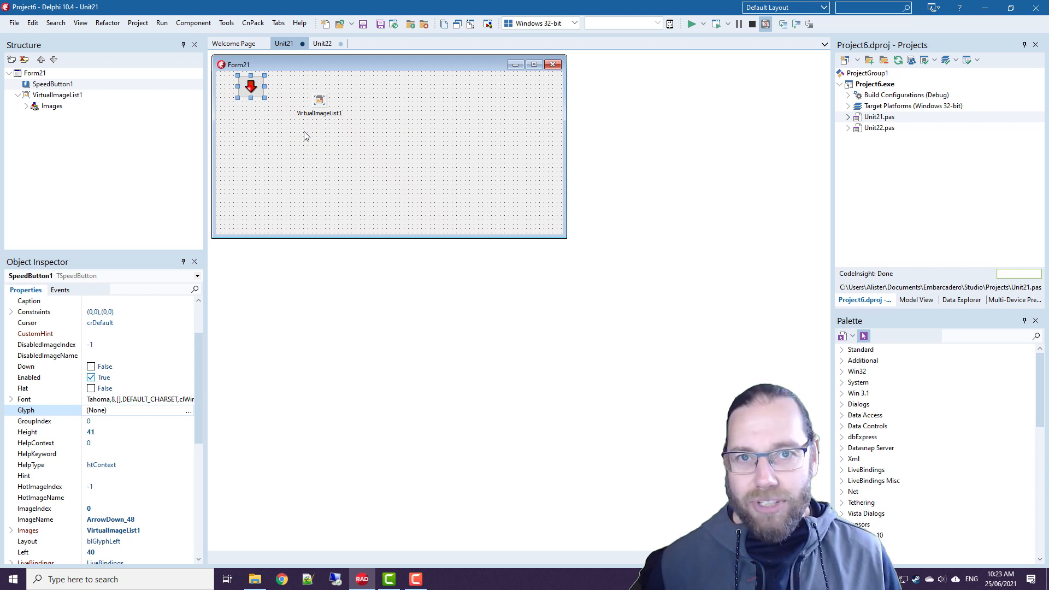
pyautogui.moveTo(329, 134)
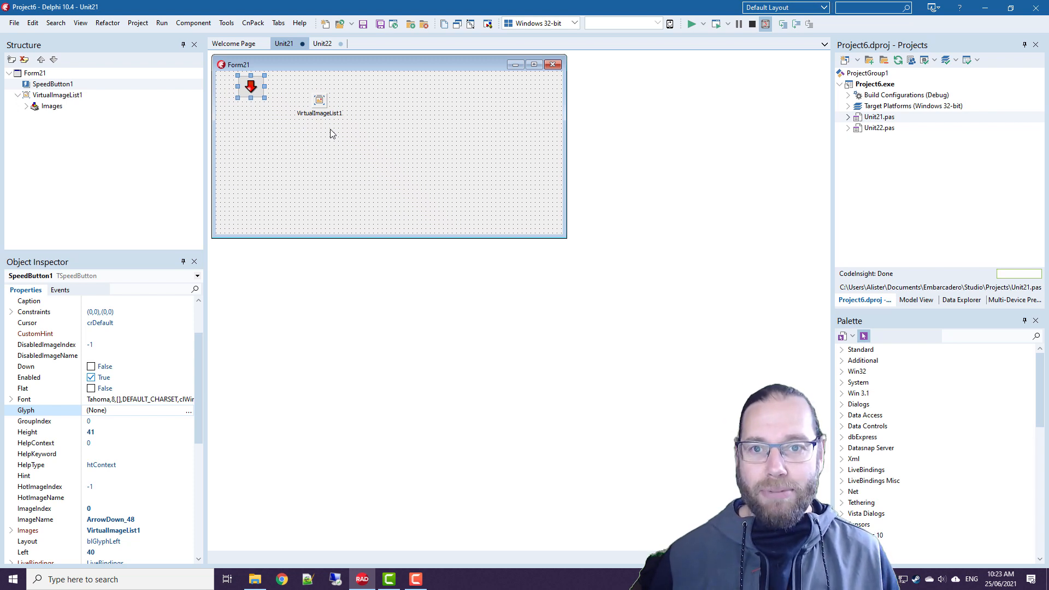
pyautogui.moveTo(334, 123)
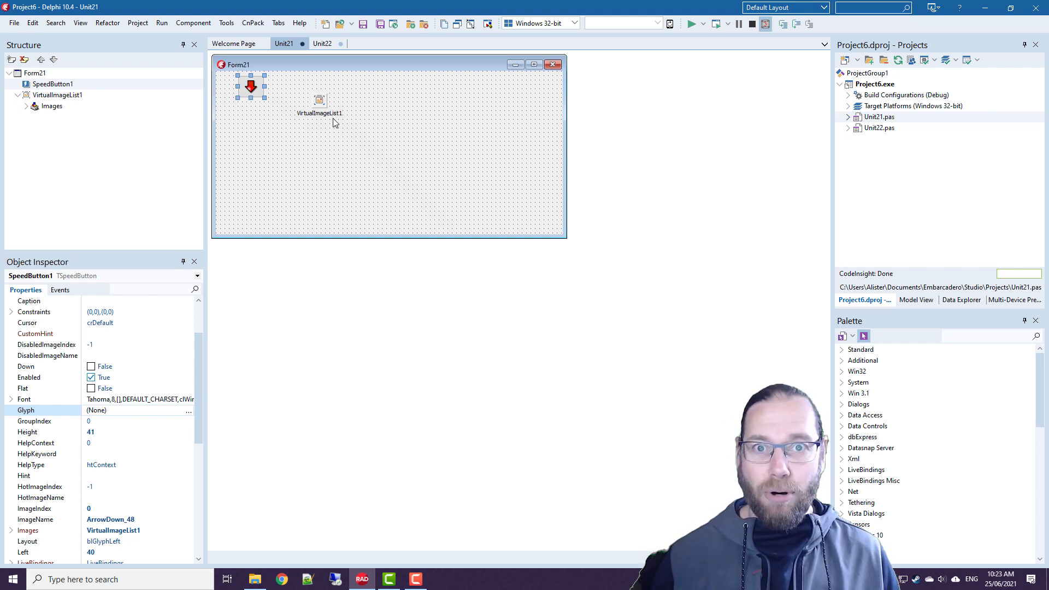
pyautogui.click(319, 101)
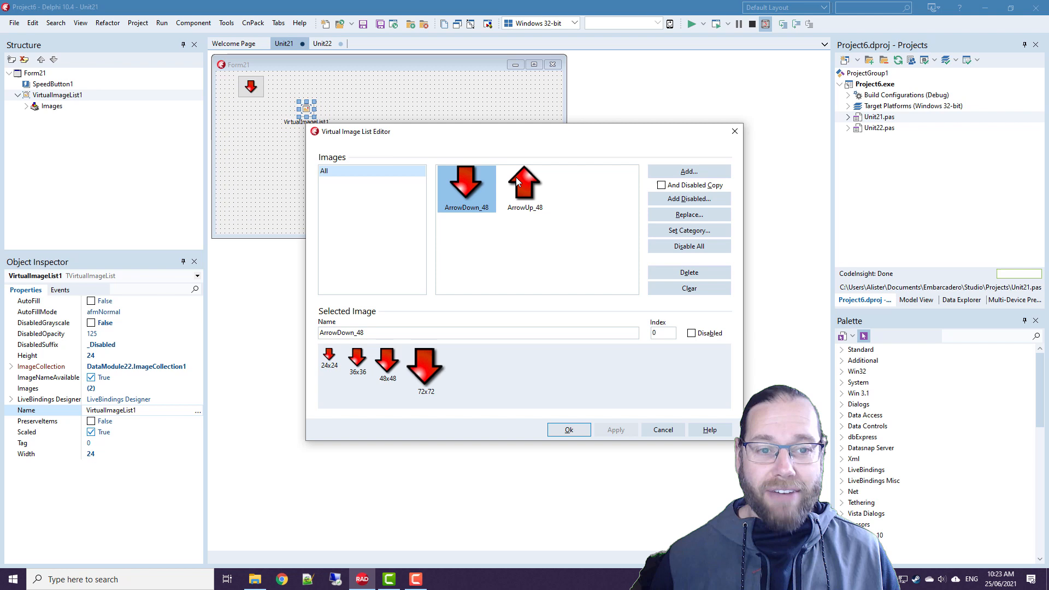
pyautogui.moveTo(551, 194)
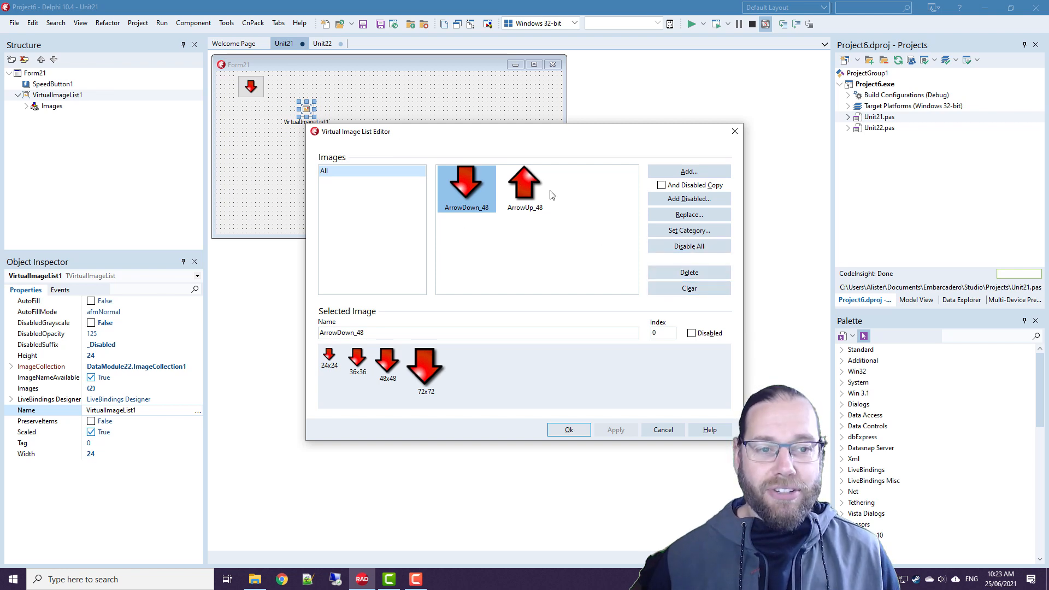
pyautogui.moveTo(560, 271)
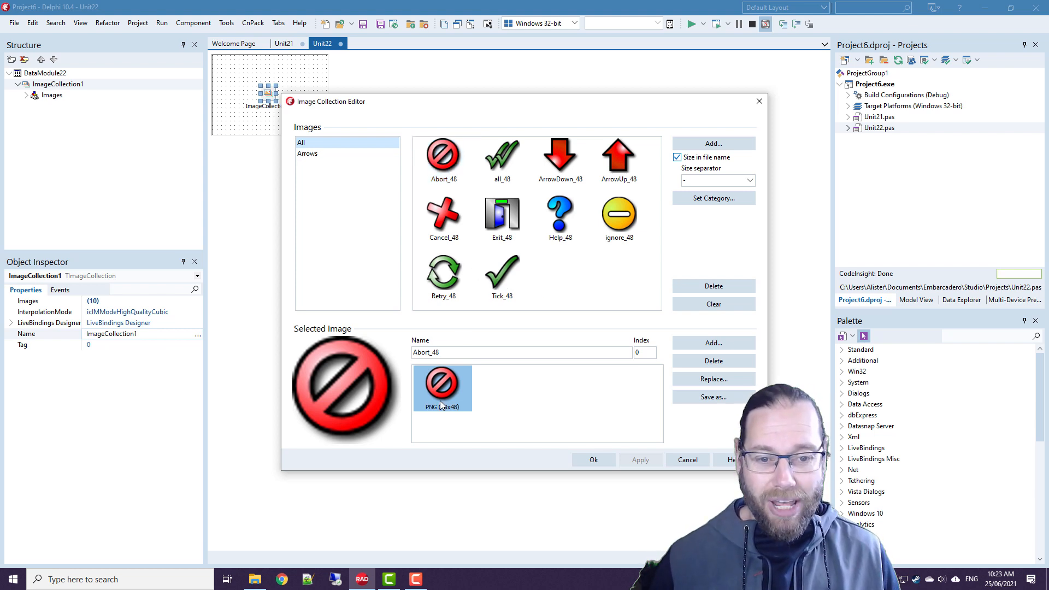
pyautogui.moveTo(464, 248)
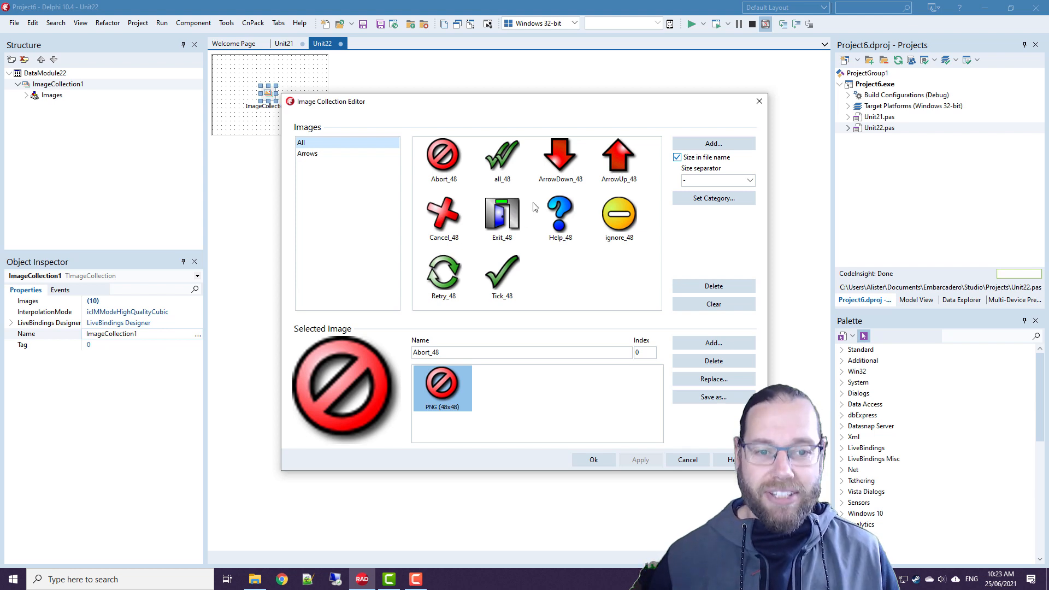
pyautogui.moveTo(516, 187)
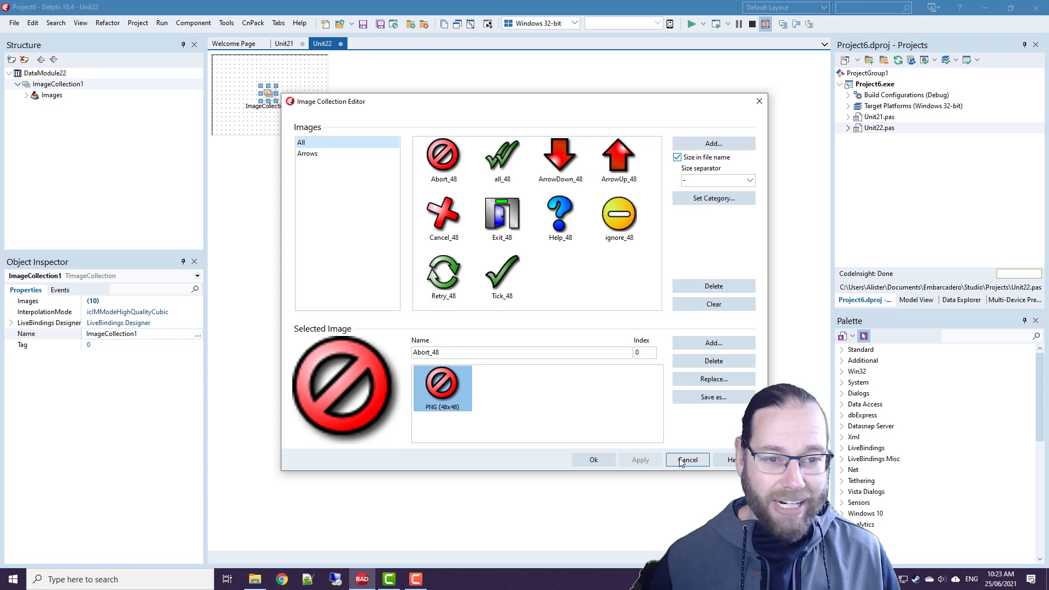
pyautogui.click(686, 459)
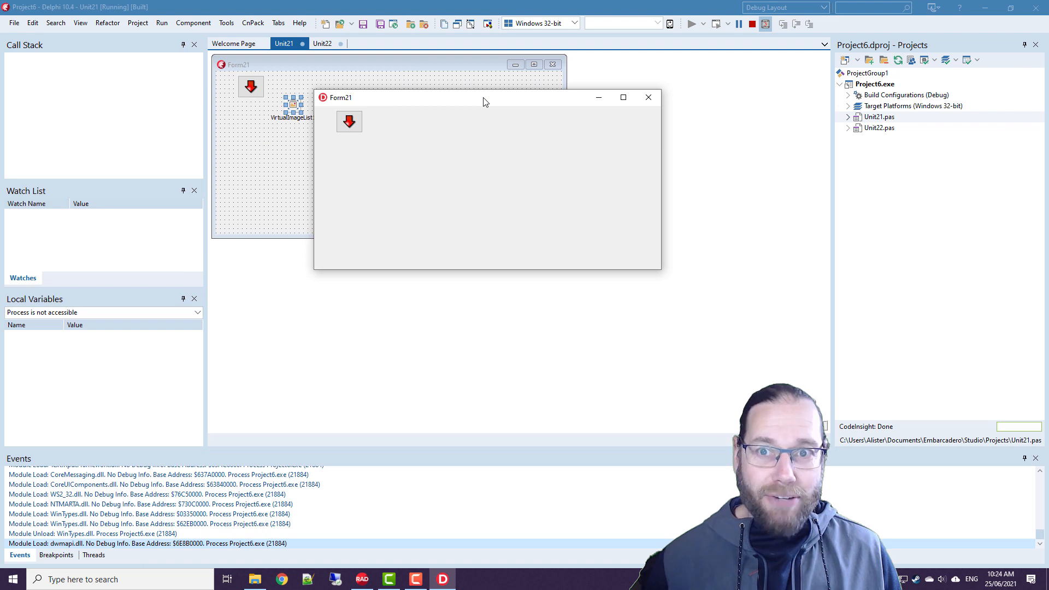
pyautogui.moveTo(455, 107)
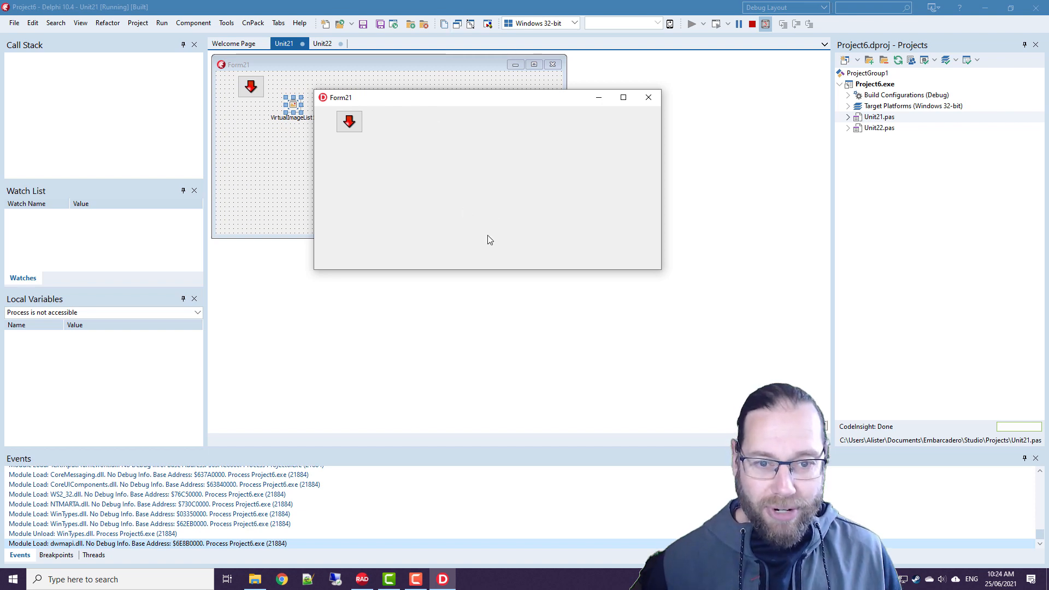
pyautogui.moveTo(492, 200)
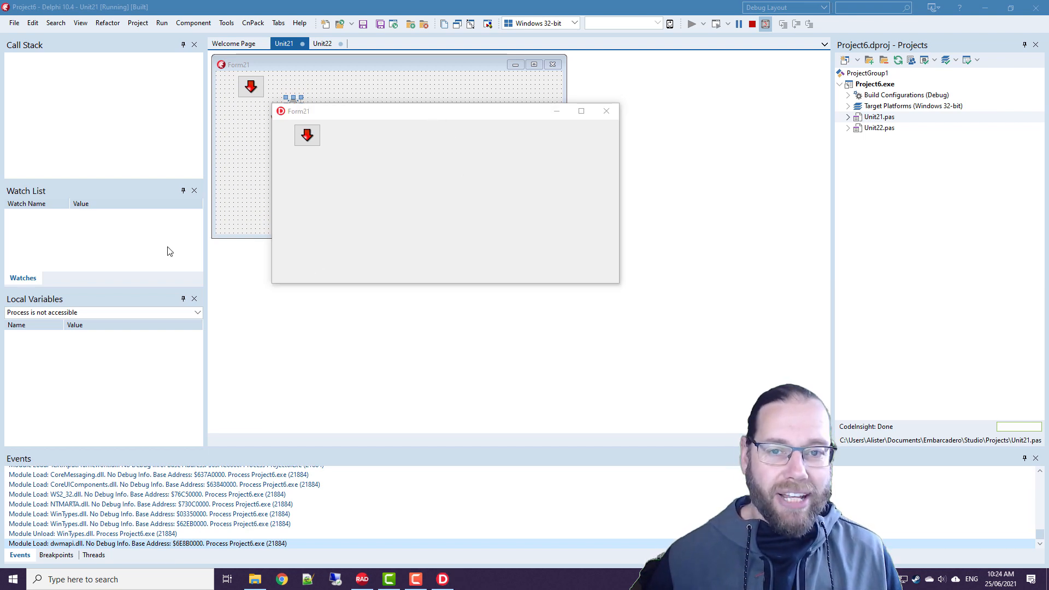
pyautogui.moveTo(447, 173)
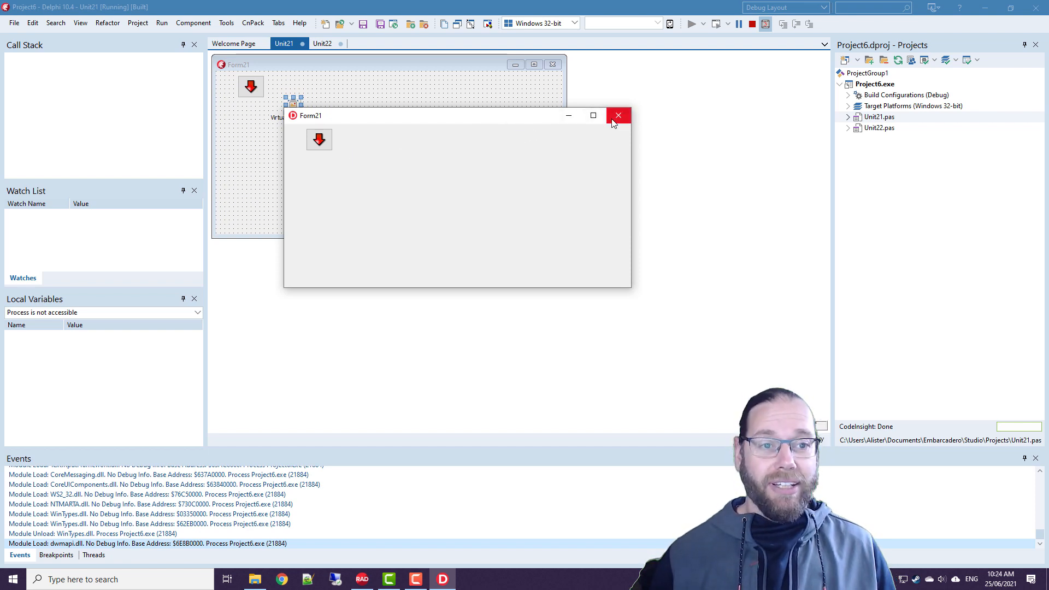
pyautogui.moveTo(375, 141)
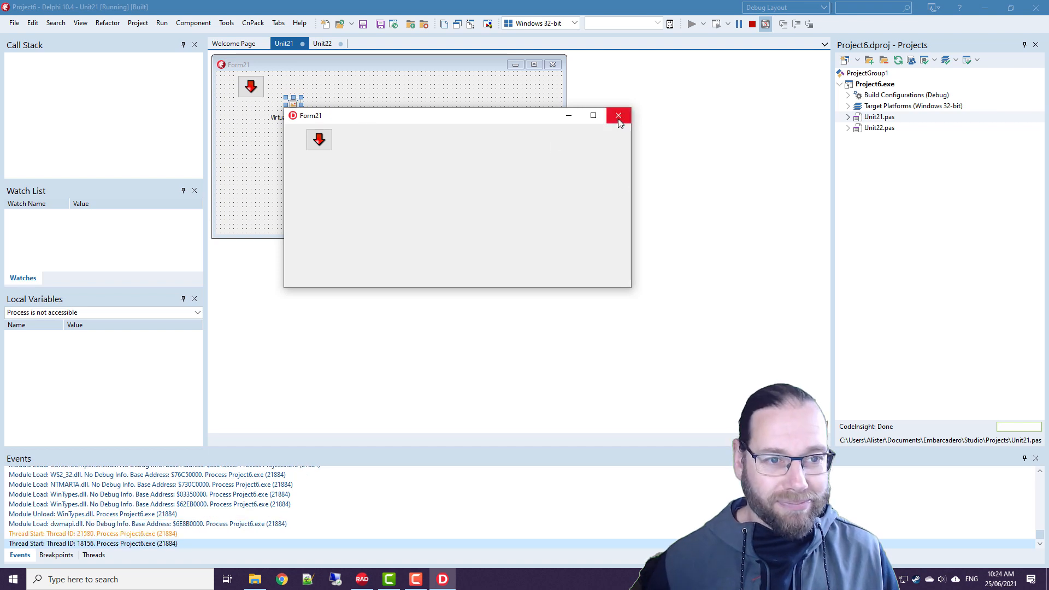
# - Close the app and save all as VirtualImageListTest in a new VirtImageList folder
pyautogui.click(616, 115)
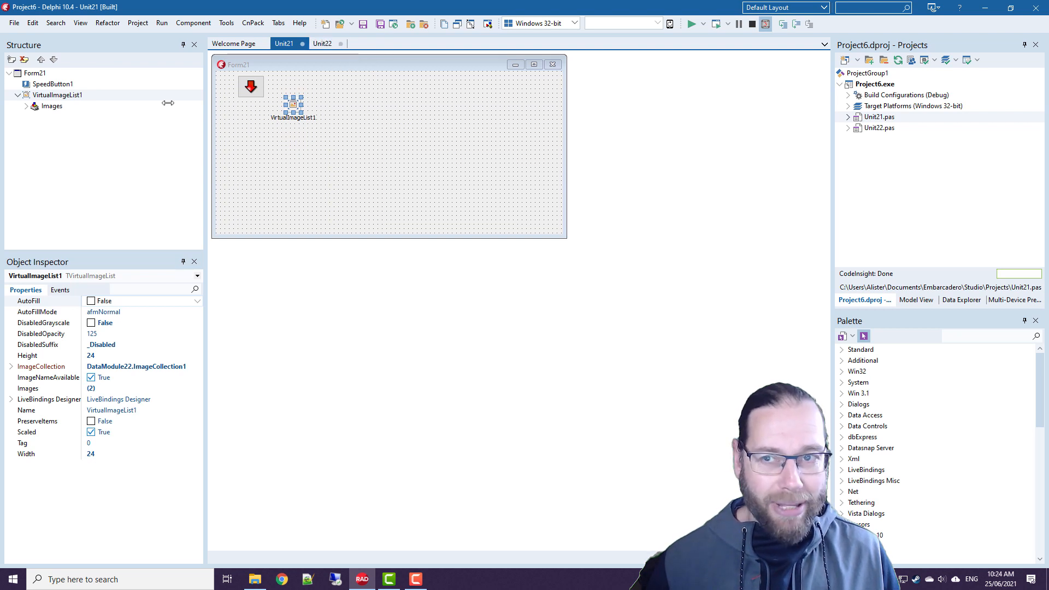
pyautogui.click(13, 21)
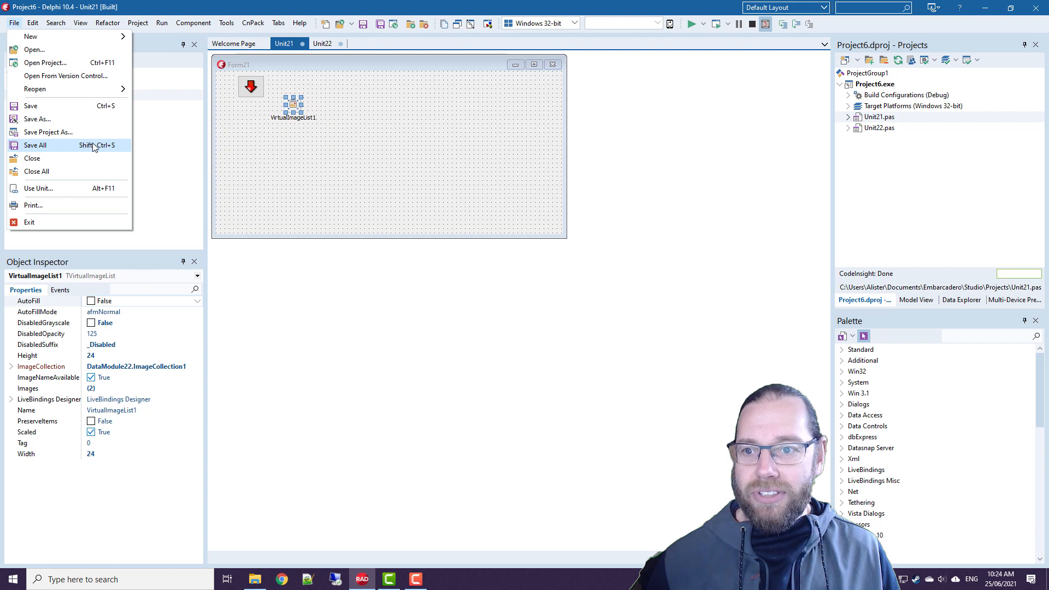
pyautogui.click(36, 118)
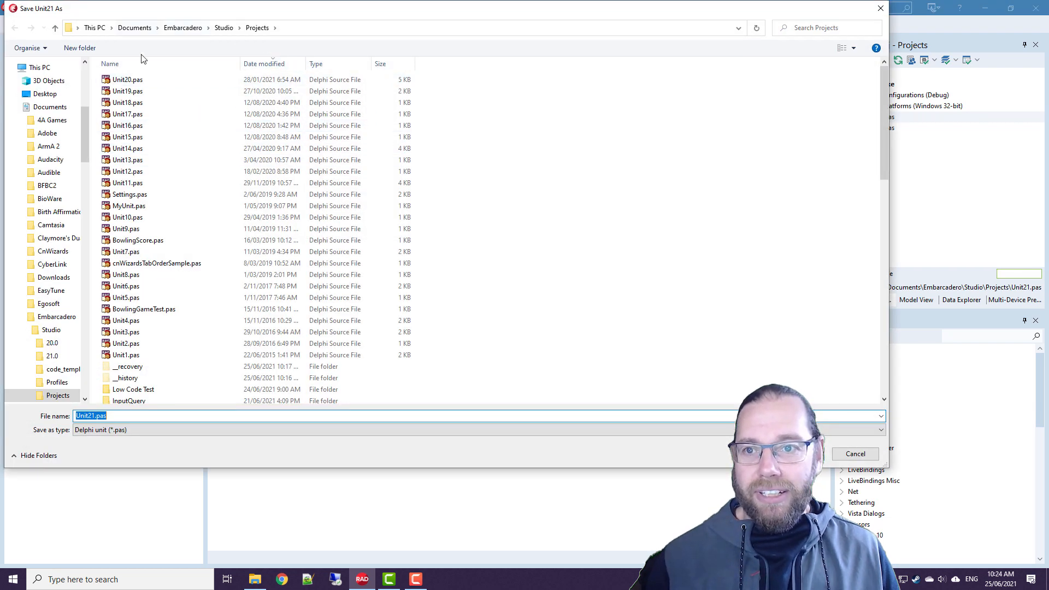
pyautogui.click(79, 48)
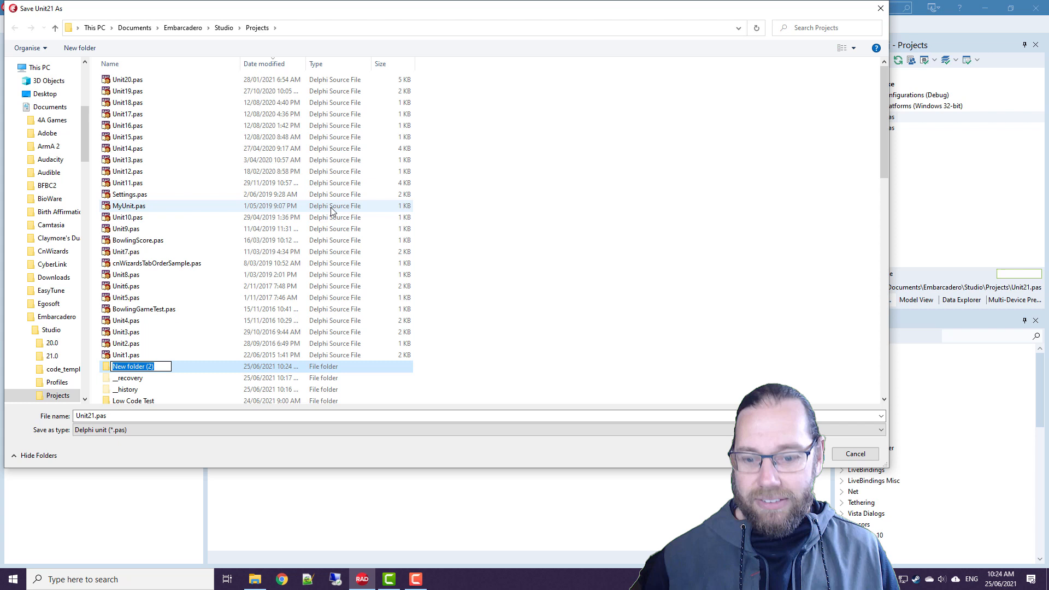
pyautogui.write('VirtImage')
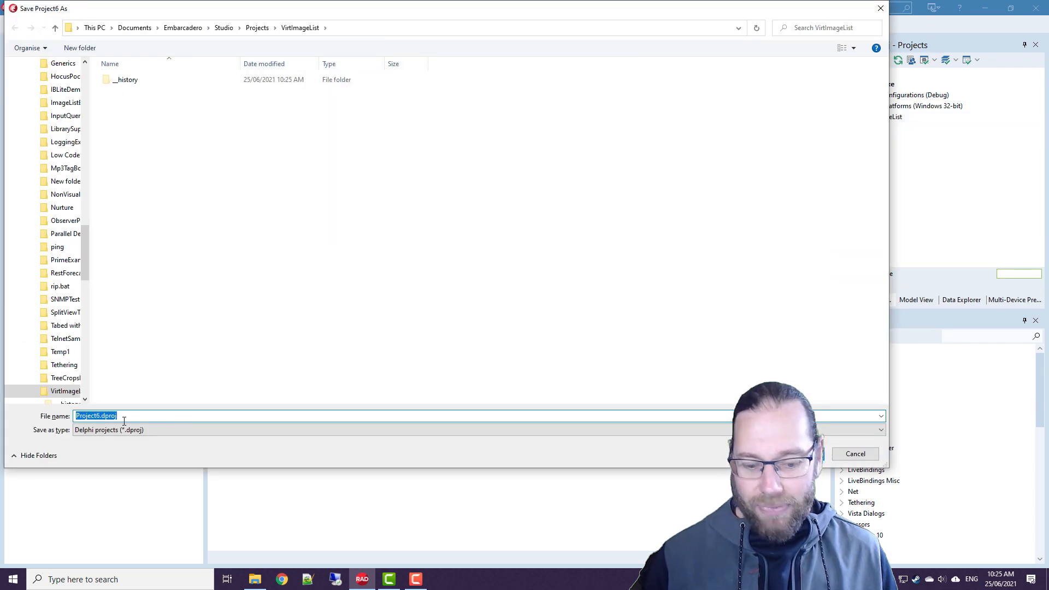
pyautogui.write('VirtualImageL')
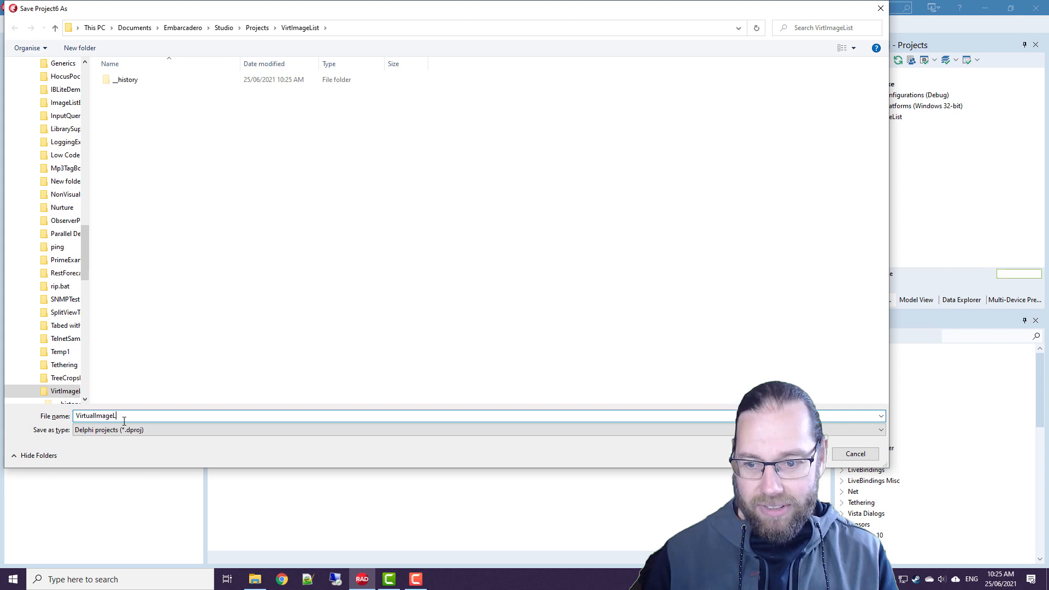
pyautogui.click(854, 453)
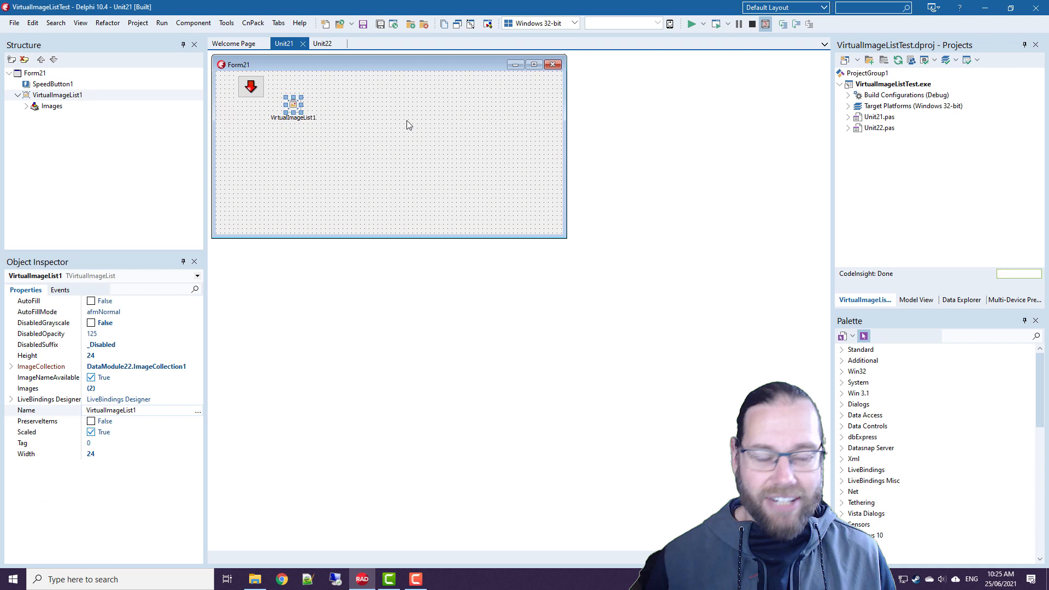
pyautogui.moveTo(355, 131)
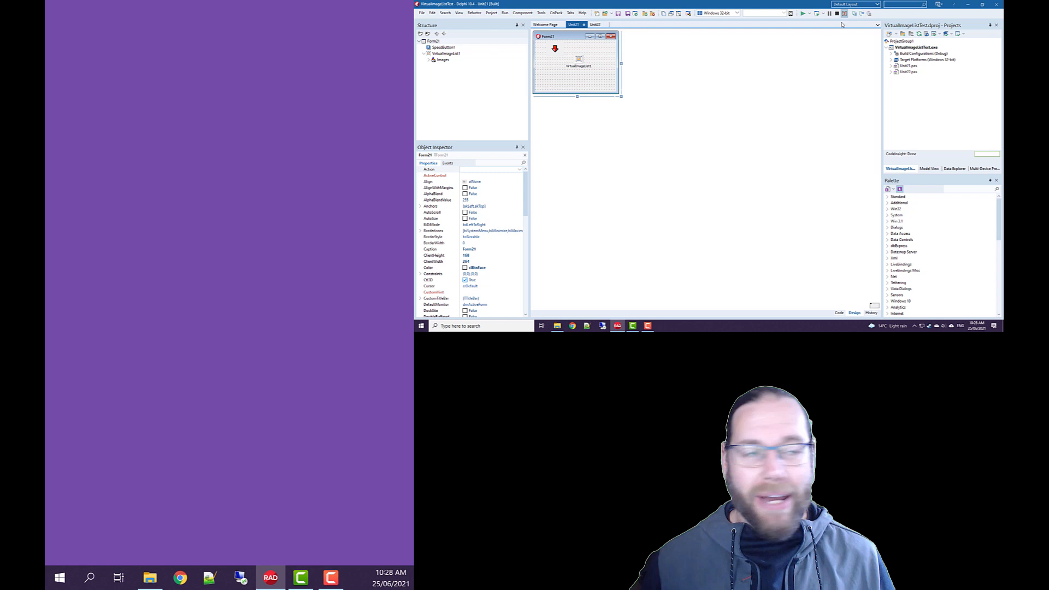
# - Run VirtualImageListTest and drag the running form between monitors to compare scaling
pyautogui.click(802, 12)
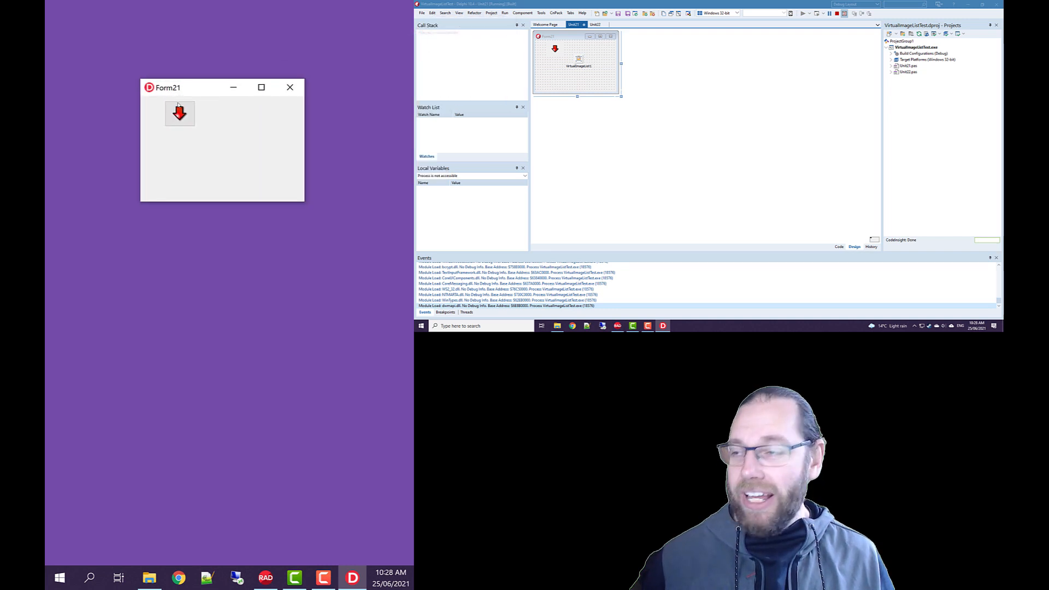
pyautogui.click(179, 114)
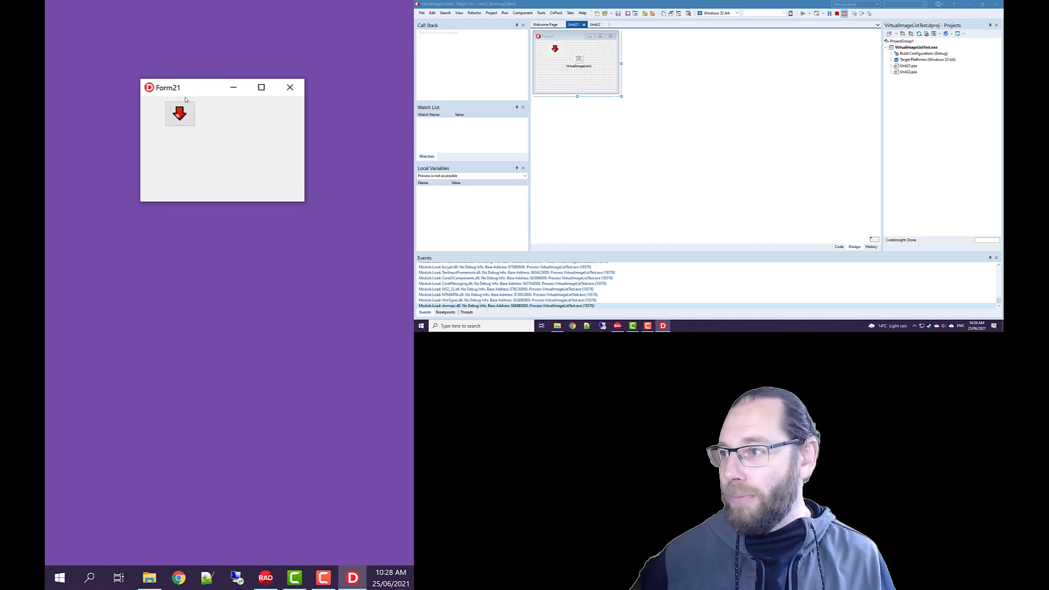
pyautogui.moveTo(167, 87); pyautogui.dragTo(526, 170)
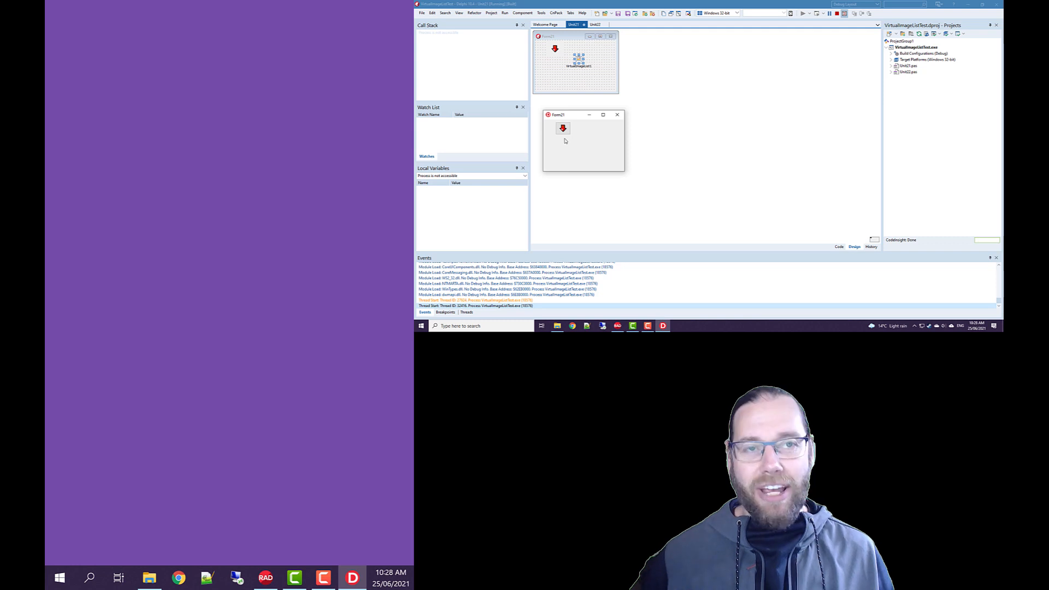
pyautogui.moveTo(640, 57)
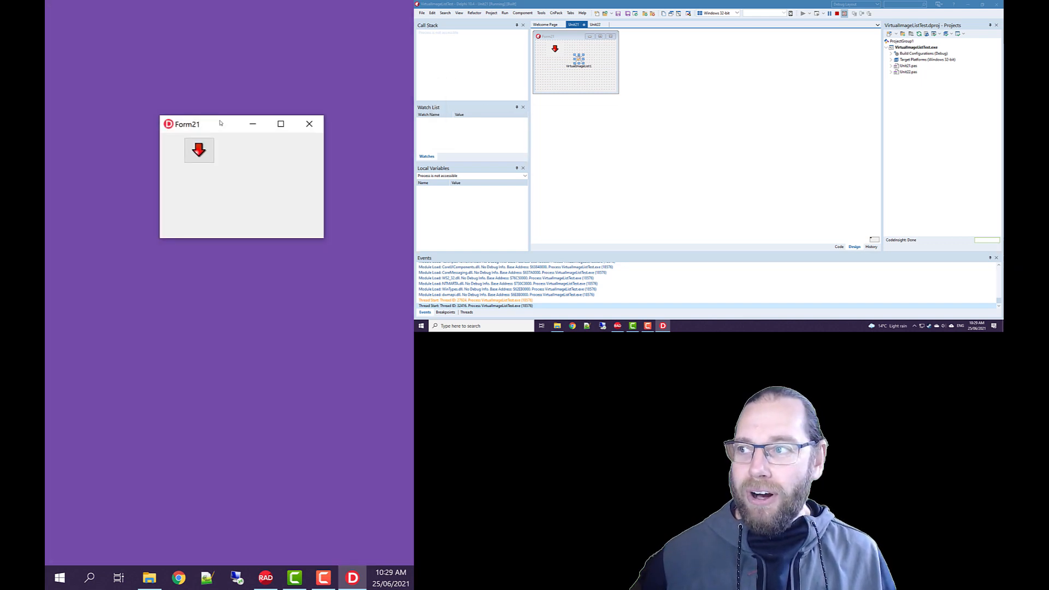
pyautogui.moveTo(352, 406)
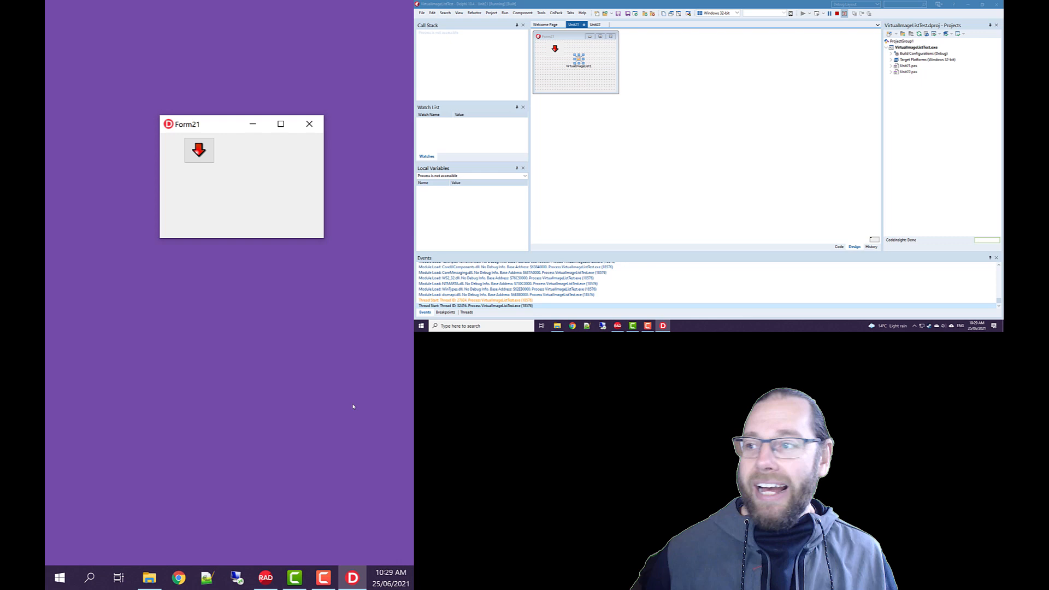
pyautogui.moveTo(610, 152)
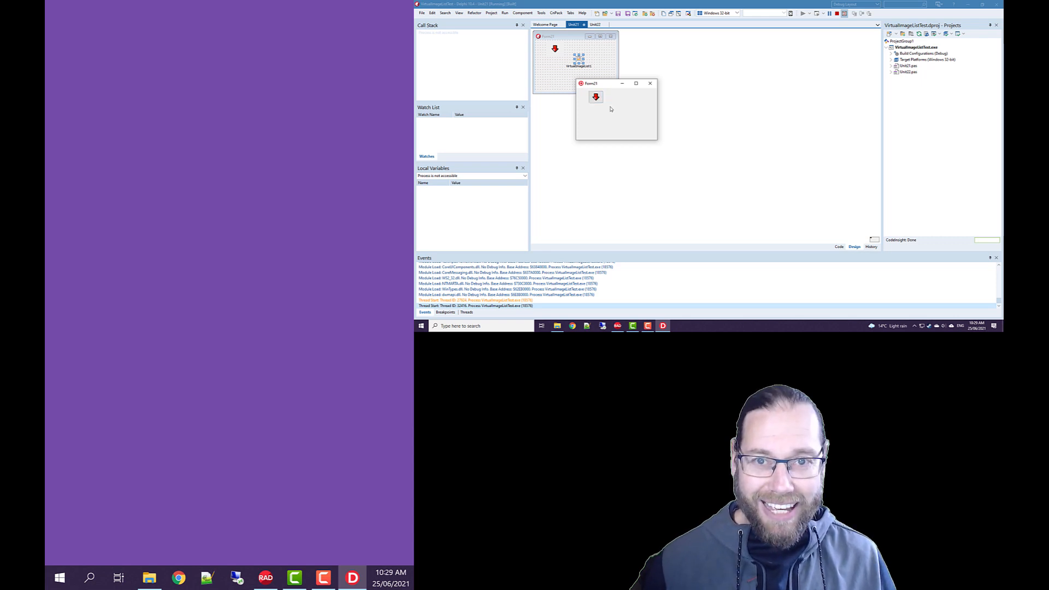
pyautogui.moveTo(589, 83); pyautogui.dragTo(619, 57)
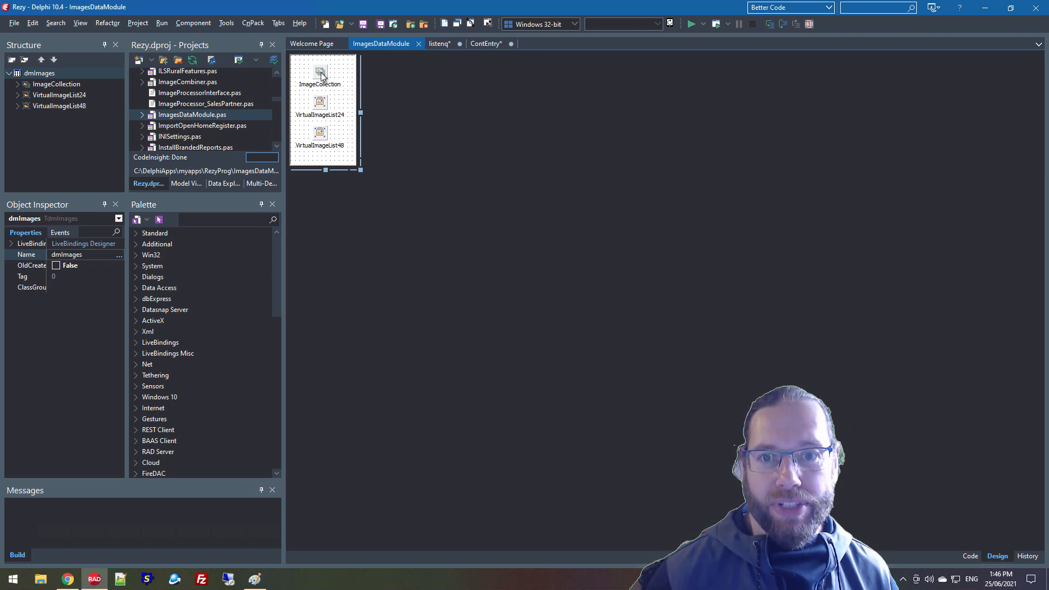
pyautogui.click(319, 74)
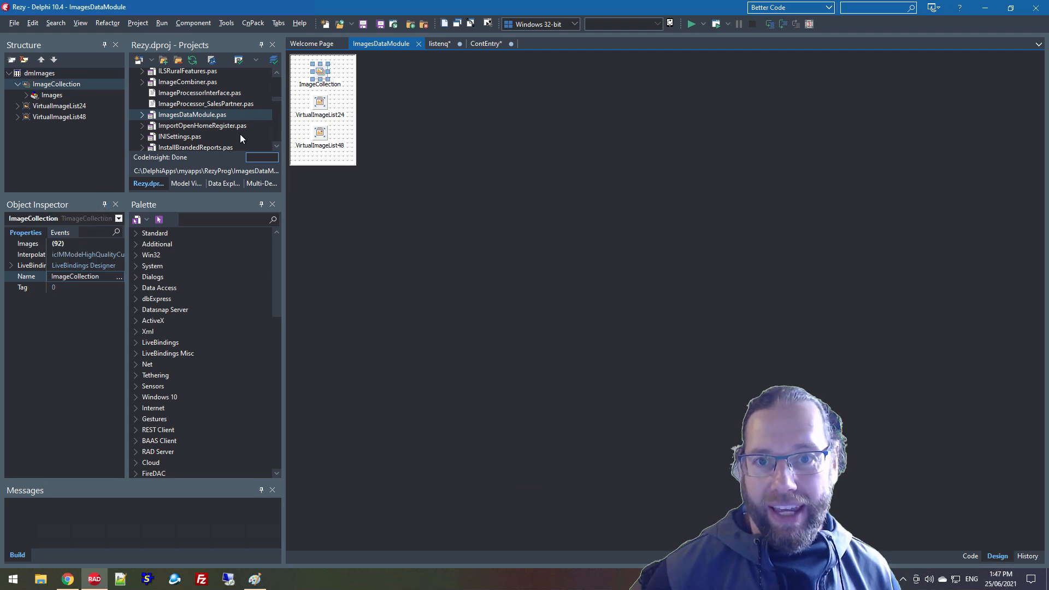
pyautogui.doubleClick(319, 71)
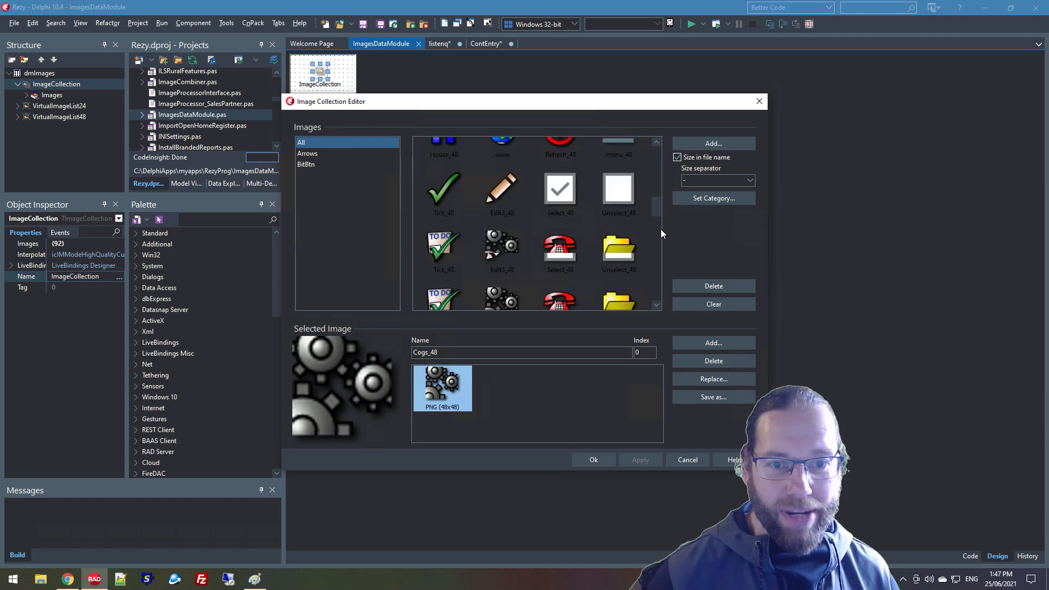
pyautogui.scroll(-3)
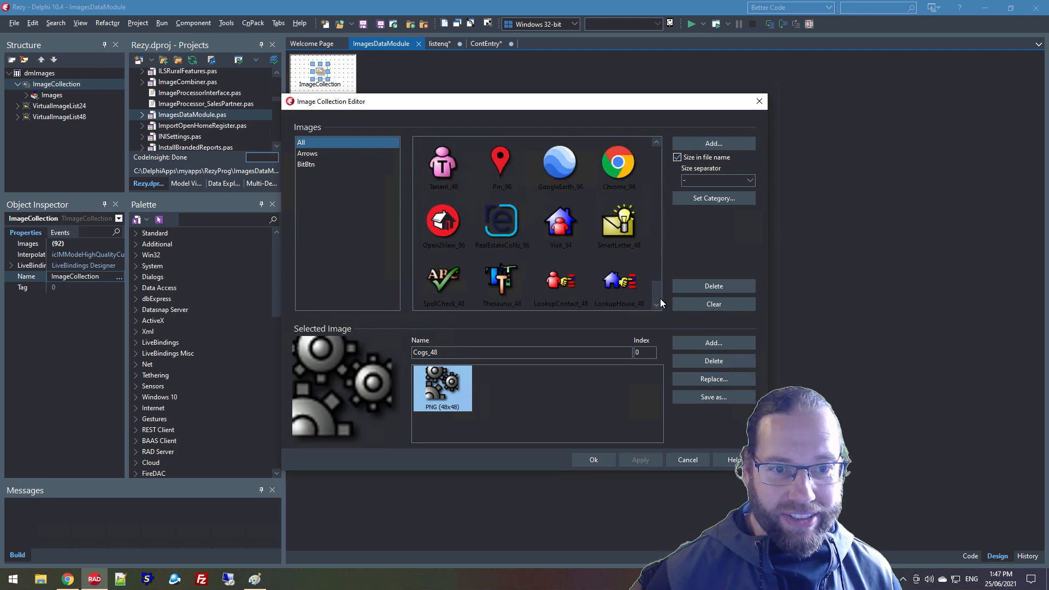
pyautogui.click(443, 221)
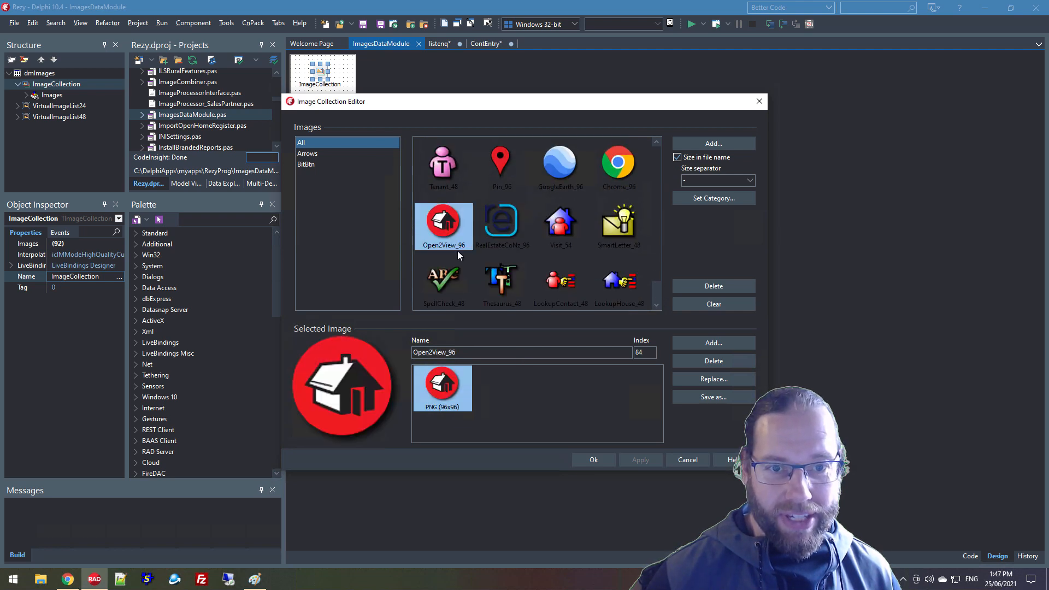
pyautogui.click(443, 163)
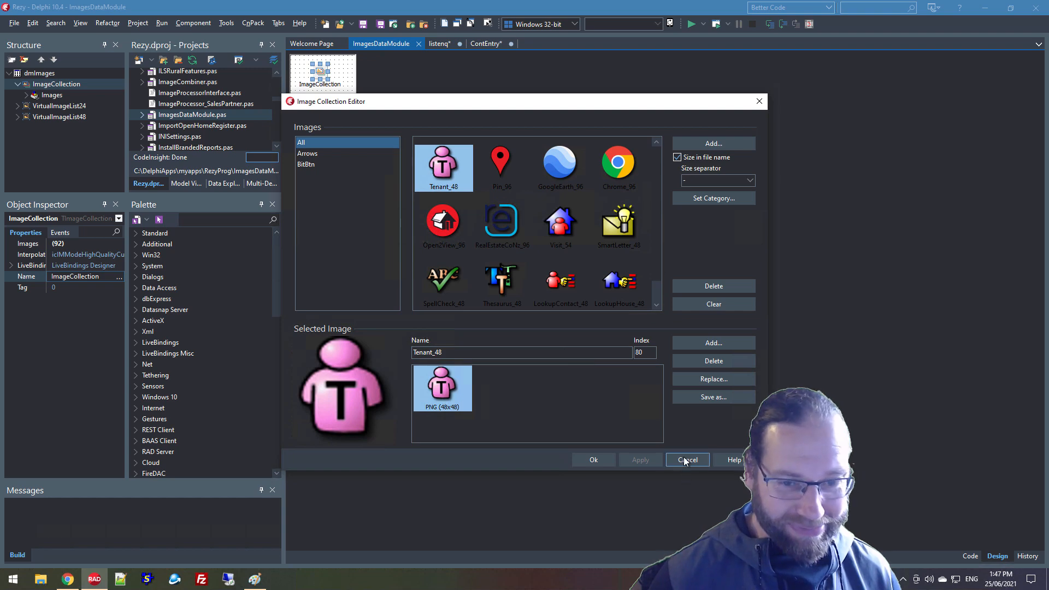
pyautogui.moveTo(657, 259)
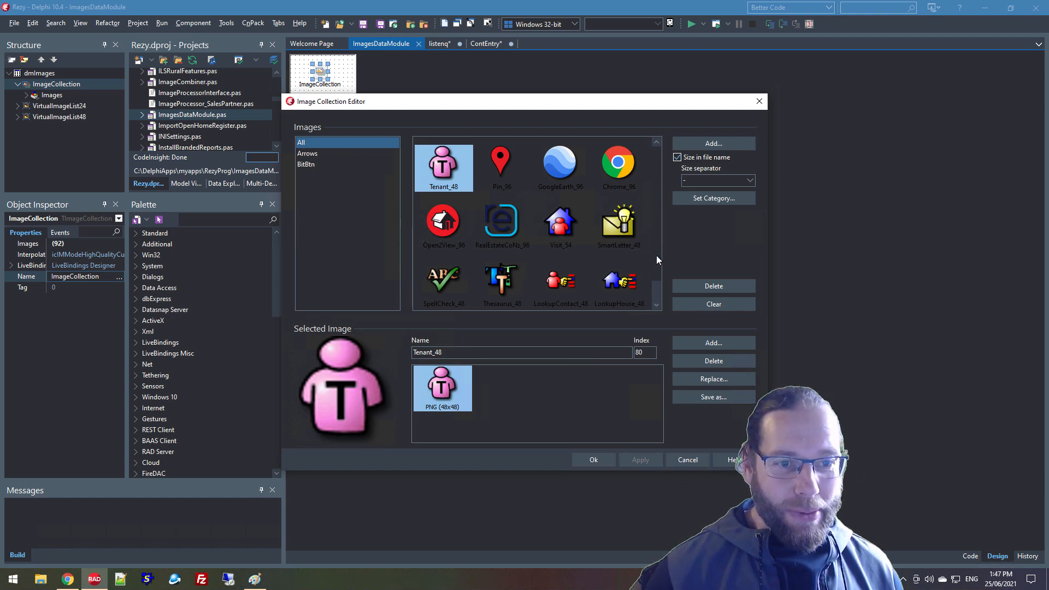
pyautogui.scroll(-3)
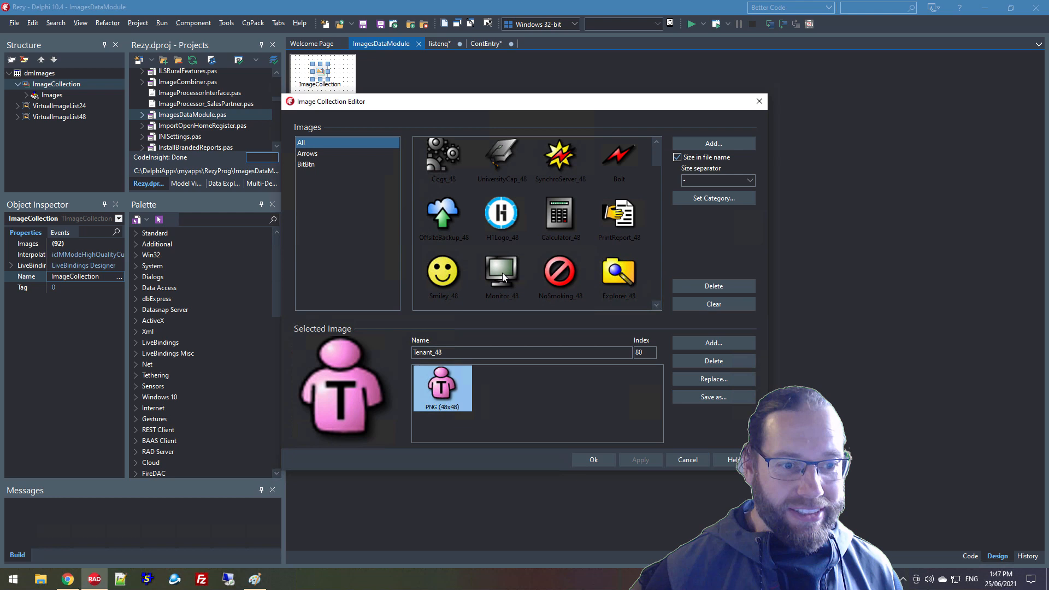
pyautogui.click(306, 164)
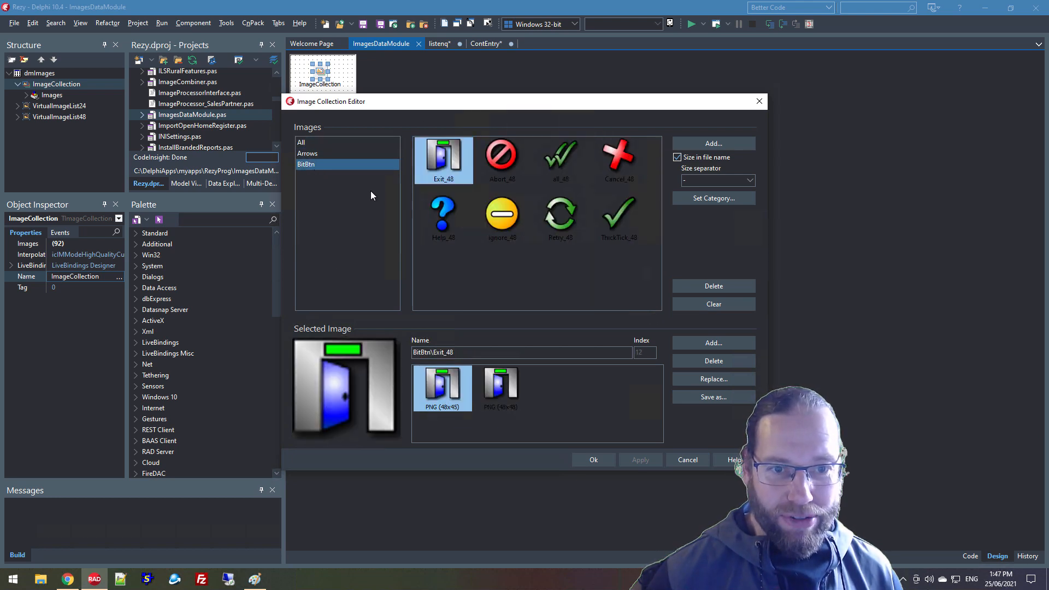
pyautogui.click(301, 142)
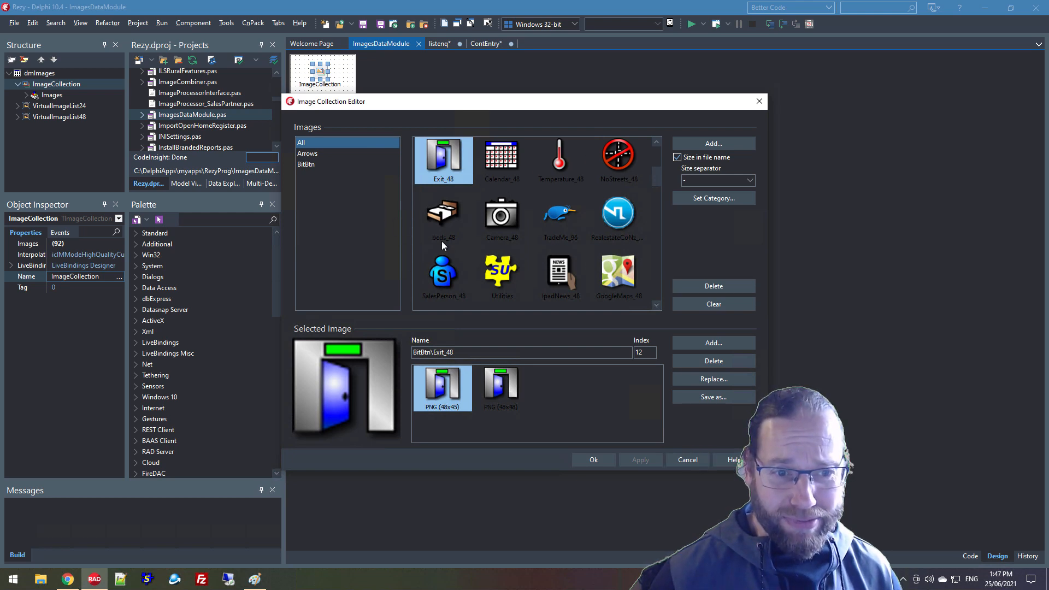
pyautogui.click(560, 218)
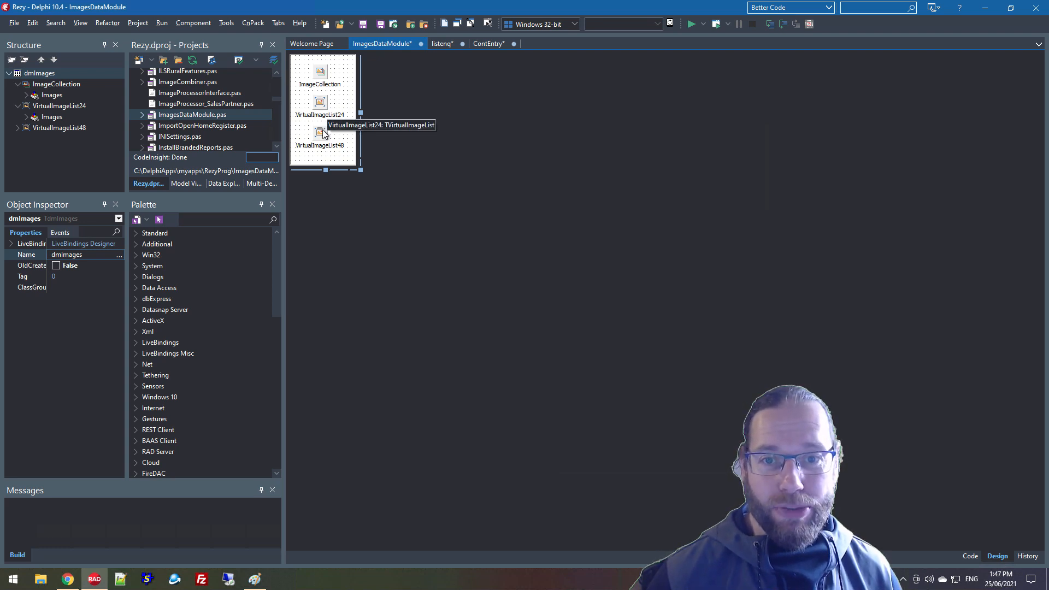
# - Review VirtualImageList24's editor, then open the Images48 editor on the Listing Entry form
pyautogui.doubleClick(319, 107)
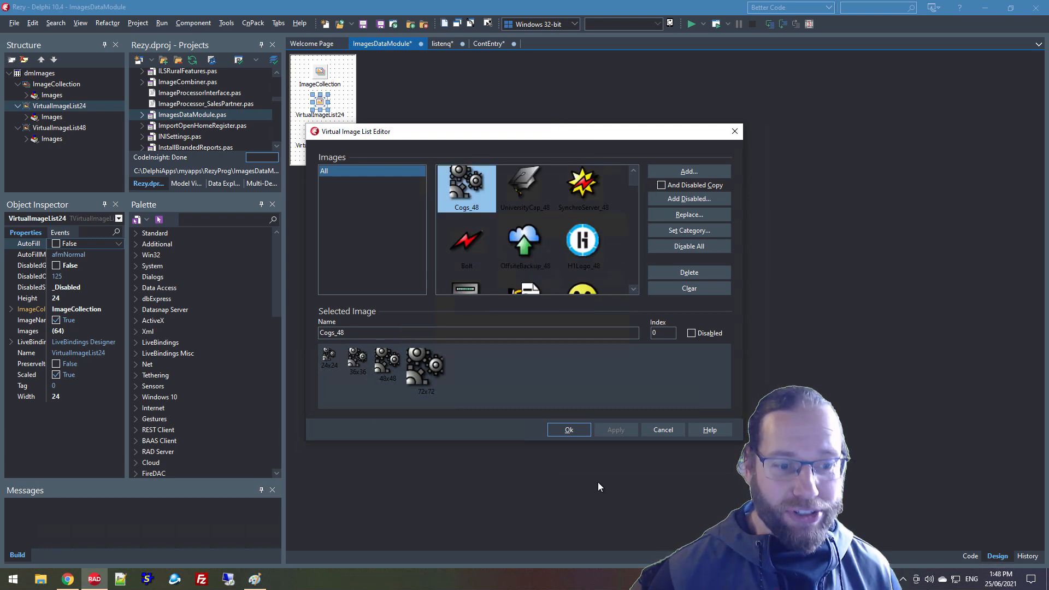
pyautogui.click(568, 428)
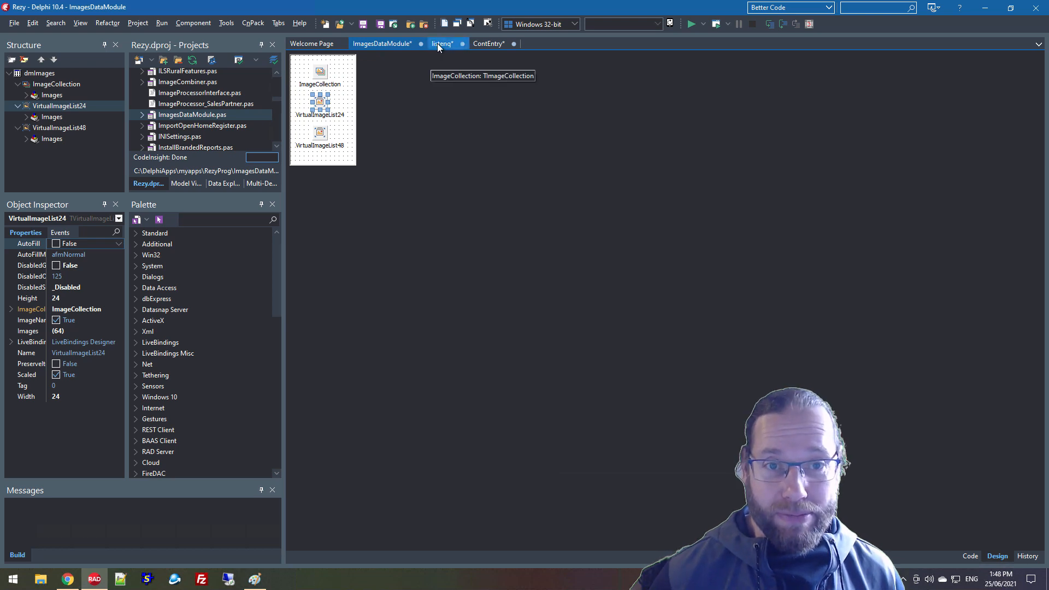
pyautogui.click(440, 44)
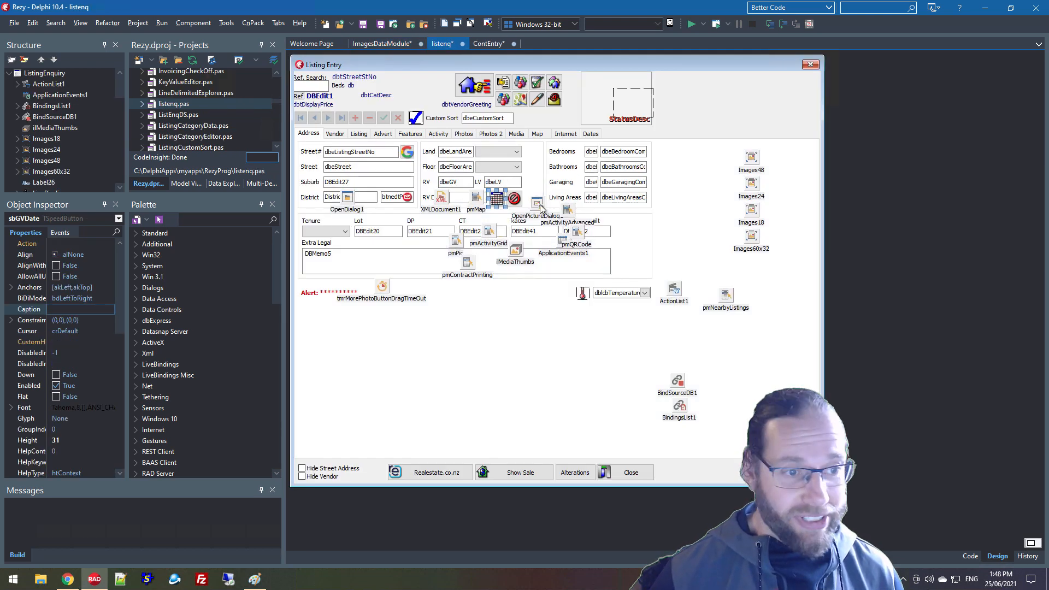
pyautogui.click(750, 157)
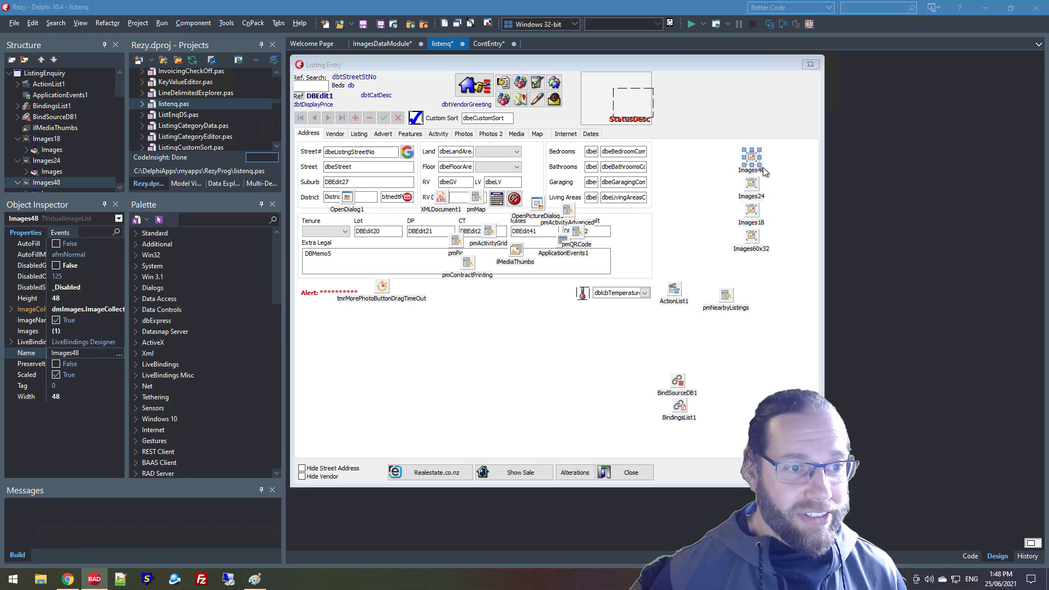
pyautogui.doubleClick(751, 163)
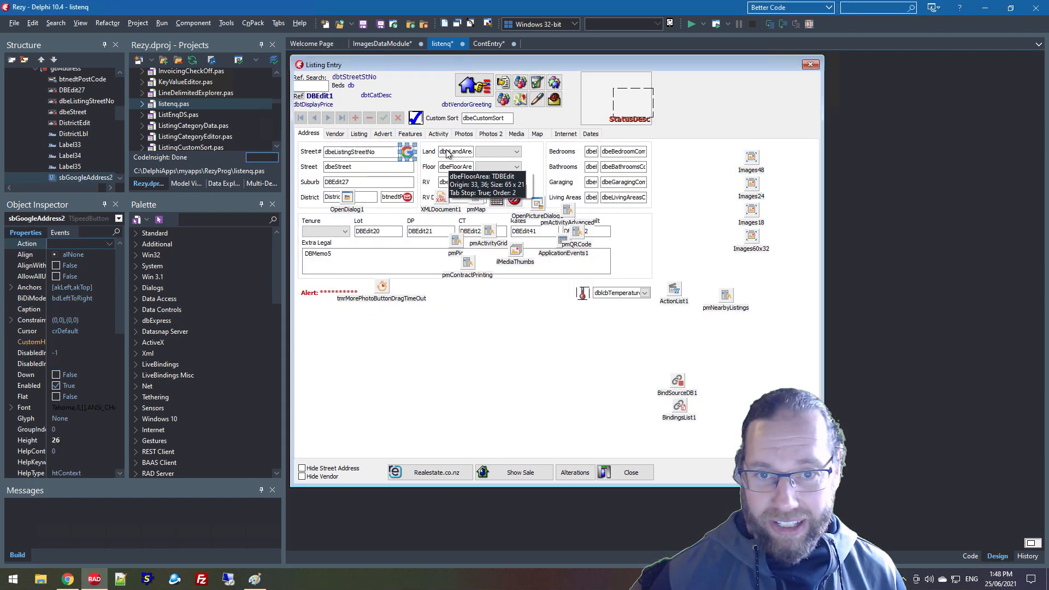
pyautogui.moveTo(408, 152)
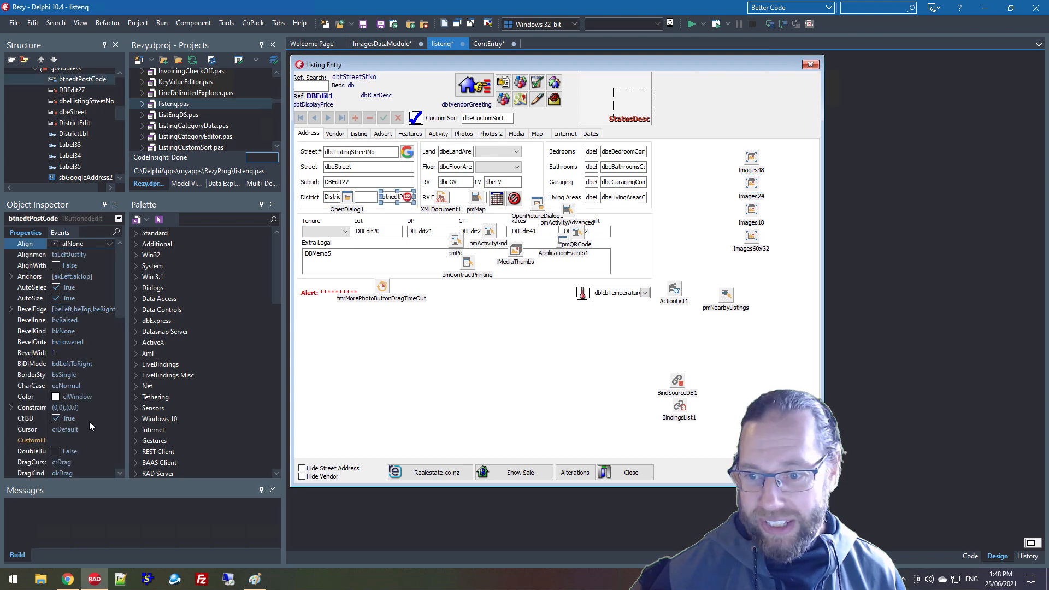
# - Select the sbLookupListing button and open the Images60x32 list's editor
pyautogui.scroll(-3)
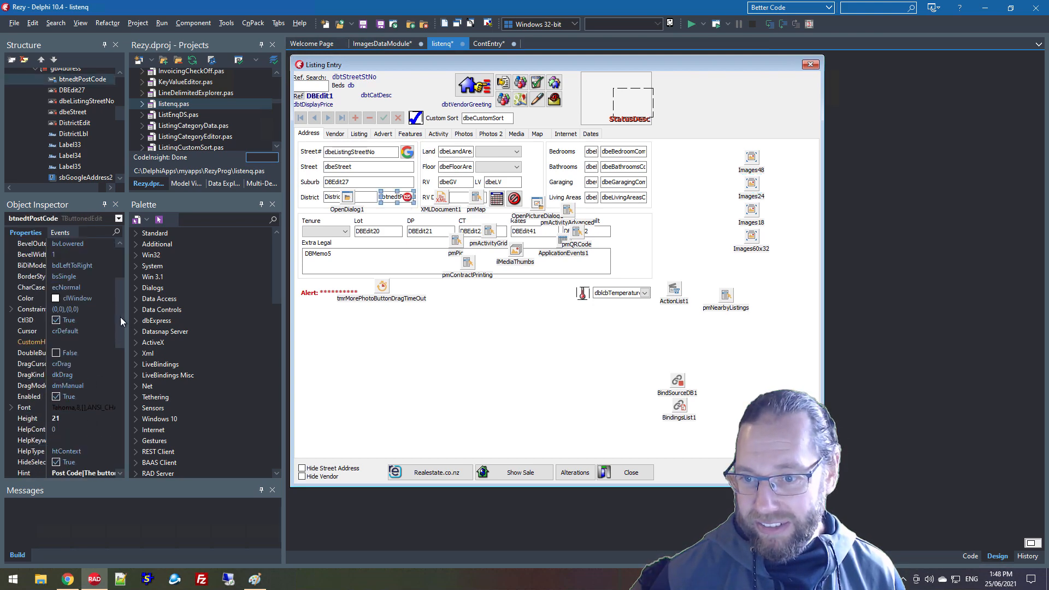
pyautogui.scroll(-3)
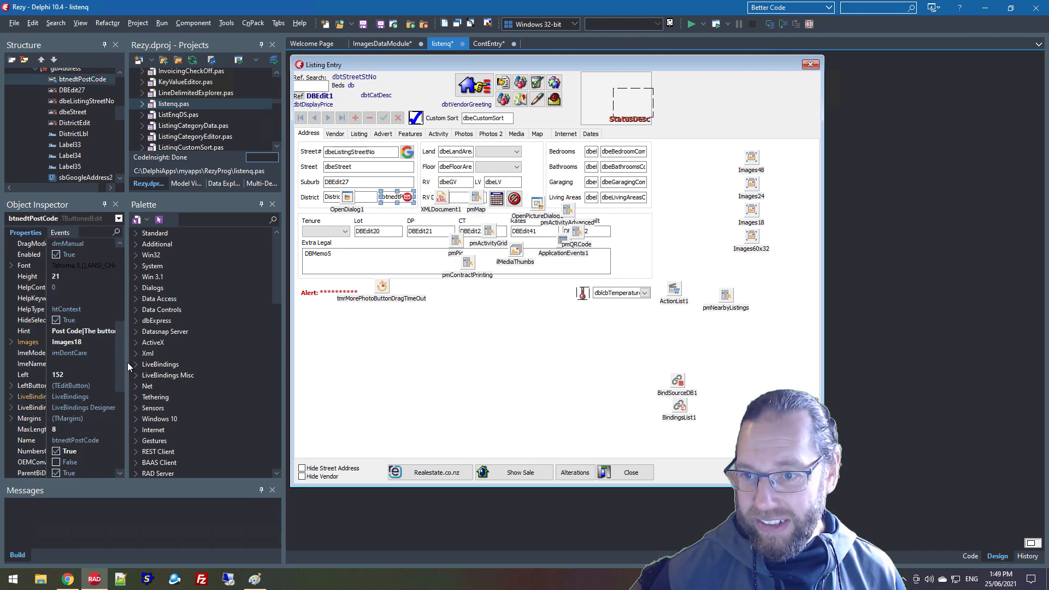
pyautogui.click(66, 342)
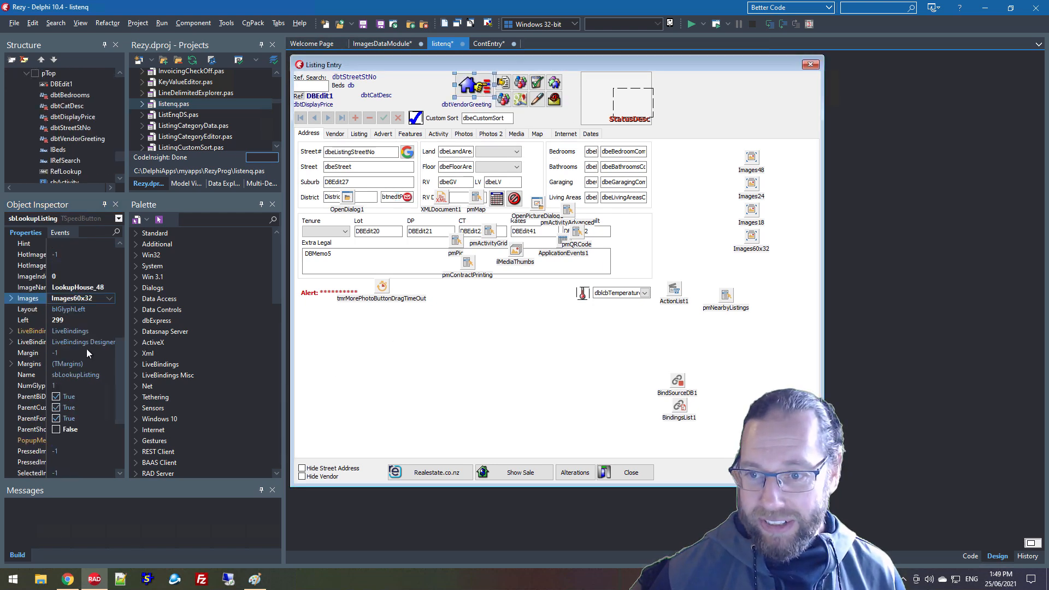
pyautogui.moveTo(769, 288)
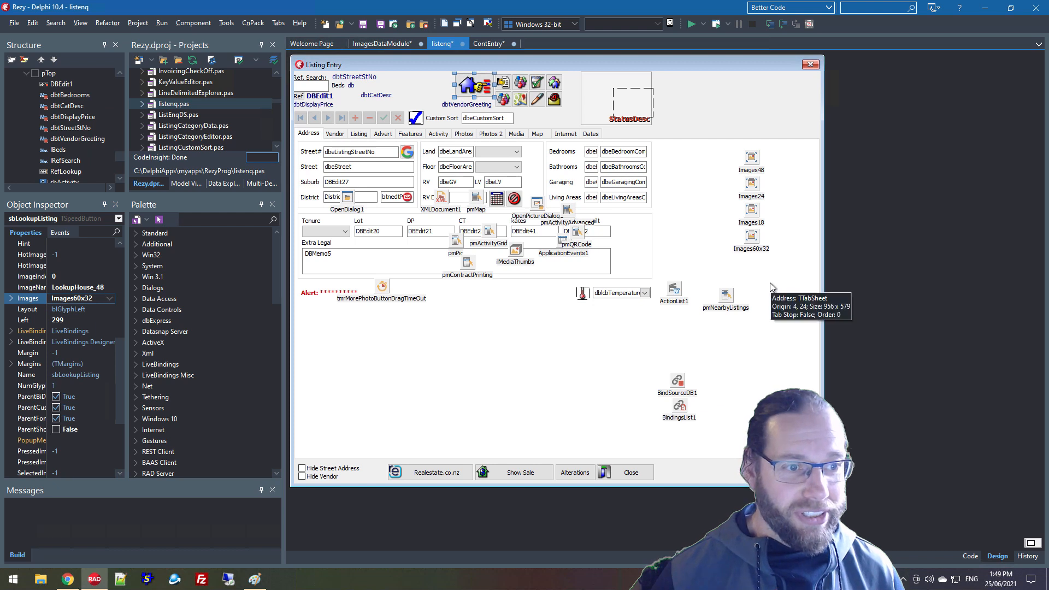
pyautogui.moveTo(470, 86)
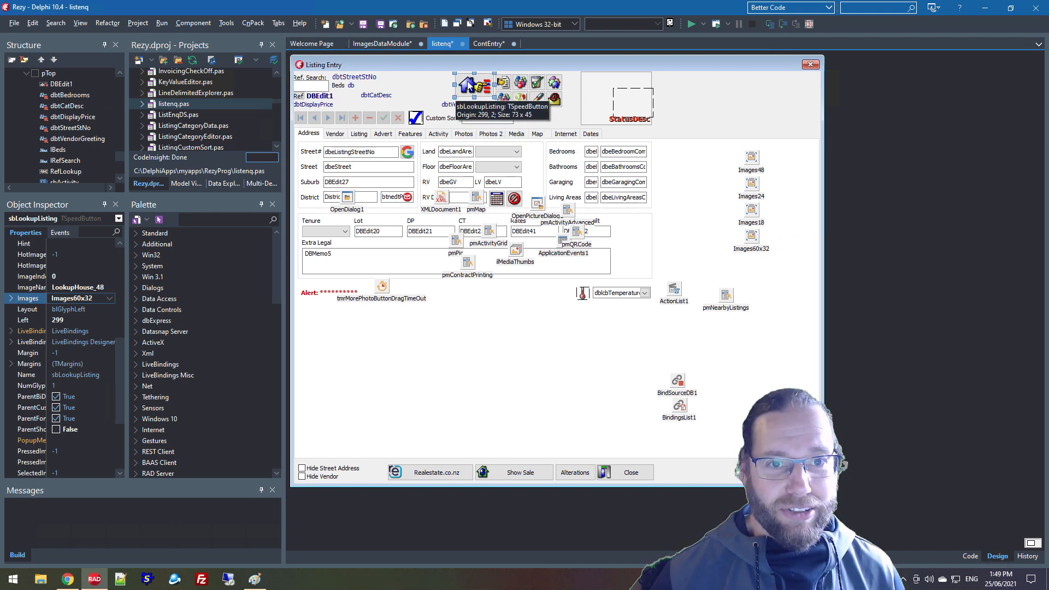
pyautogui.moveTo(776, 215)
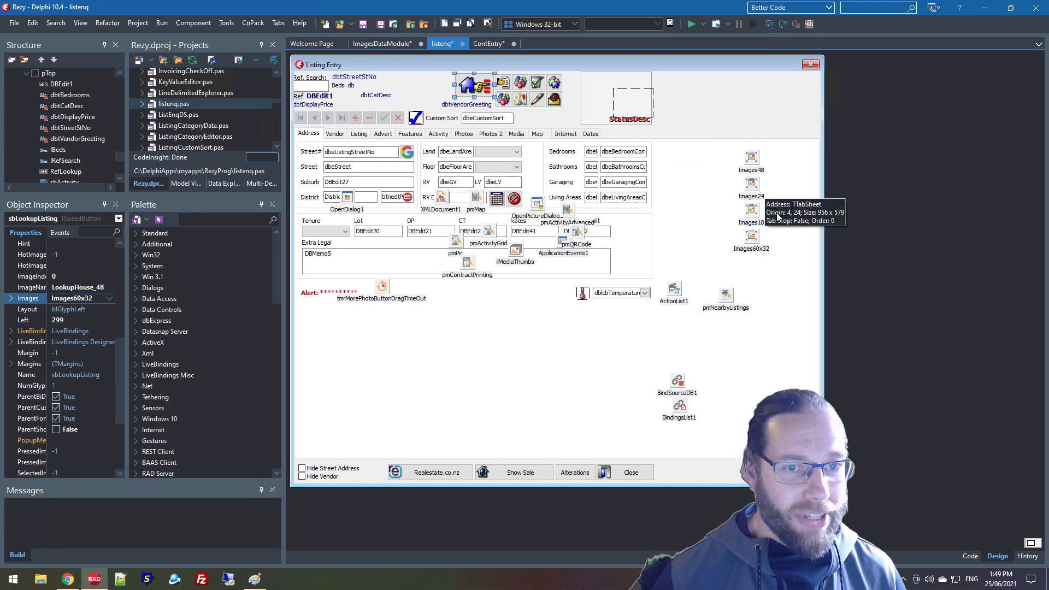
pyautogui.click(750, 235)
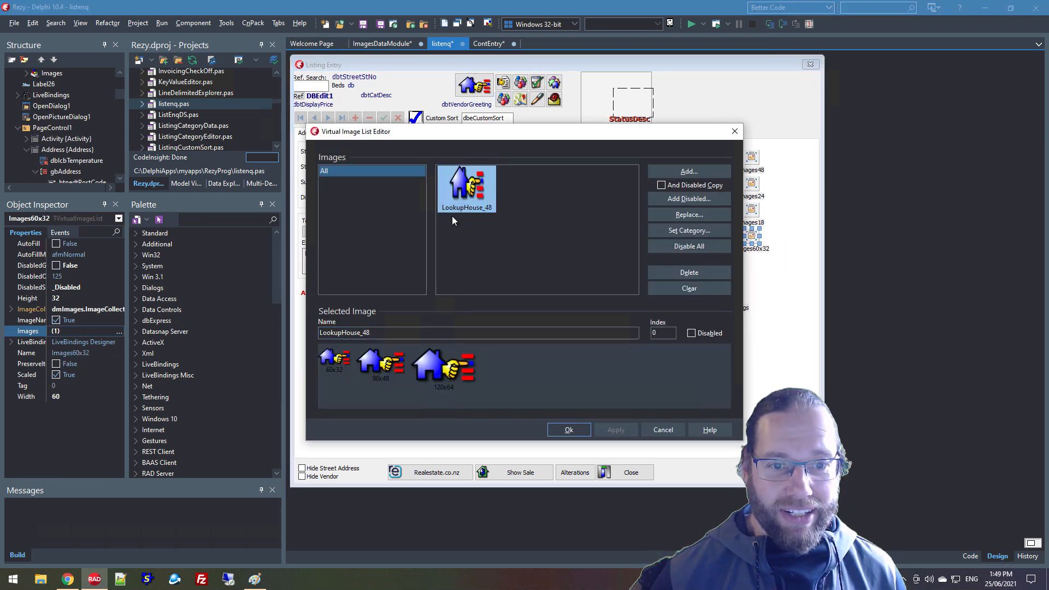
# - Close the Virtual Image List Editor
pyautogui.click(568, 429)
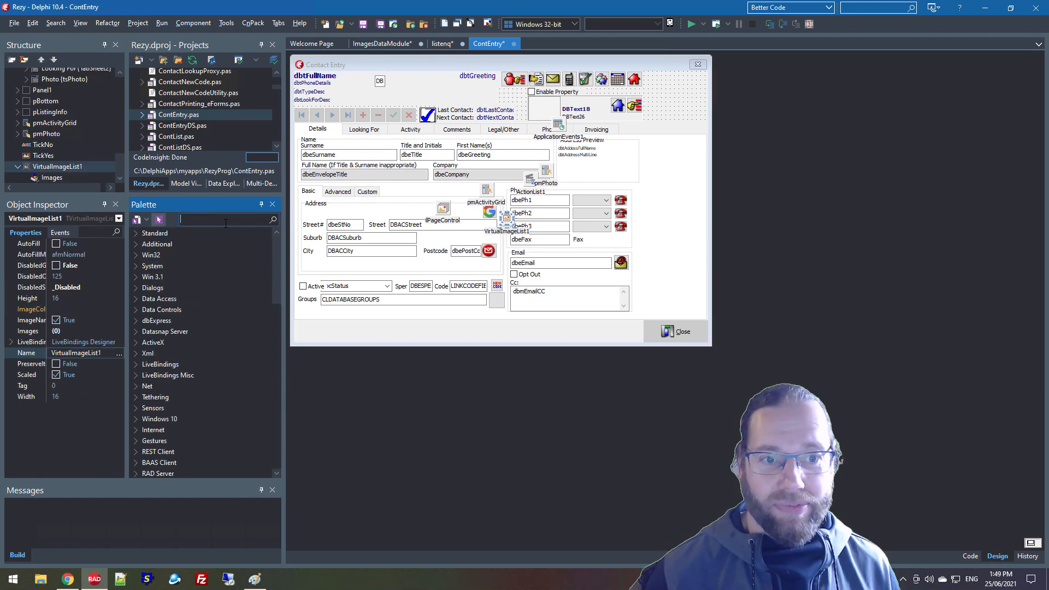
# - Add the HouseRed_48 image from dmImages.ImageCollection to VirtualImageList1
pyautogui.click(30, 308)
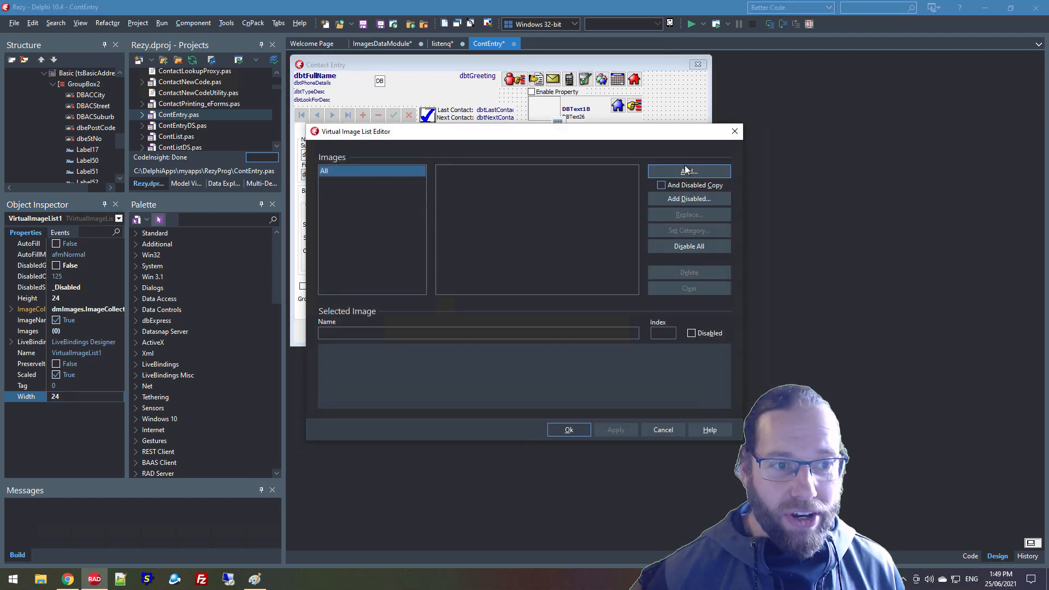
pyautogui.click(688, 171)
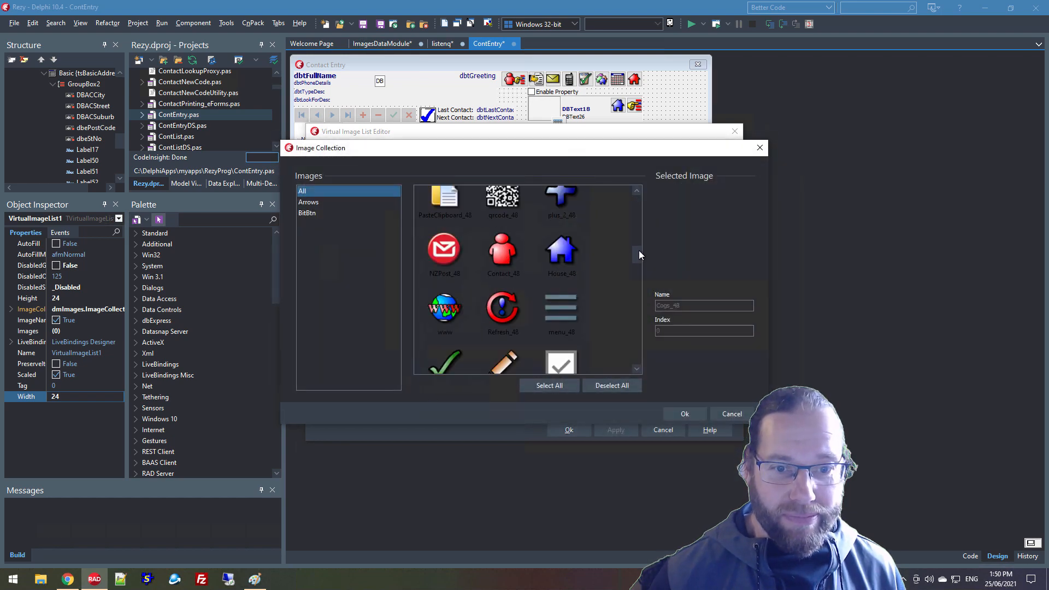
pyautogui.scroll(-3)
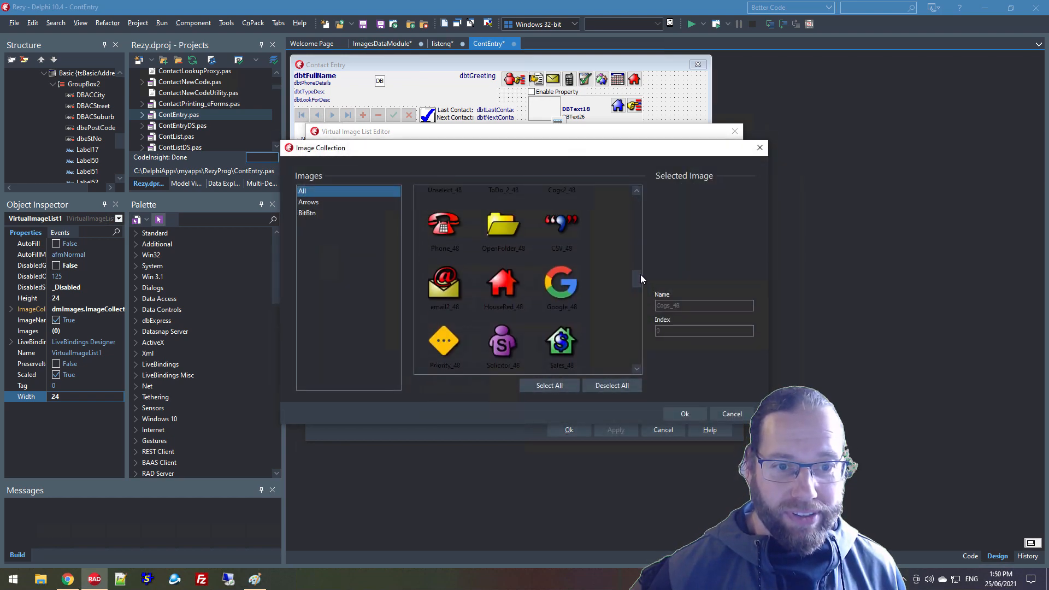
pyautogui.click(503, 288)
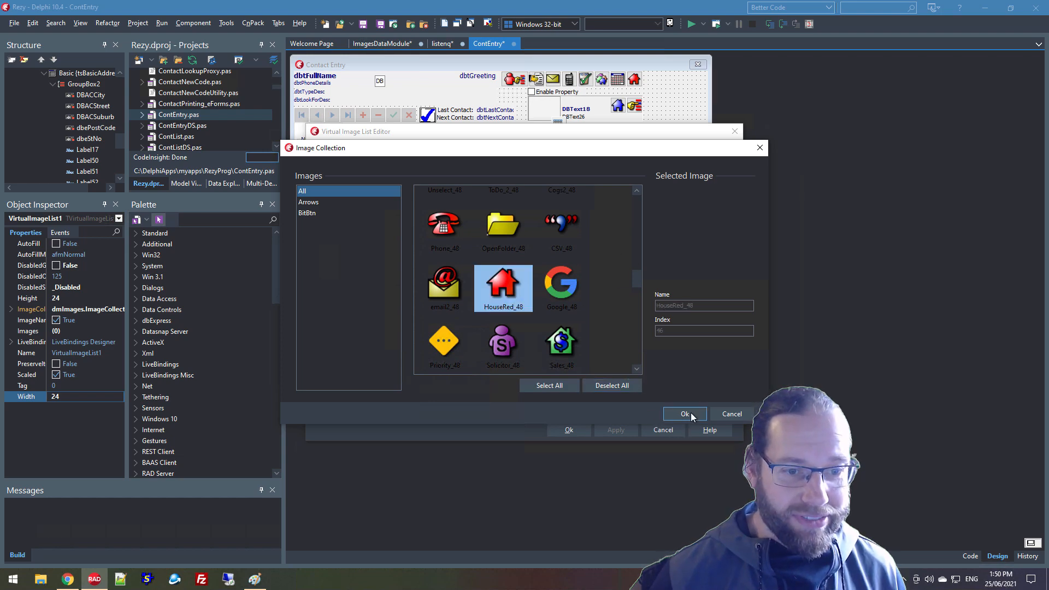
pyautogui.click(684, 413)
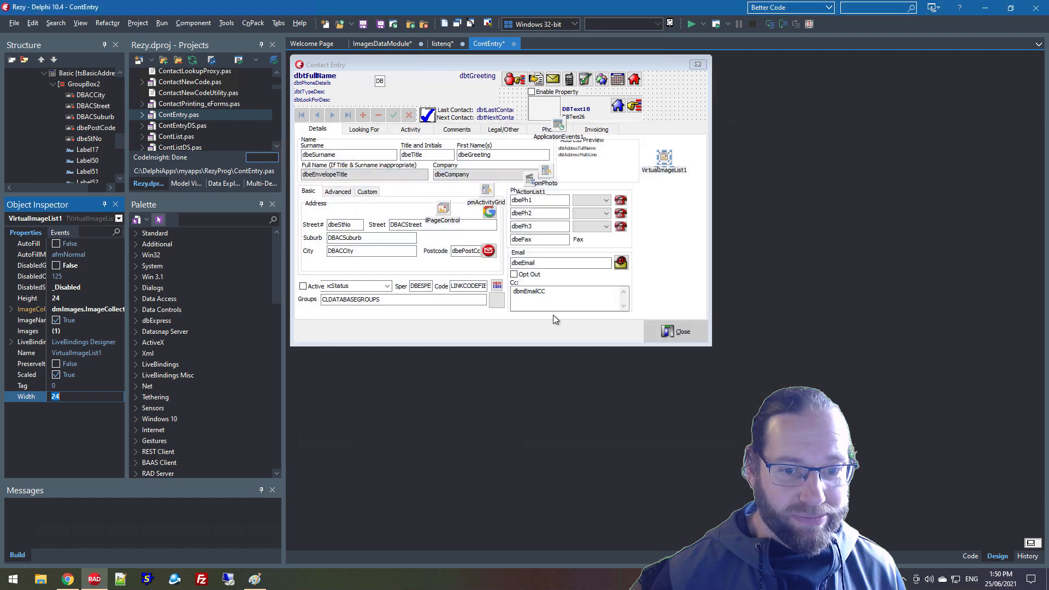
# - Rename VirtualImageList1 to Images24
pyautogui.click(634, 78)
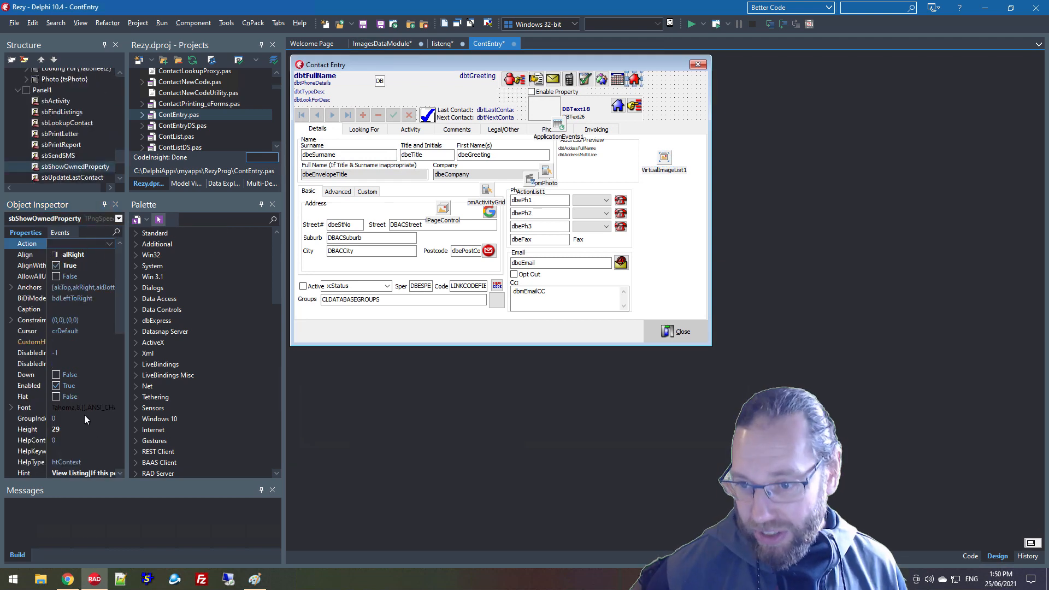
pyautogui.scroll(-3)
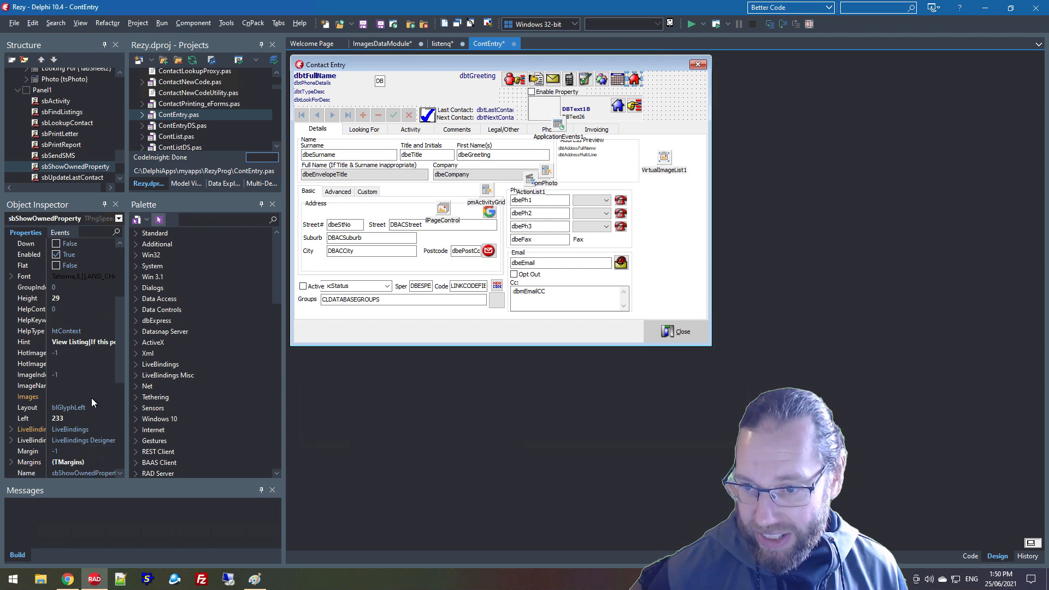
pyautogui.click(111, 396)
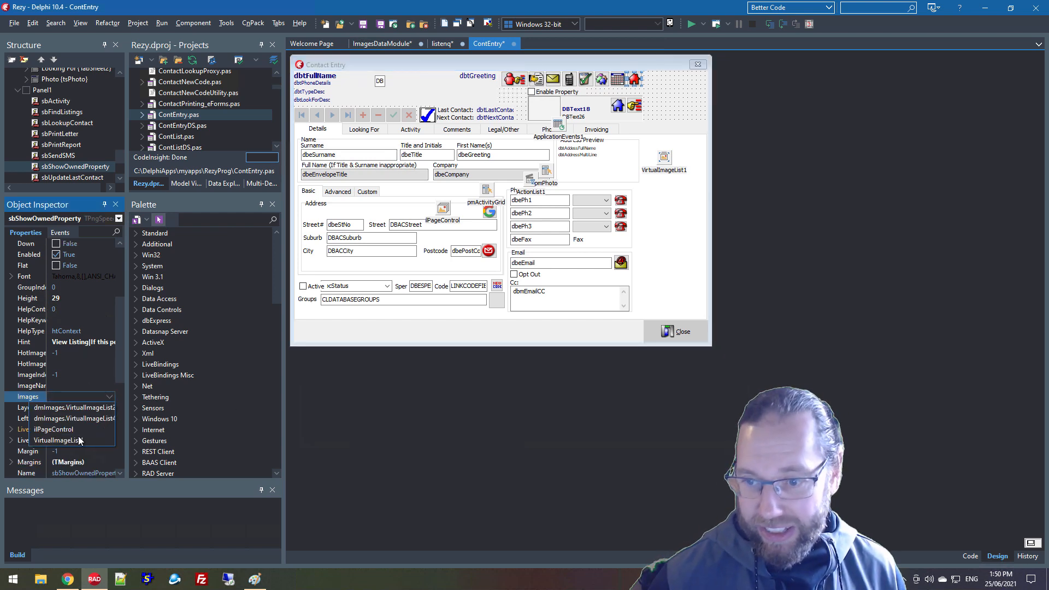
pyautogui.click(664, 156)
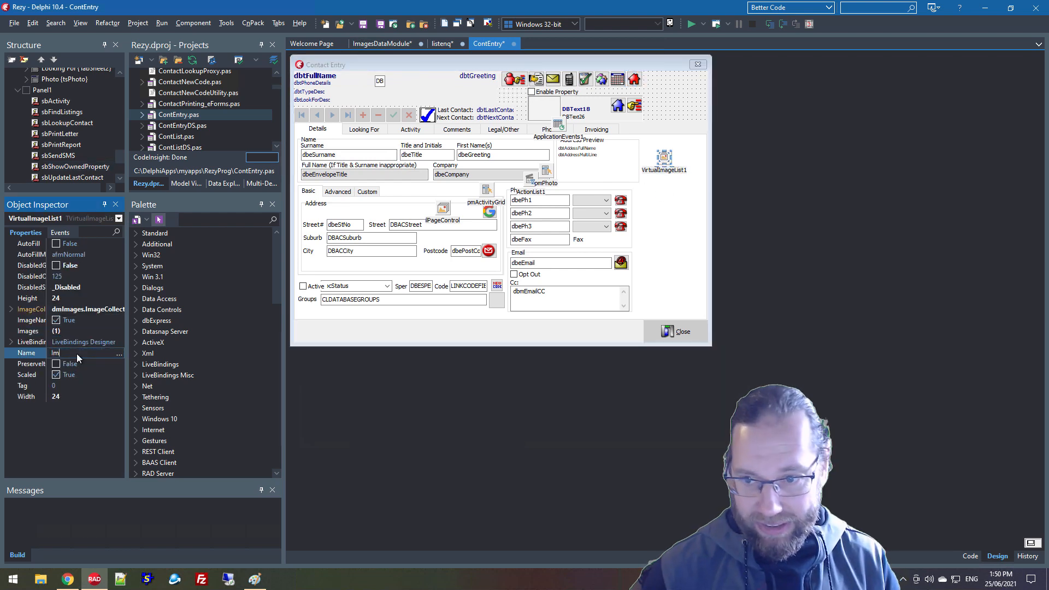
pyautogui.write('Images24')
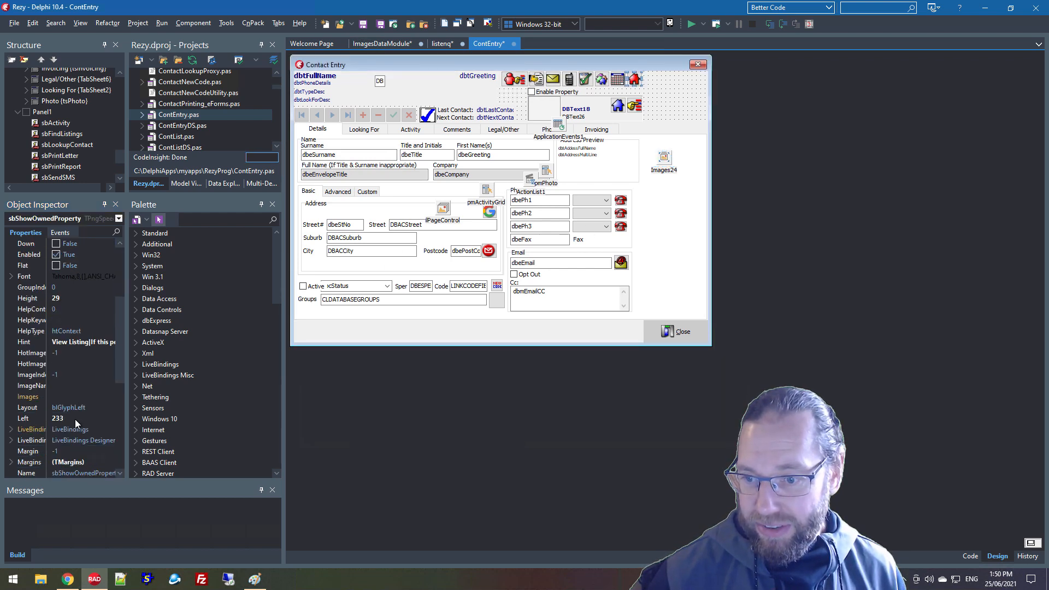
# - Set sbShowOwnedProperty's Images to Images24 with the HouseRed_48 image
pyautogui.click(109, 396)
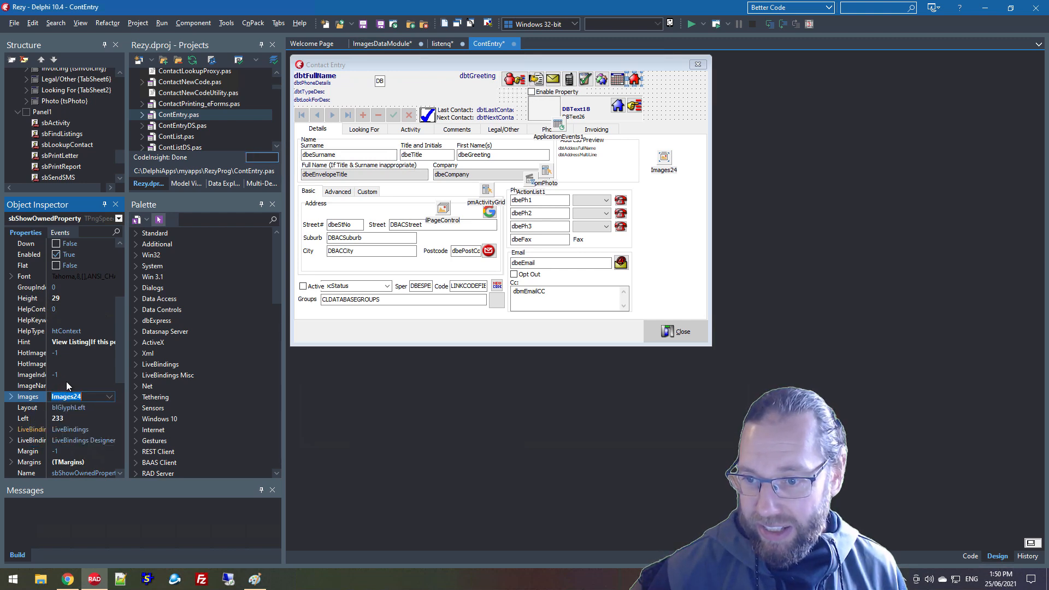
pyautogui.click(32, 375)
pyautogui.write('0')
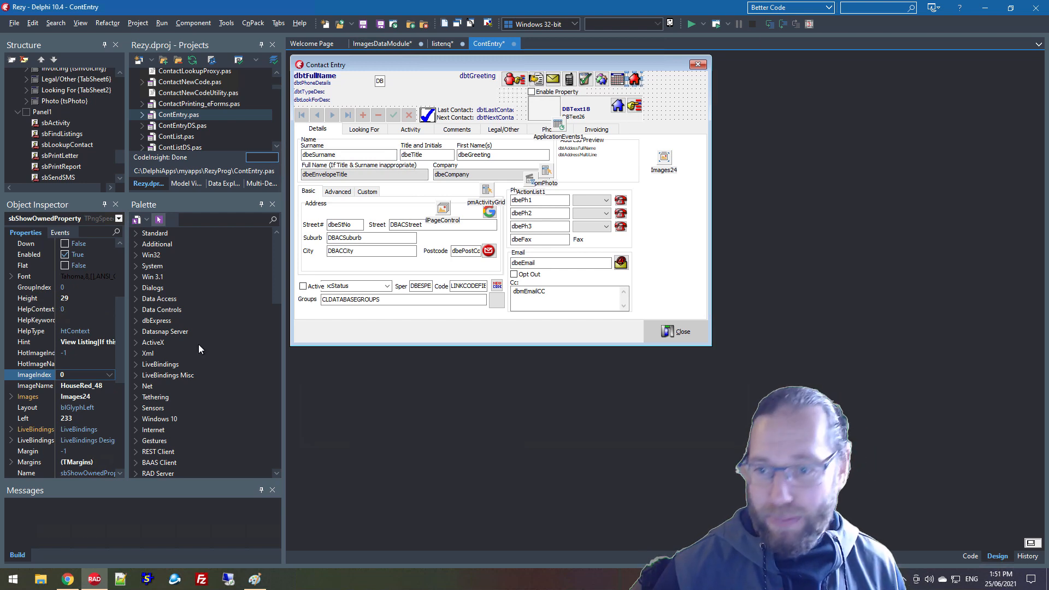
pyautogui.moveTo(120, 361)
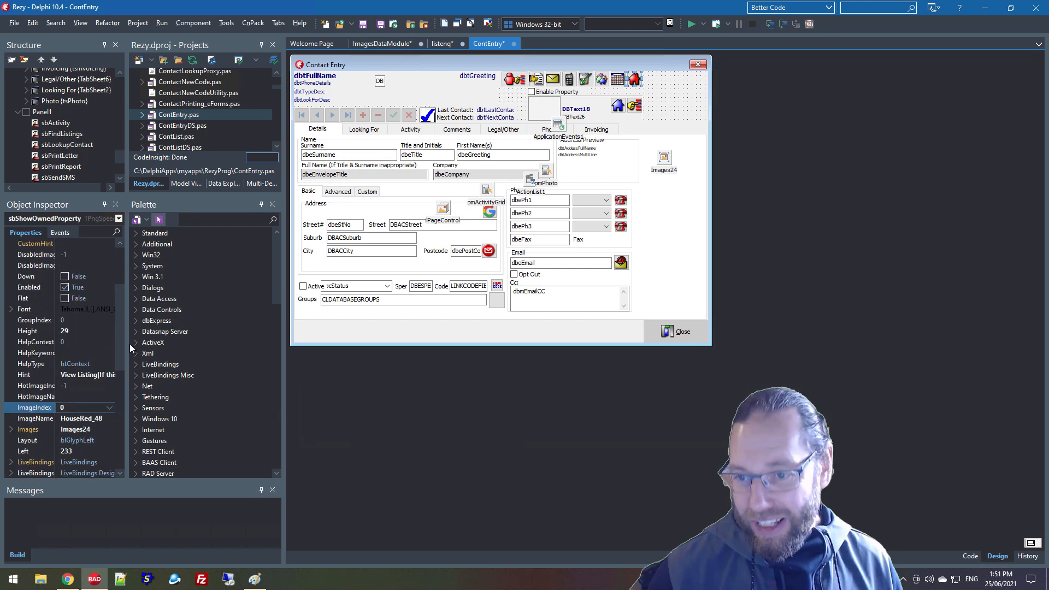
pyautogui.scroll(-3)
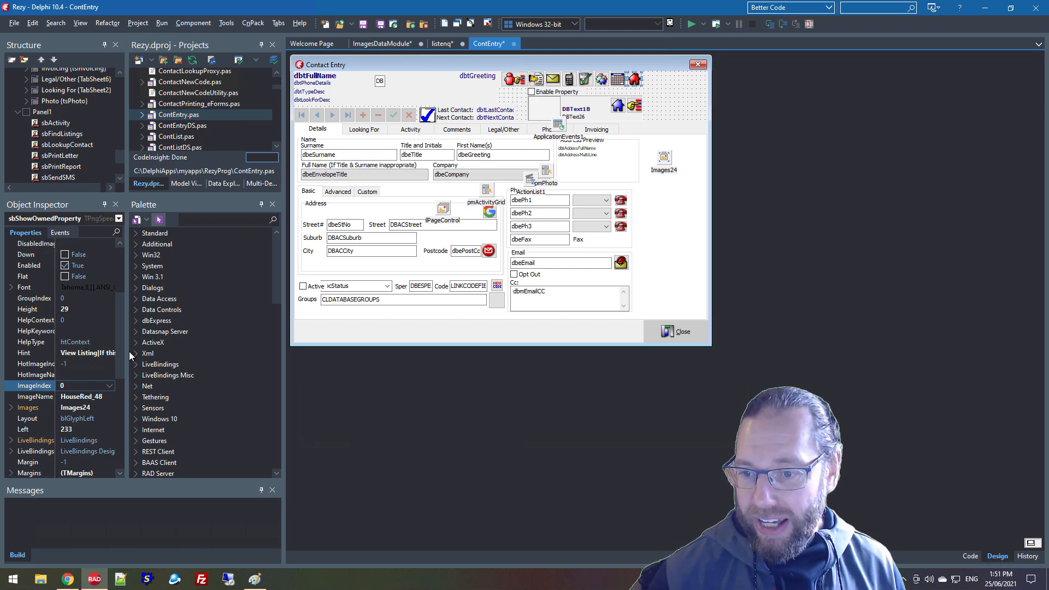
pyautogui.scroll(-3)
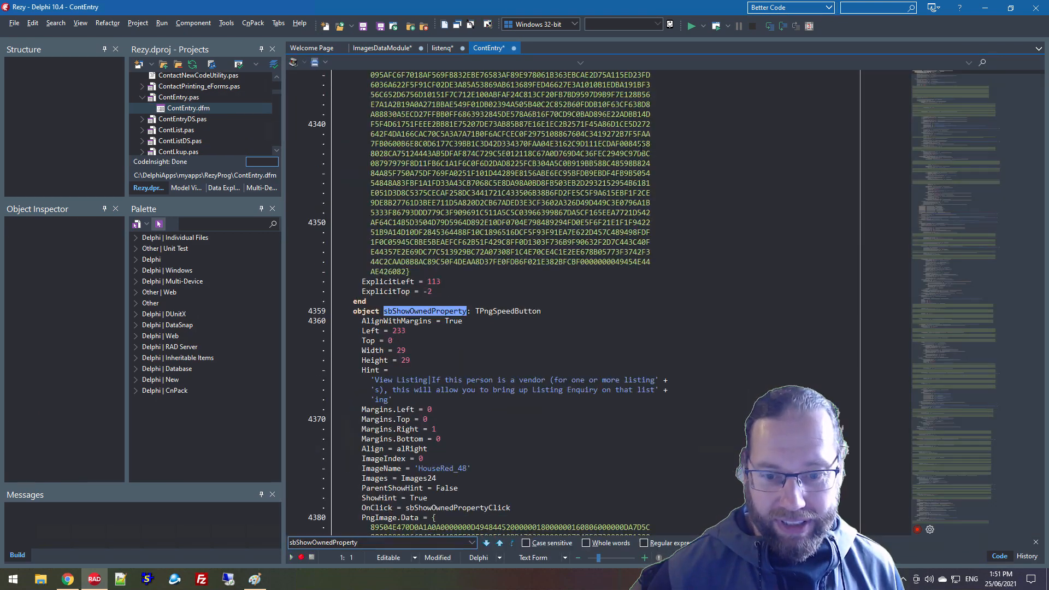
# - Change sbShowOwnedProperty to TSpeedButton in the form text, ignoring the PngImage.Data error
pyautogui.click(490, 311)
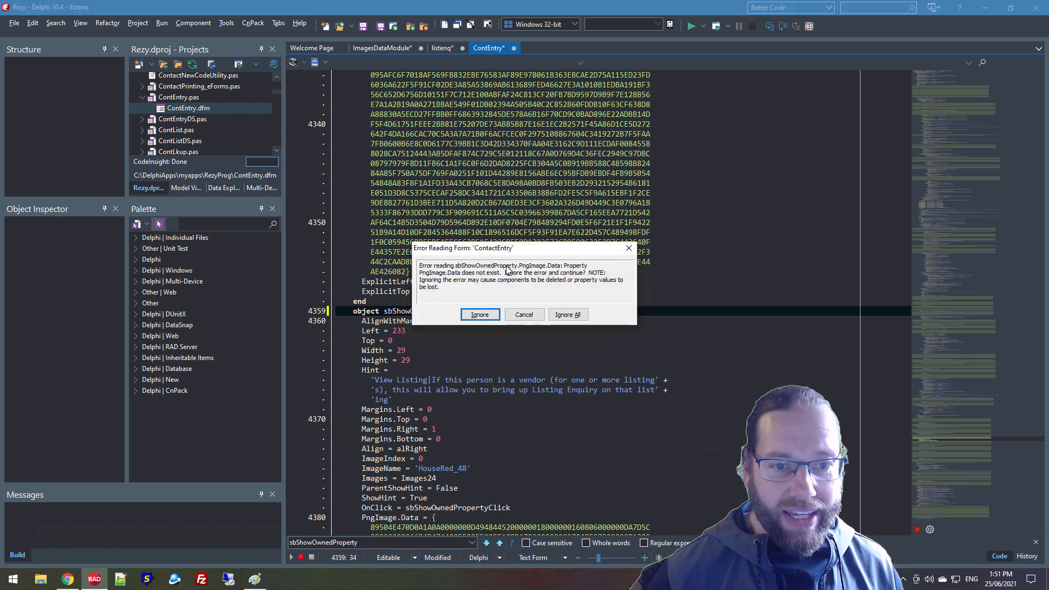
pyautogui.click(480, 315)
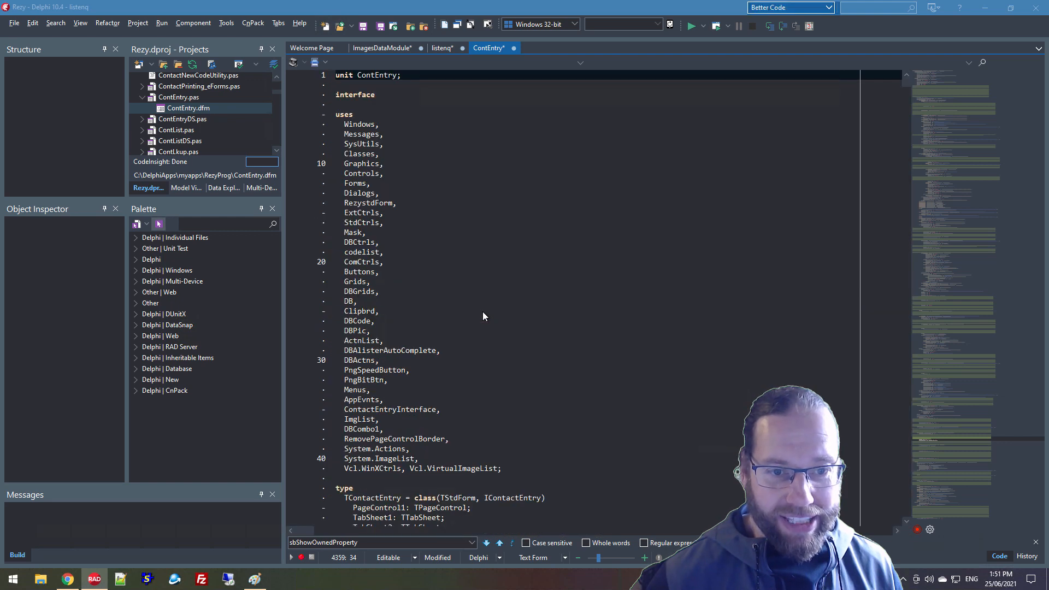
pyautogui.click(997, 556)
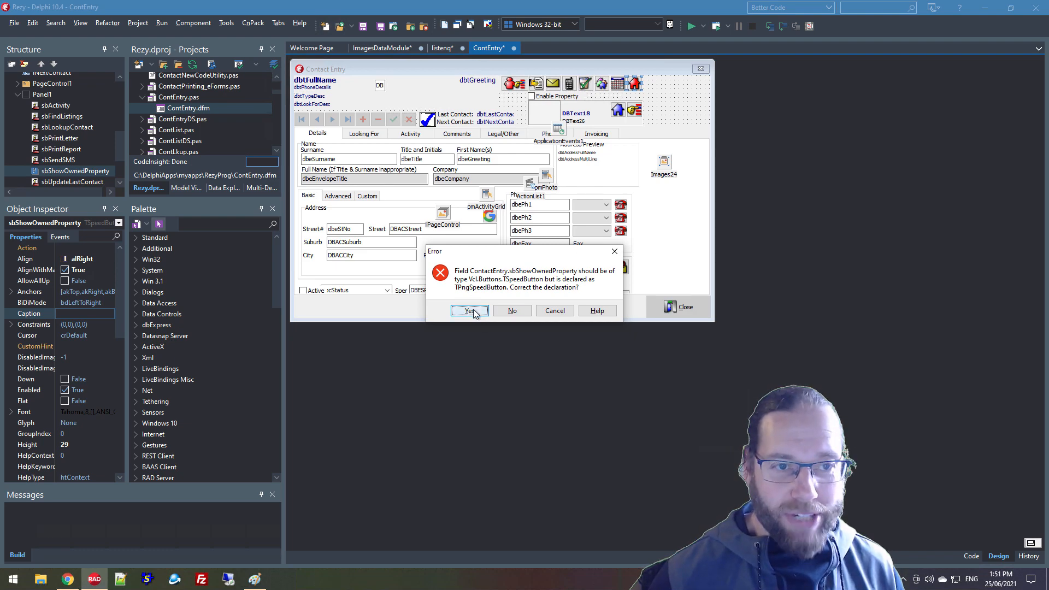
# - Correct the field declaration to TSpeedButton, dismiss the failed compile, and press Run
pyautogui.click(468, 310)
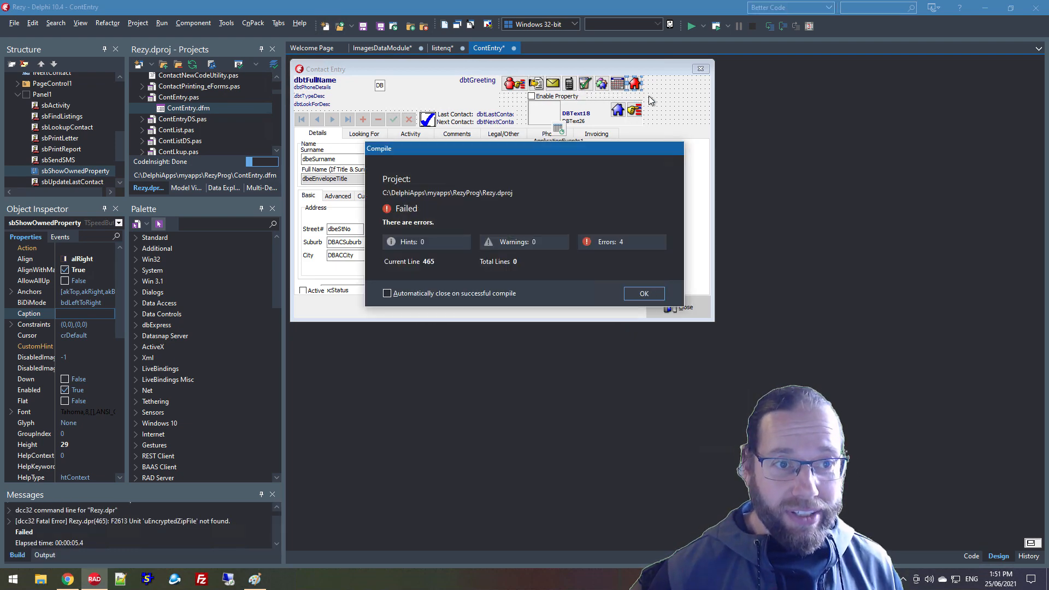
pyautogui.click(642, 293)
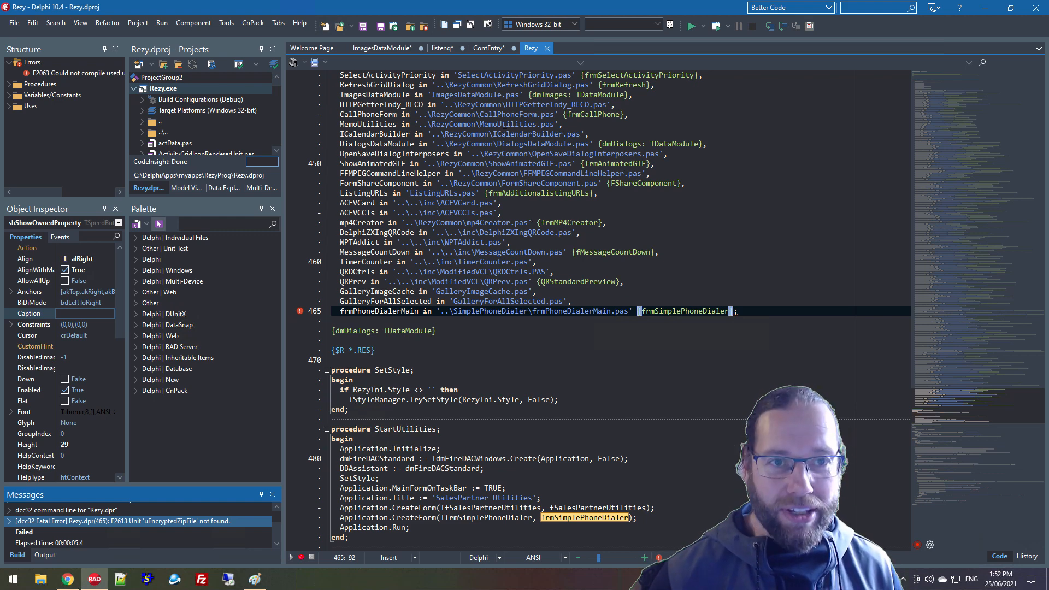
pyautogui.click(489, 47)
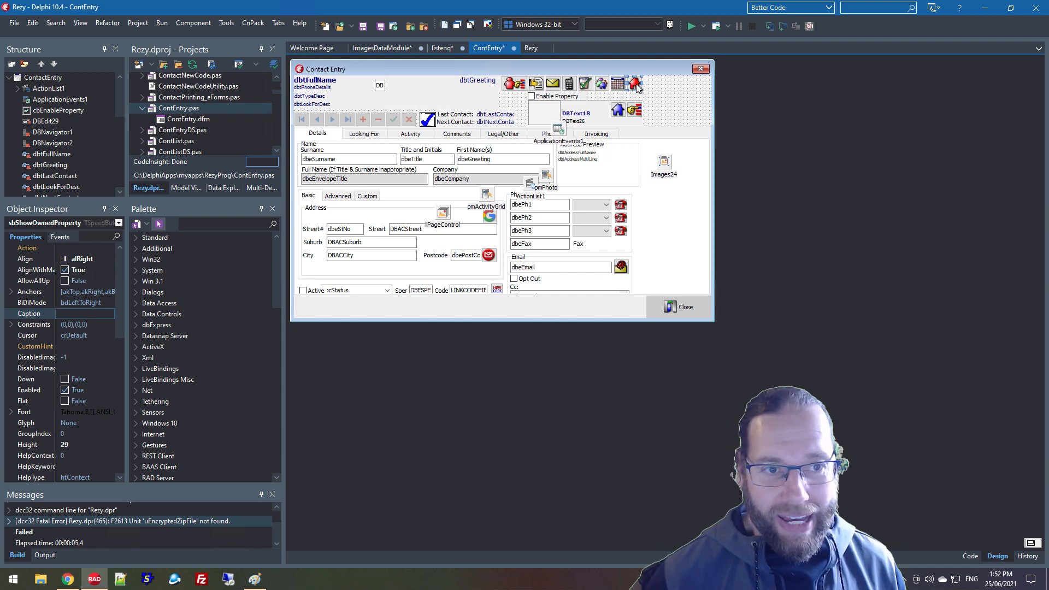
pyautogui.moveTo(634, 83)
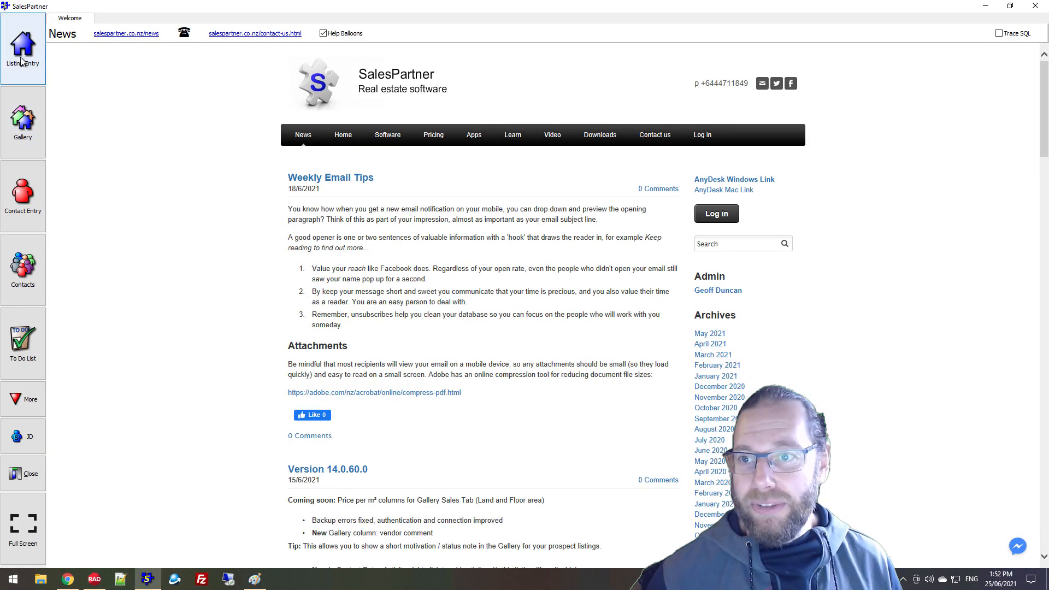
# - Check Contact Entry's red house button in SalesPartner, then close the app and confirm
pyautogui.click(23, 48)
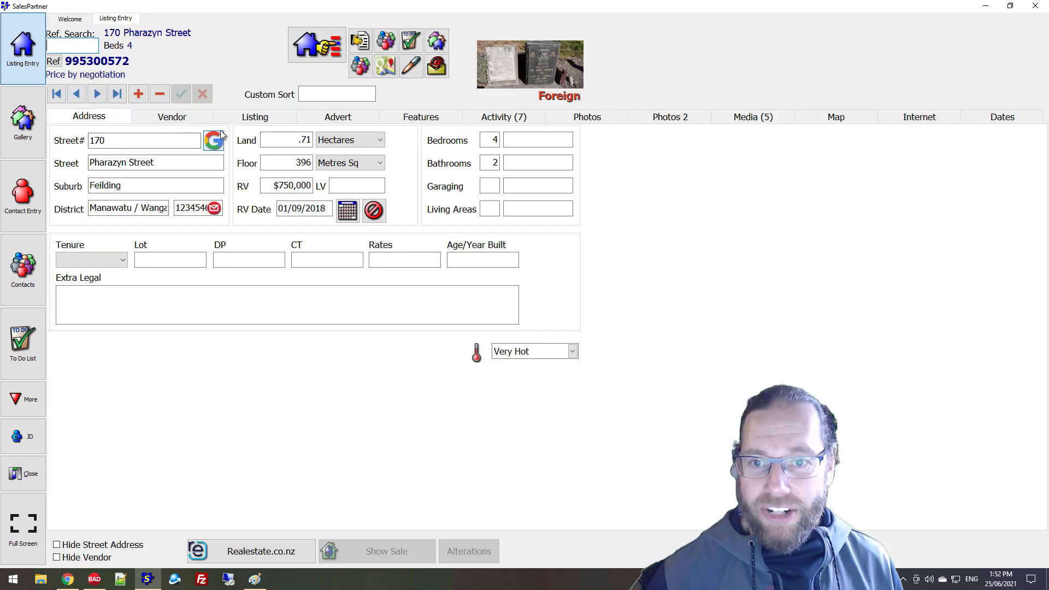
pyautogui.moveTo(431, 173)
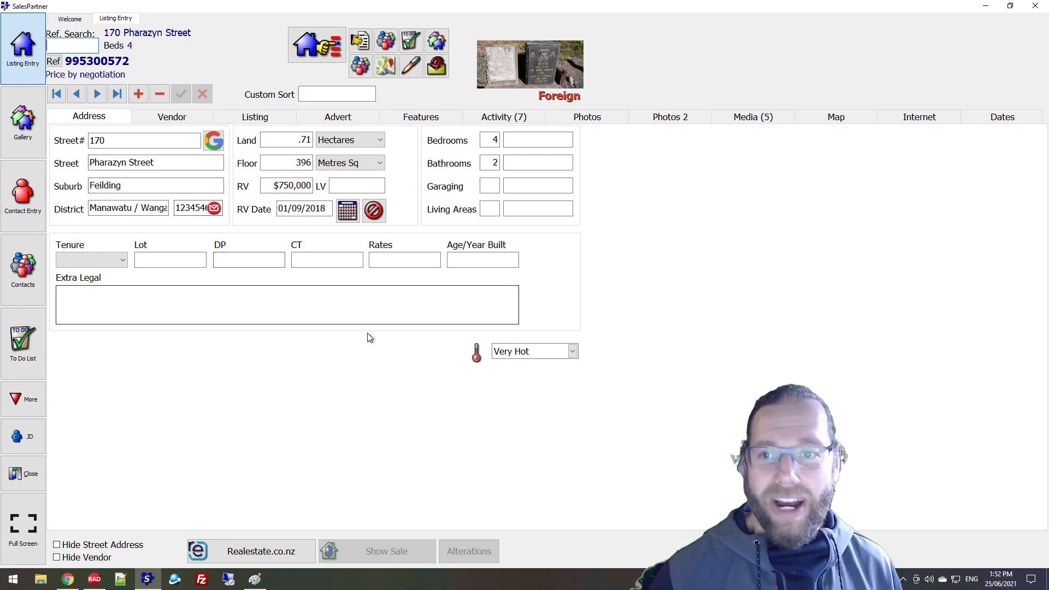
pyautogui.moveTo(327, 477)
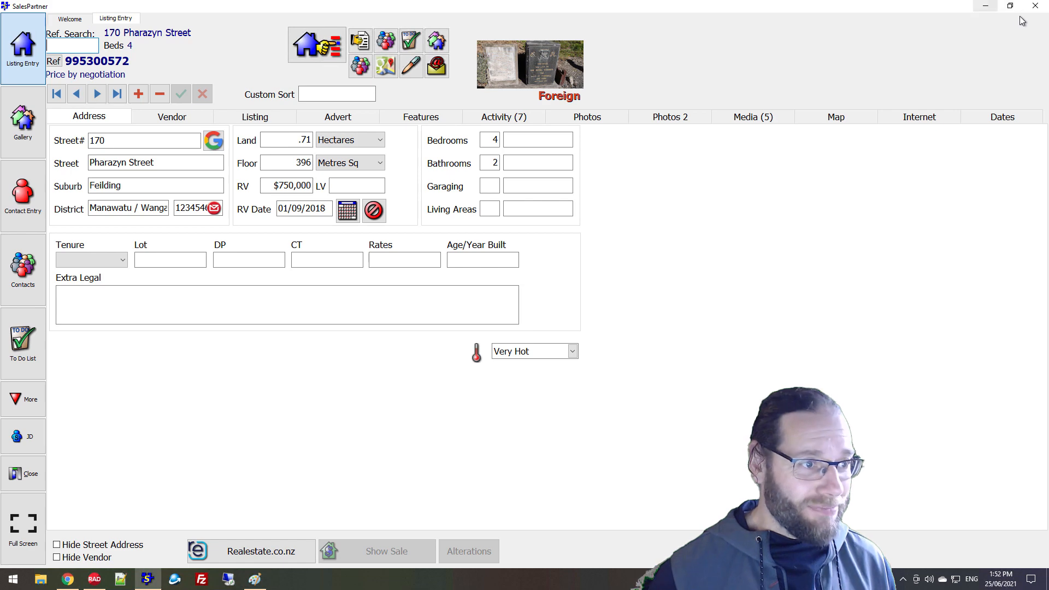
pyautogui.click(23, 473)
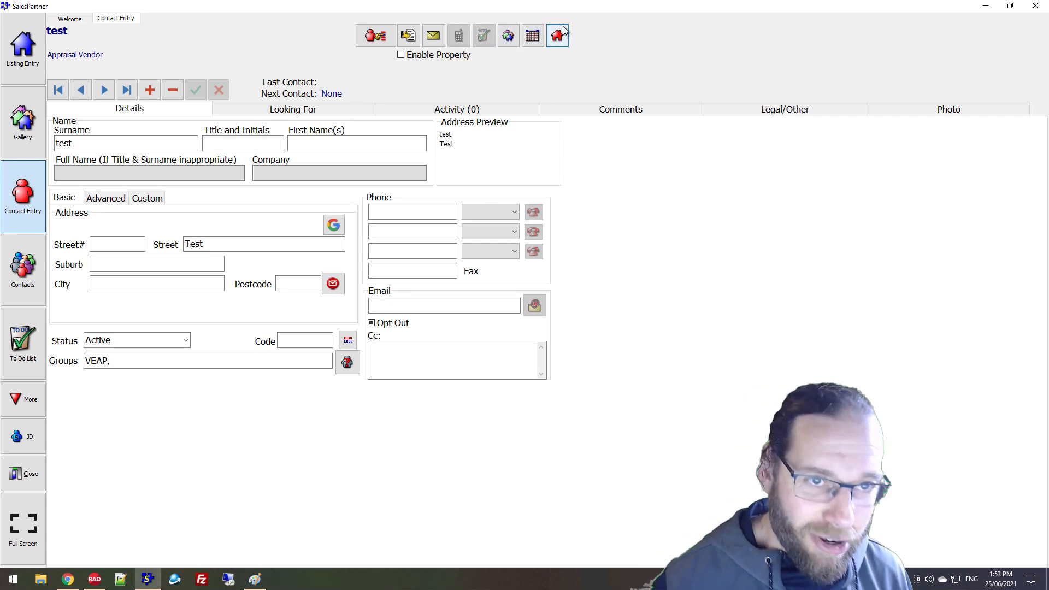
pyautogui.moveTo(408, 35)
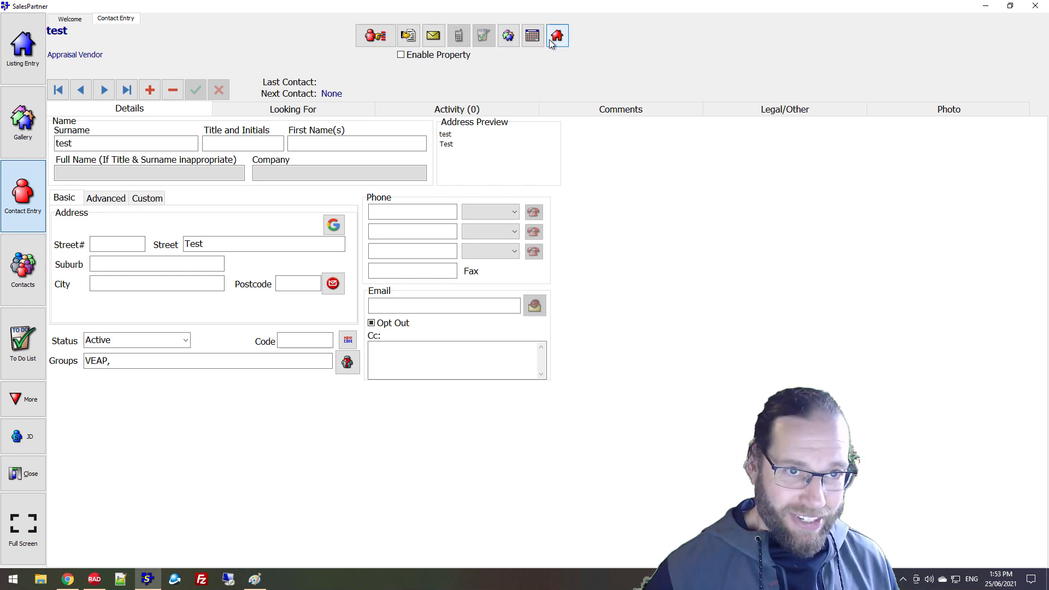
pyautogui.moveTo(556, 35)
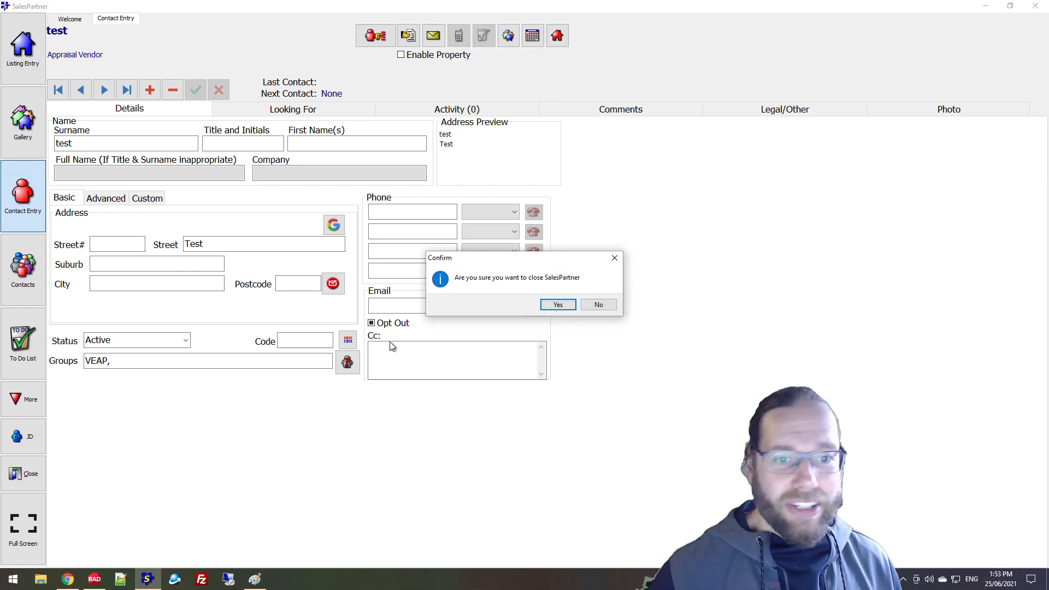
pyautogui.click(557, 304)
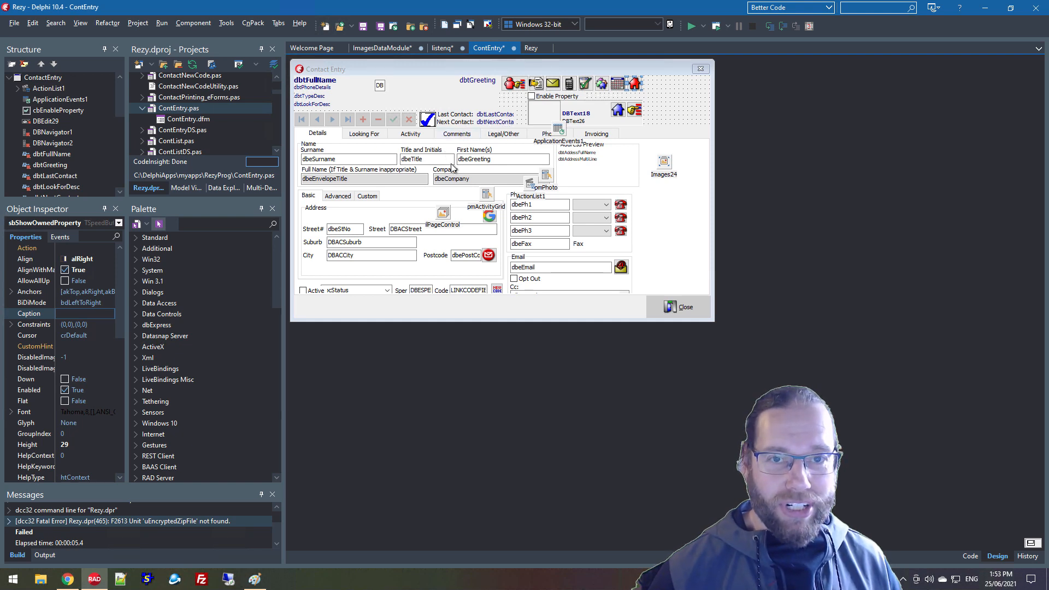
pyautogui.moveTo(468, 173)
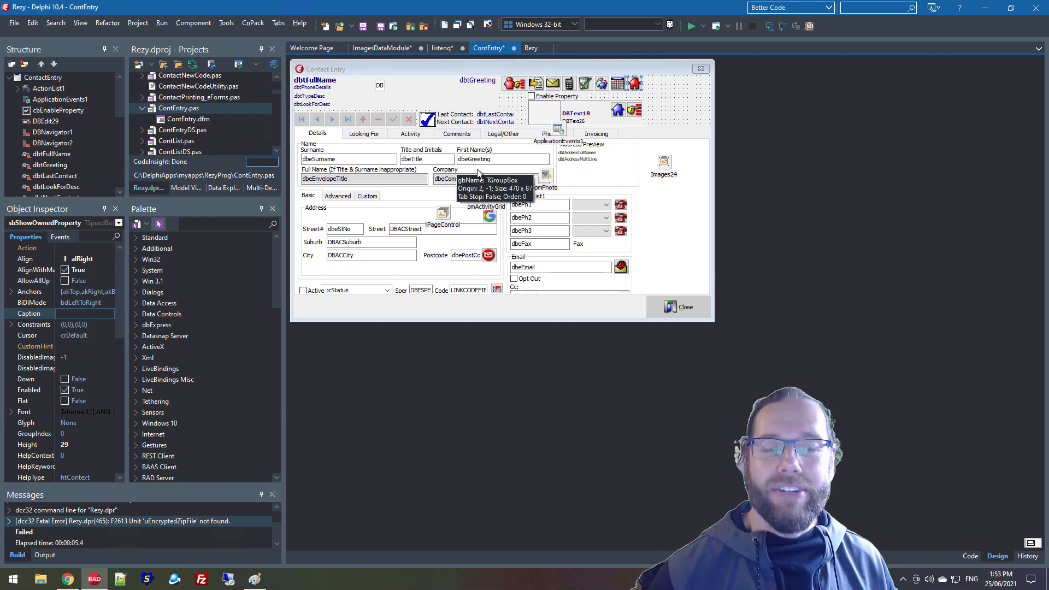